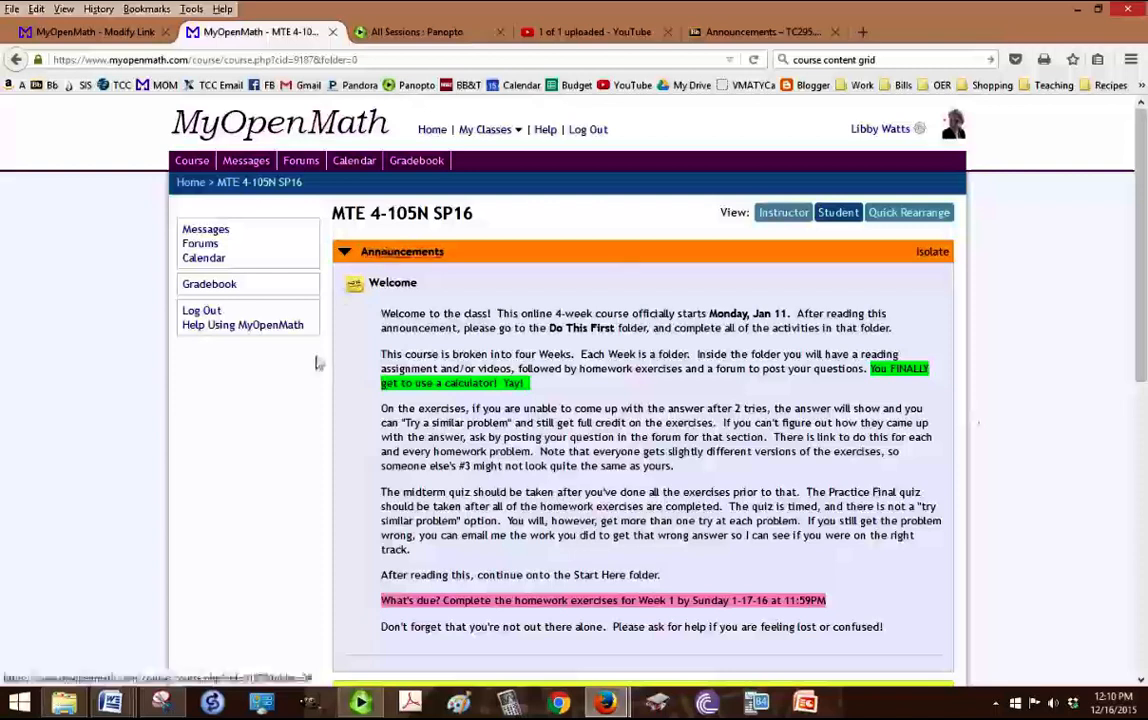
mouse_move(654, 492)
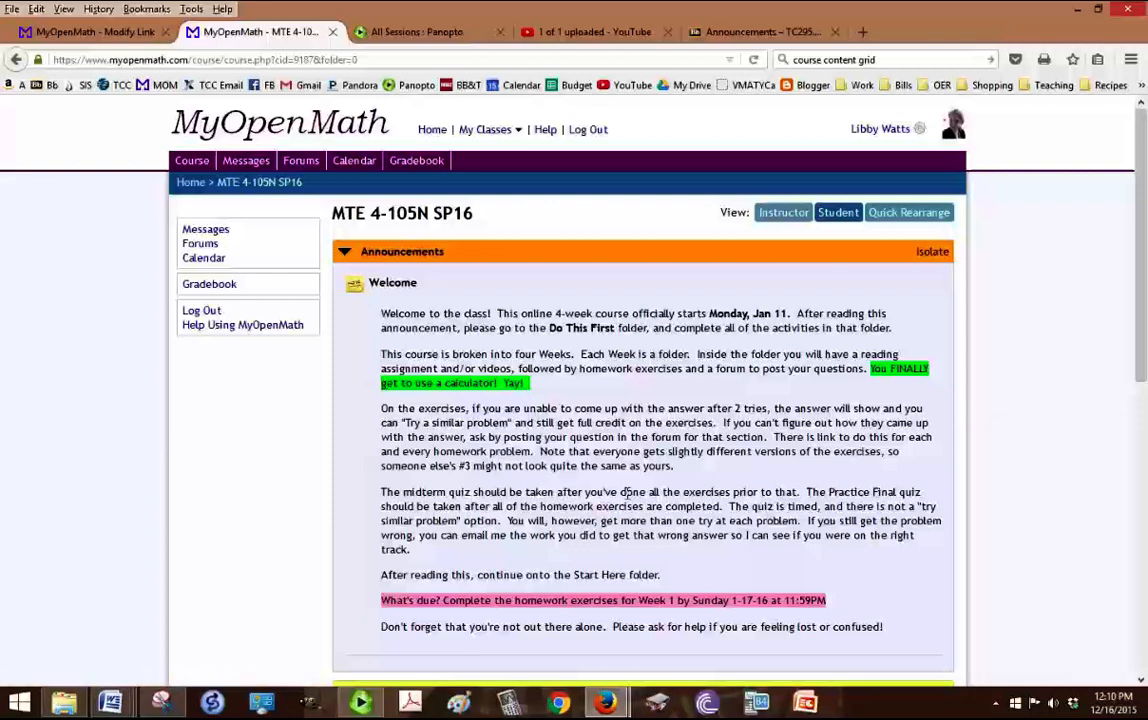
mouse_move(622, 482)
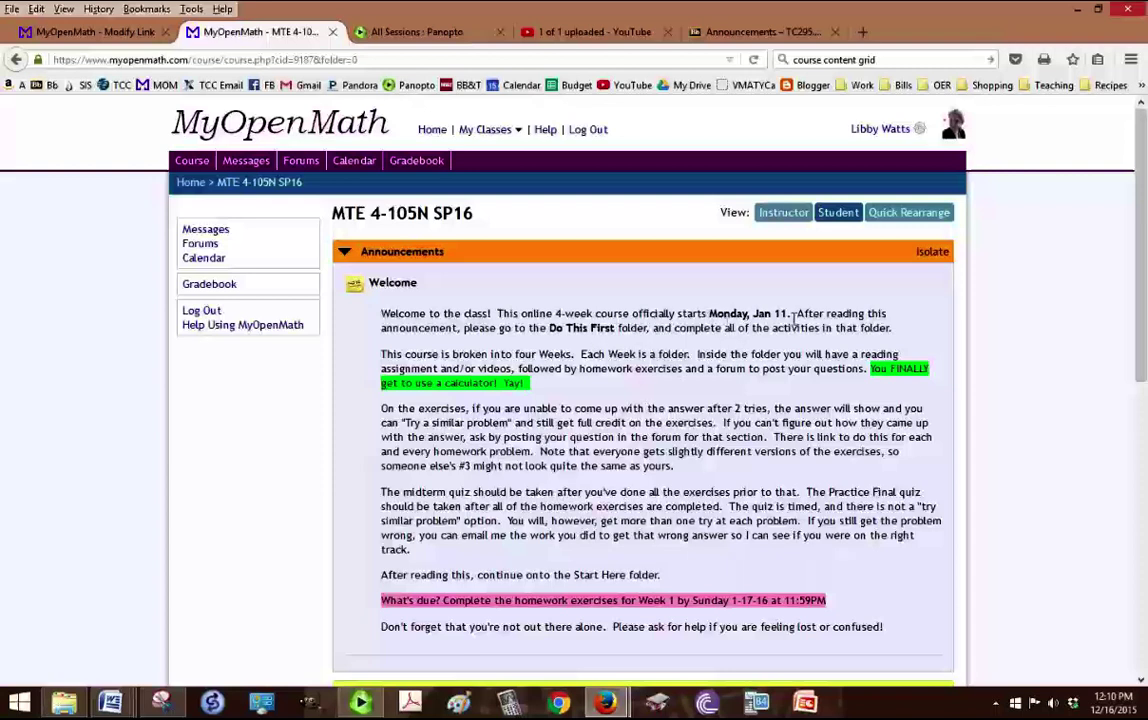
mouse_move(792, 436)
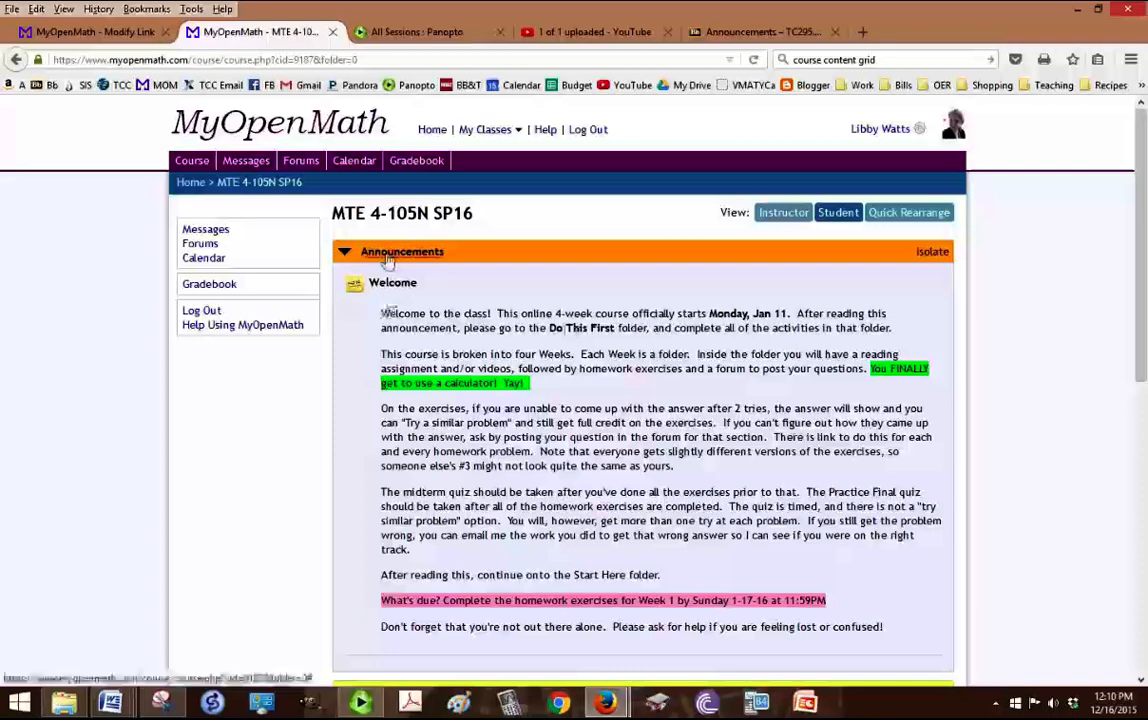
Step: Collapse the Announcements block so the Do This First through Week 4 folders show
click(344, 252)
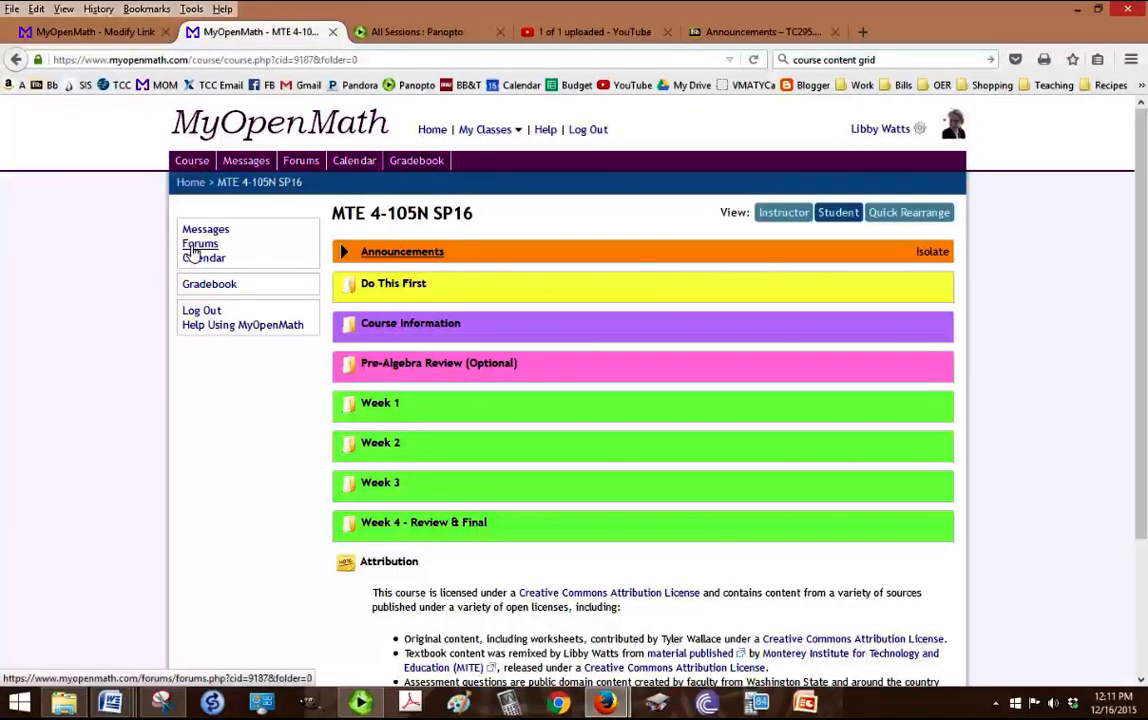
click(190, 160)
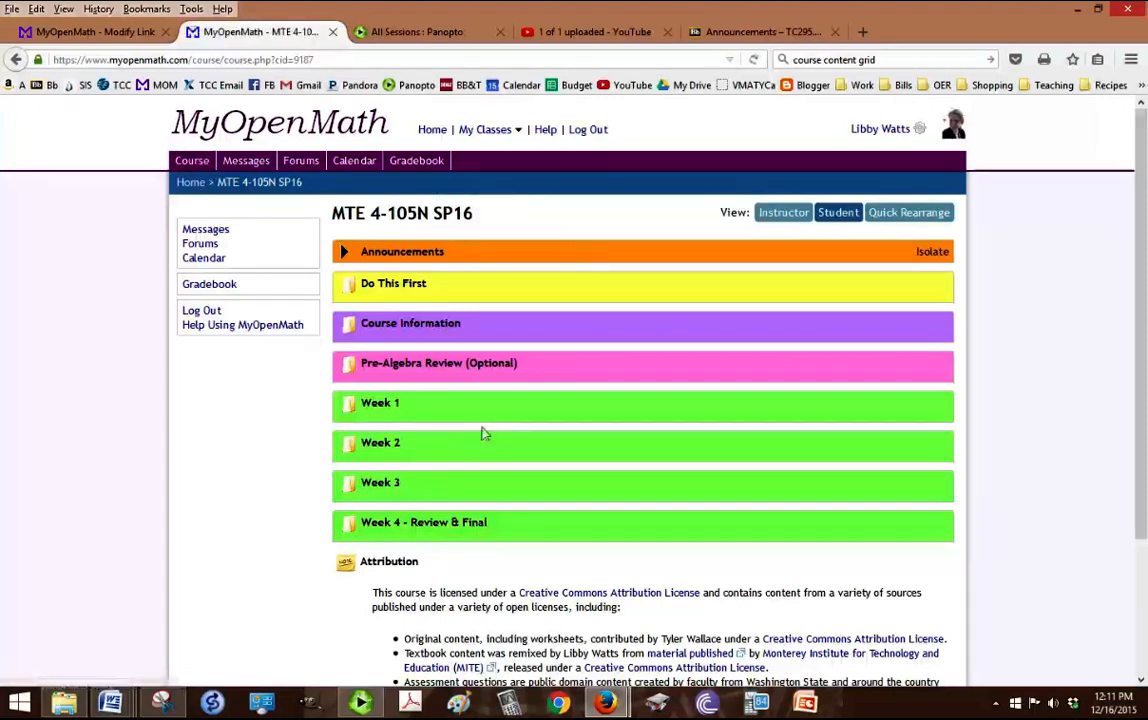
mouse_move(246, 172)
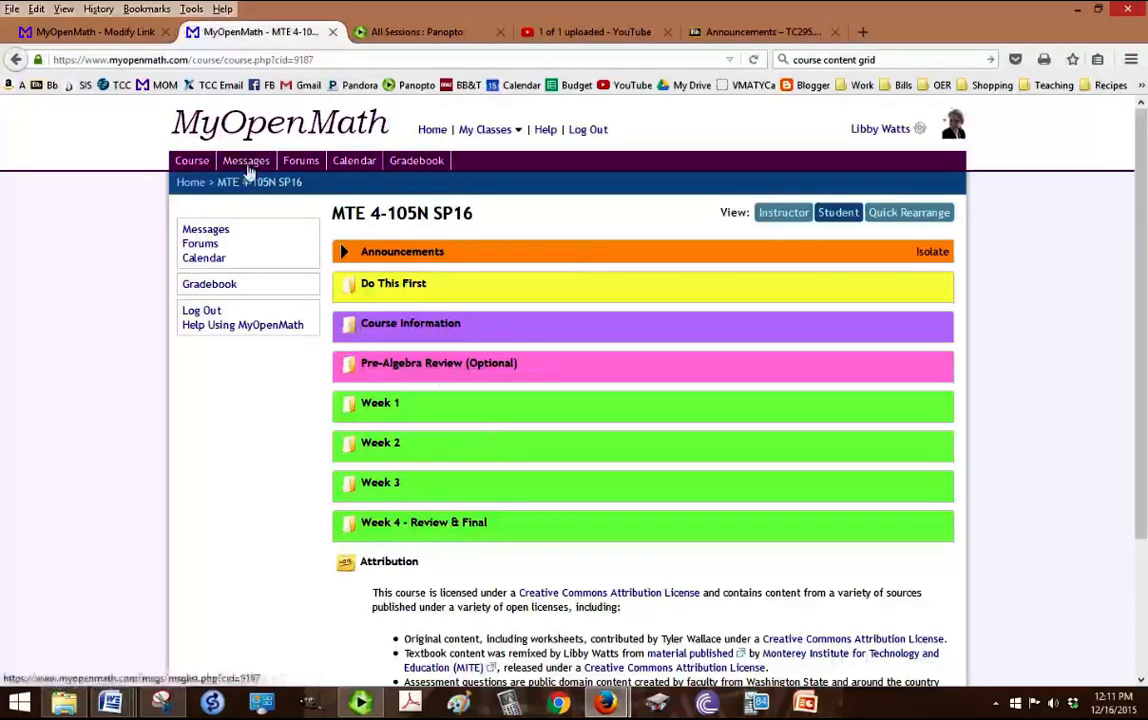
Step: View the course Messages page, which shows no messages
click(248, 160)
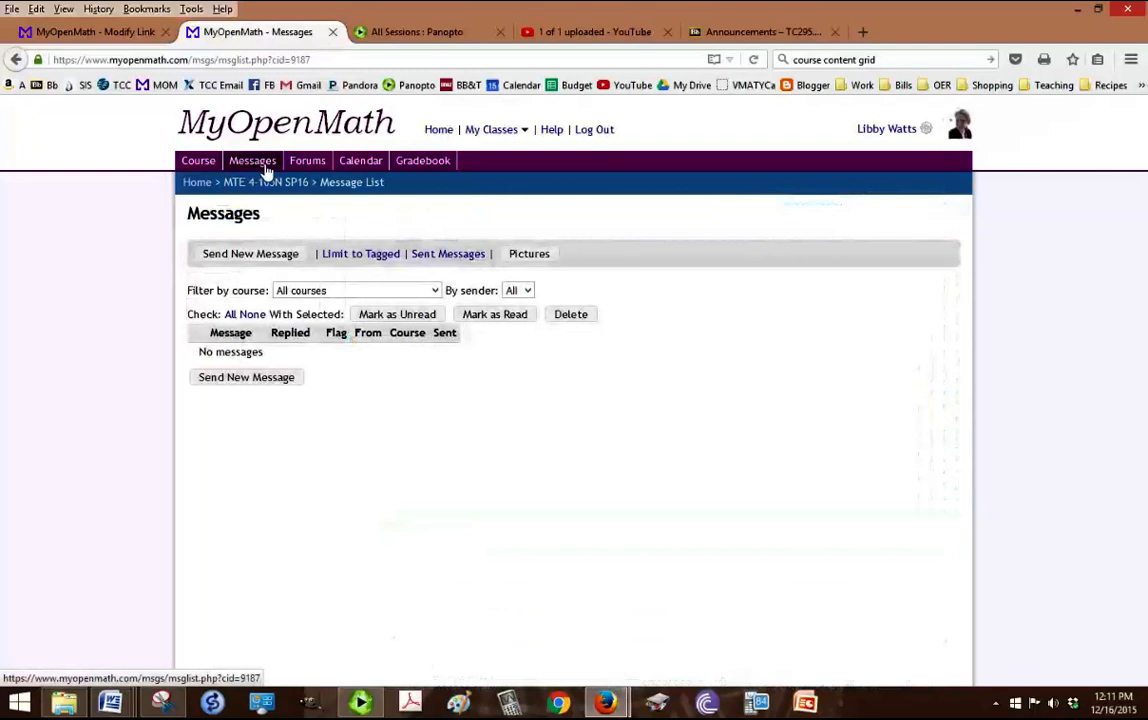
mouse_move(266, 256)
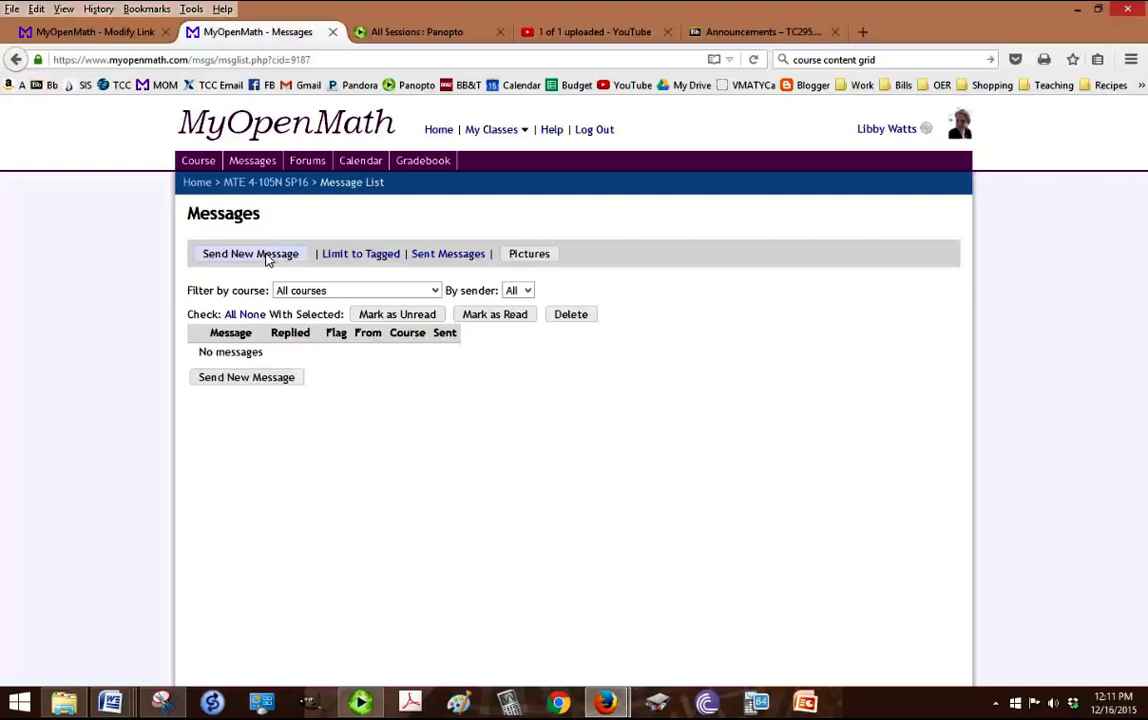
mouse_move(374, 252)
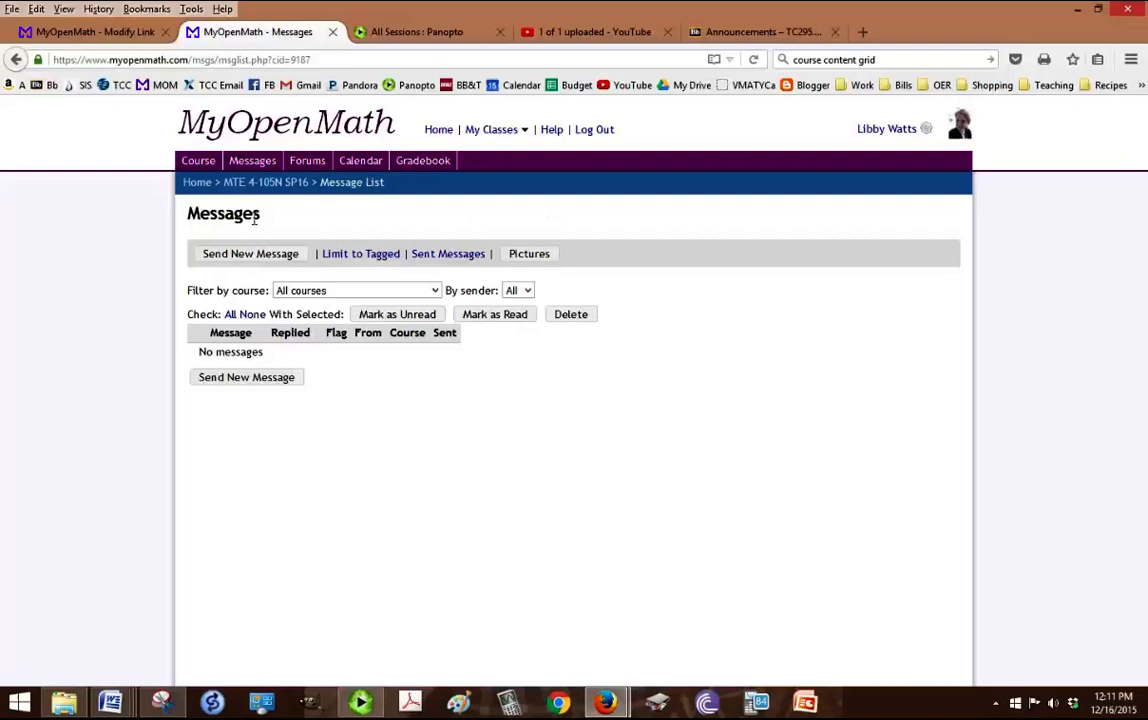
mouse_move(360, 164)
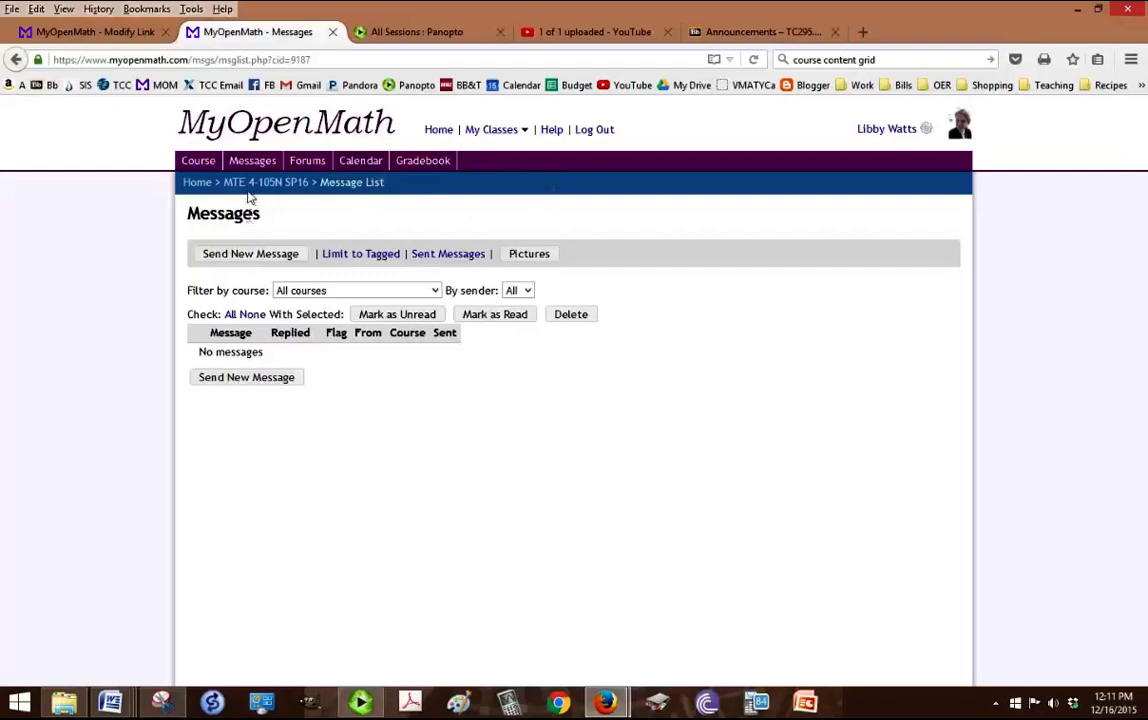
Step: Return to the course home and view the Forums list (Autobiographies, Ask Professor Watts, weekly questions)
click(196, 160)
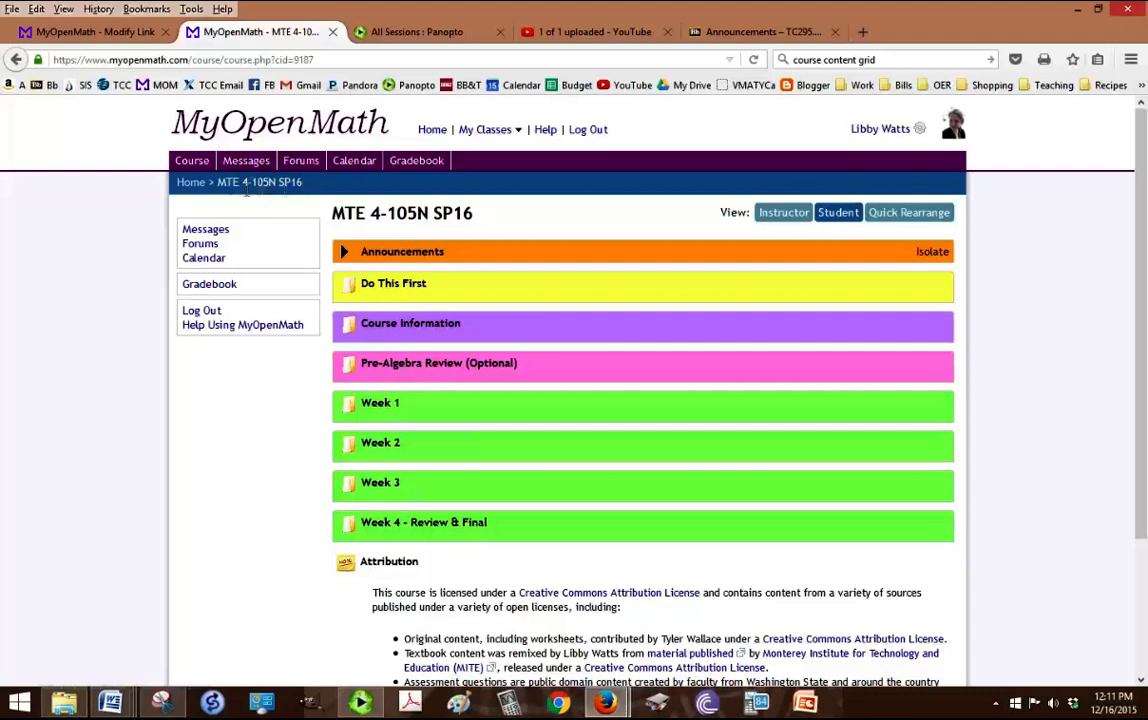
mouse_move(320, 190)
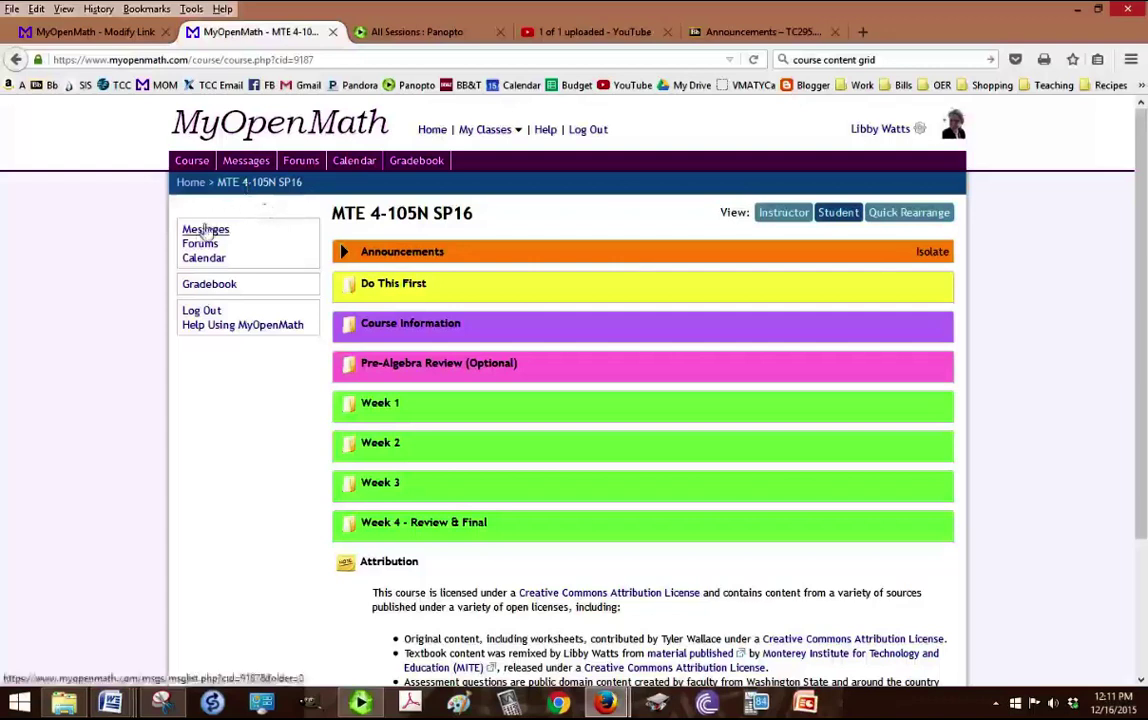
mouse_move(300, 162)
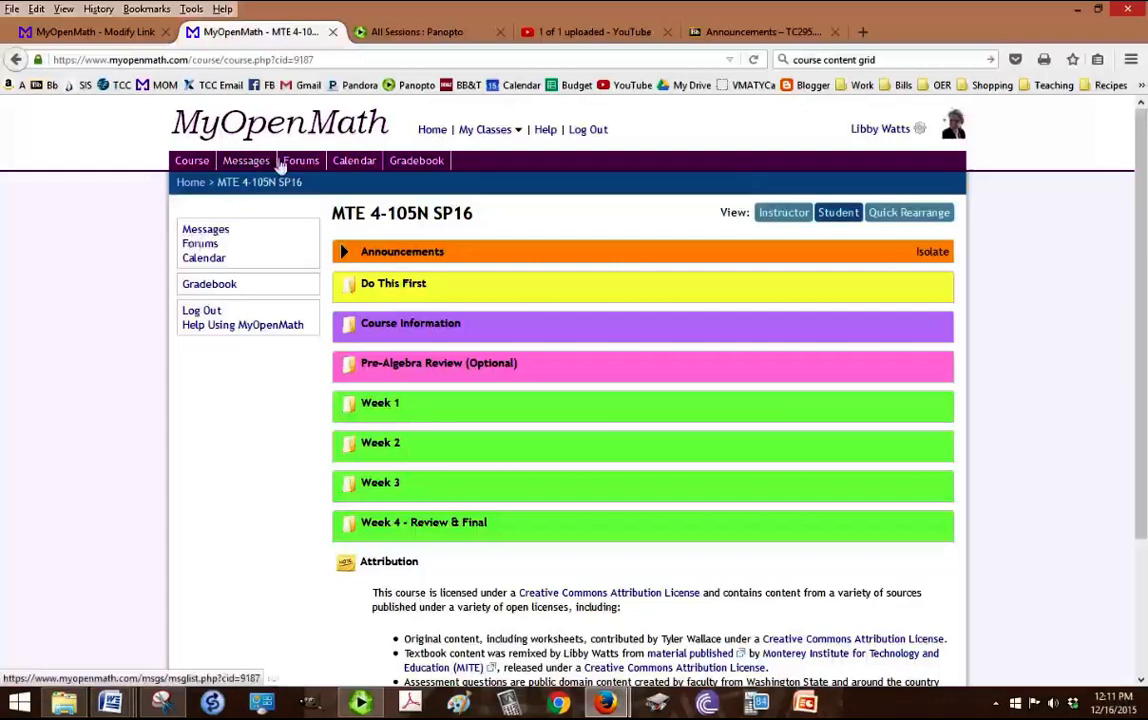
click(300, 160)
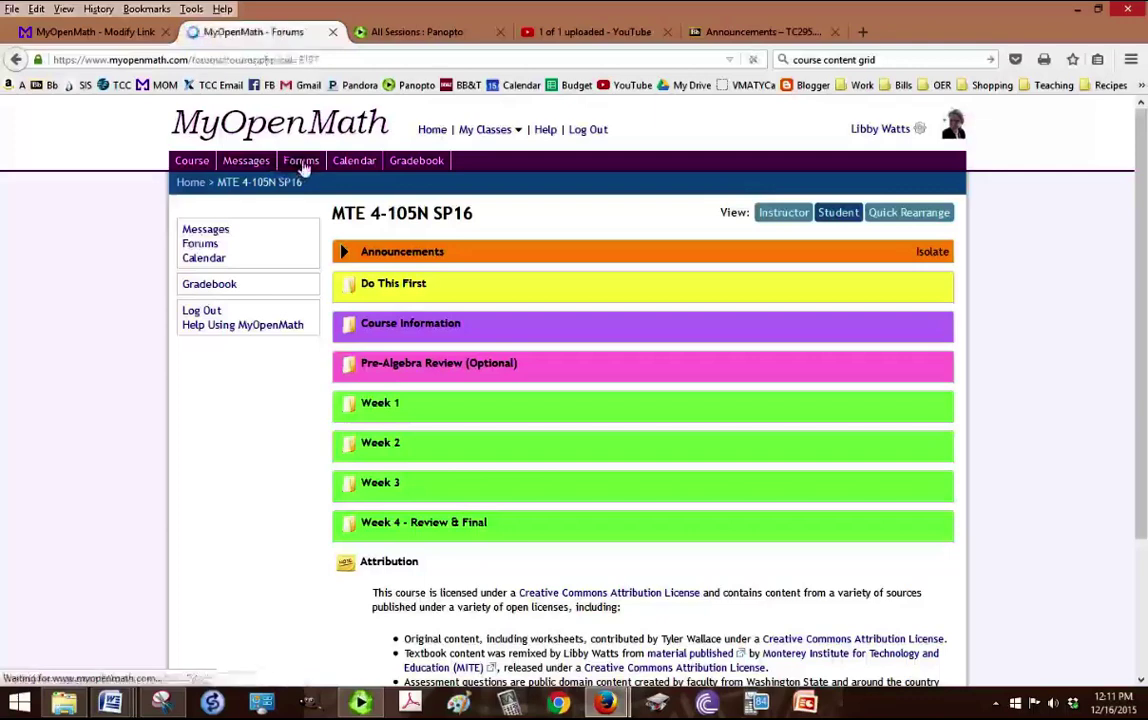
click(300, 160)
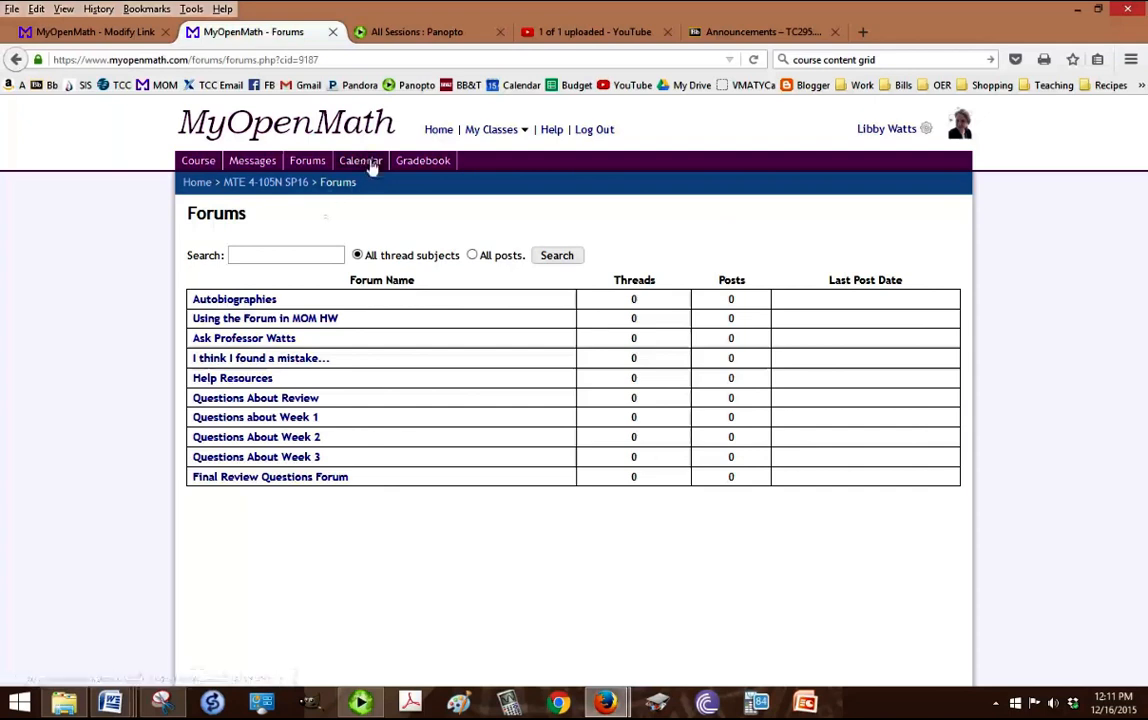
Step: Check the Calendar for items due January 17, then return to the course home page
click(360, 160)
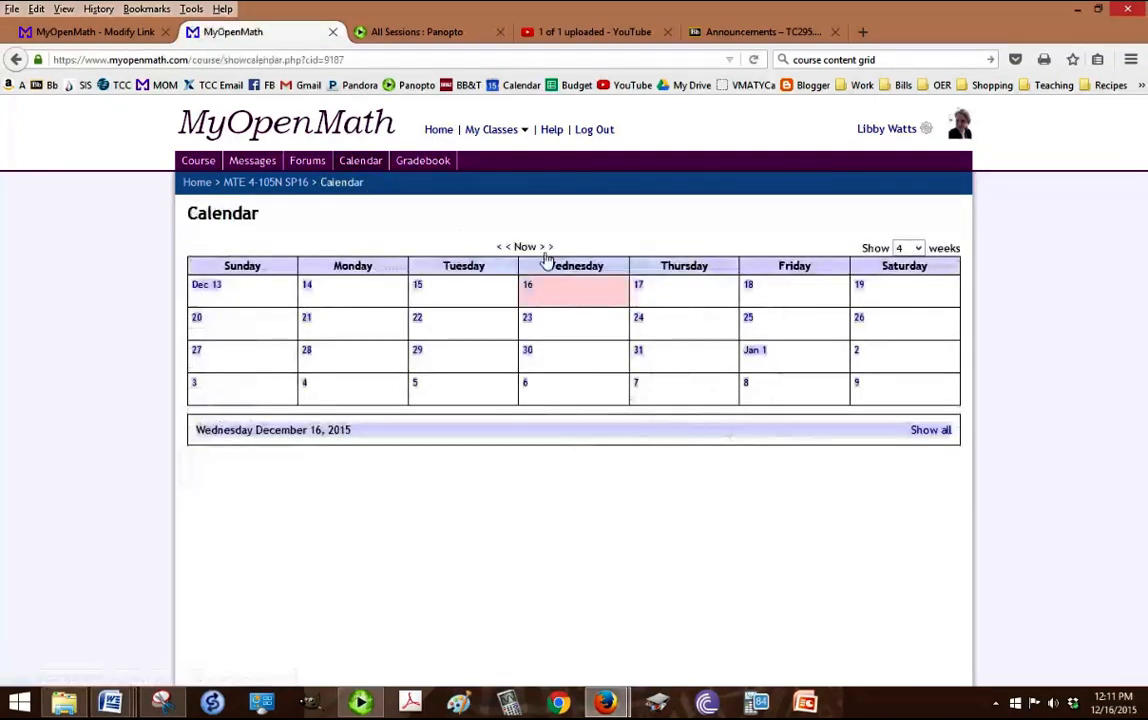
click(544, 246)
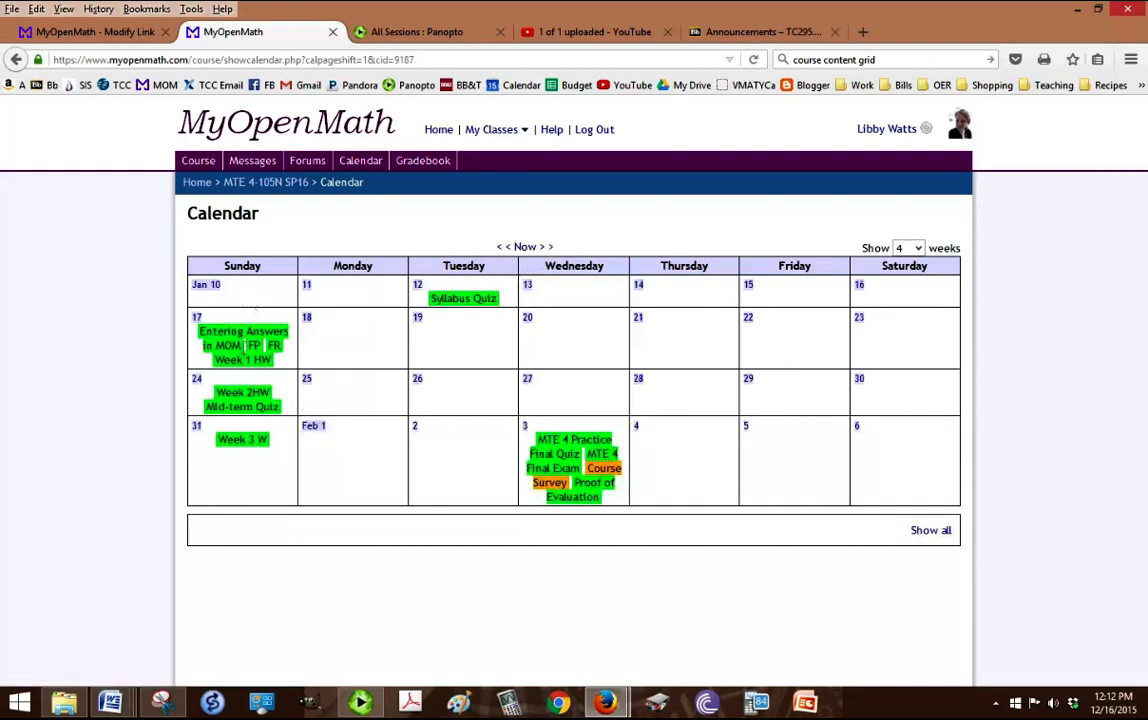
click(240, 340)
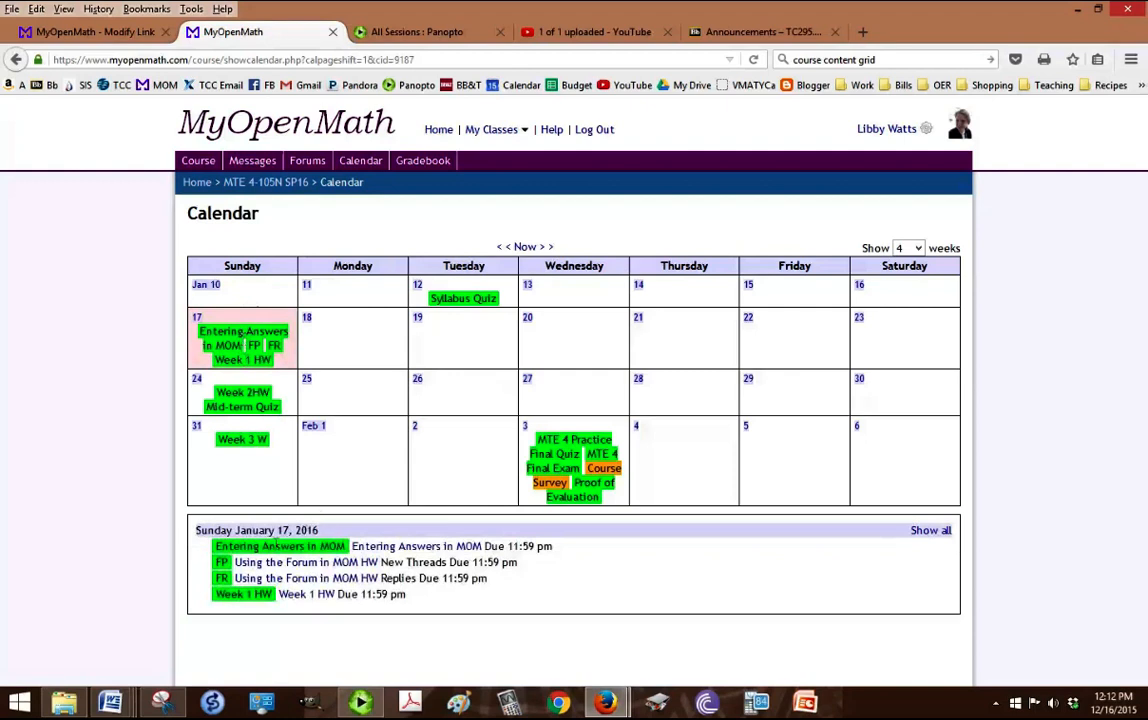
mouse_move(362, 548)
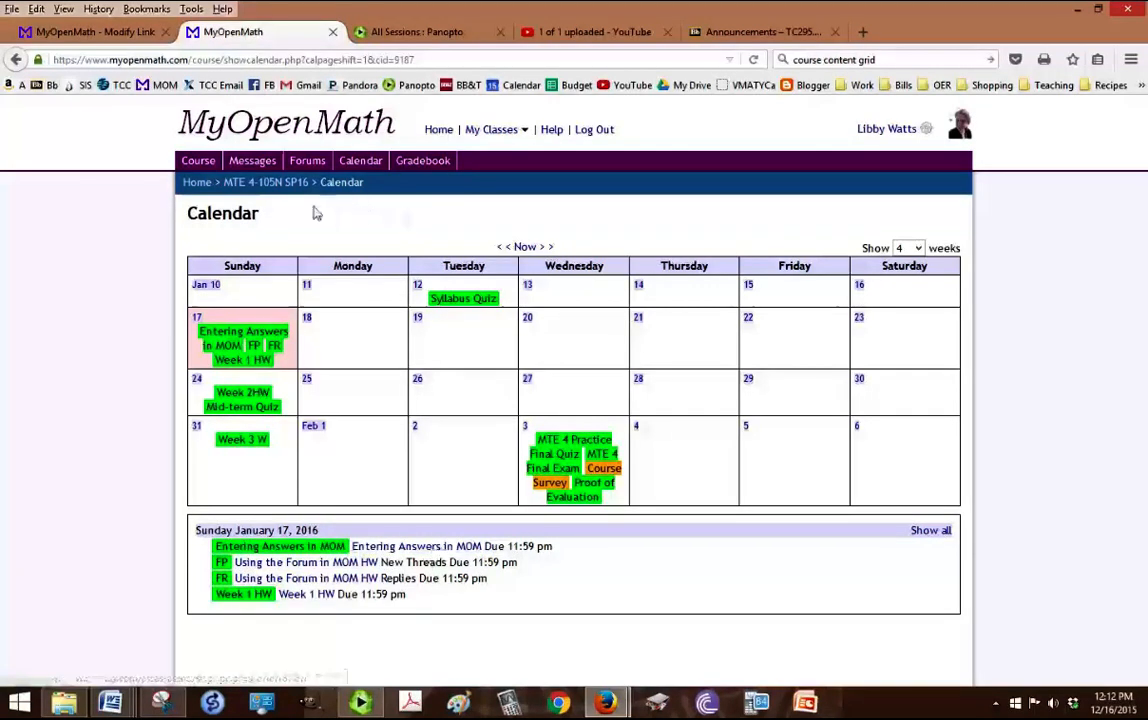
mouse_move(266, 186)
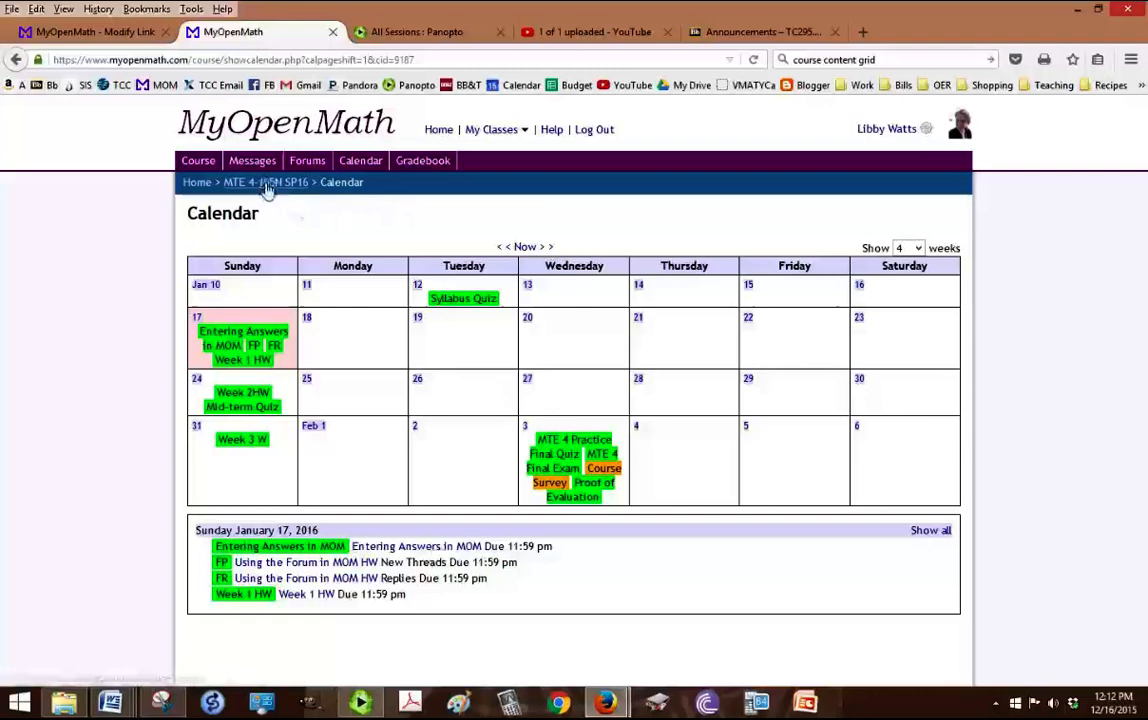
click(264, 182)
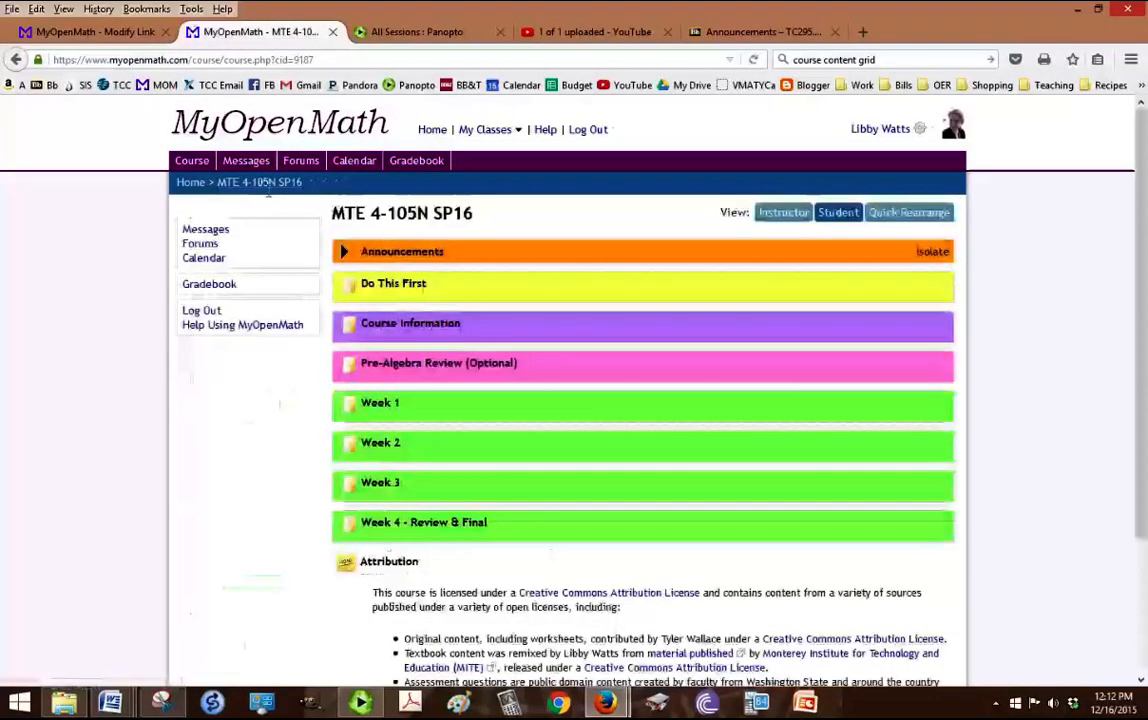
mouse_move(416, 172)
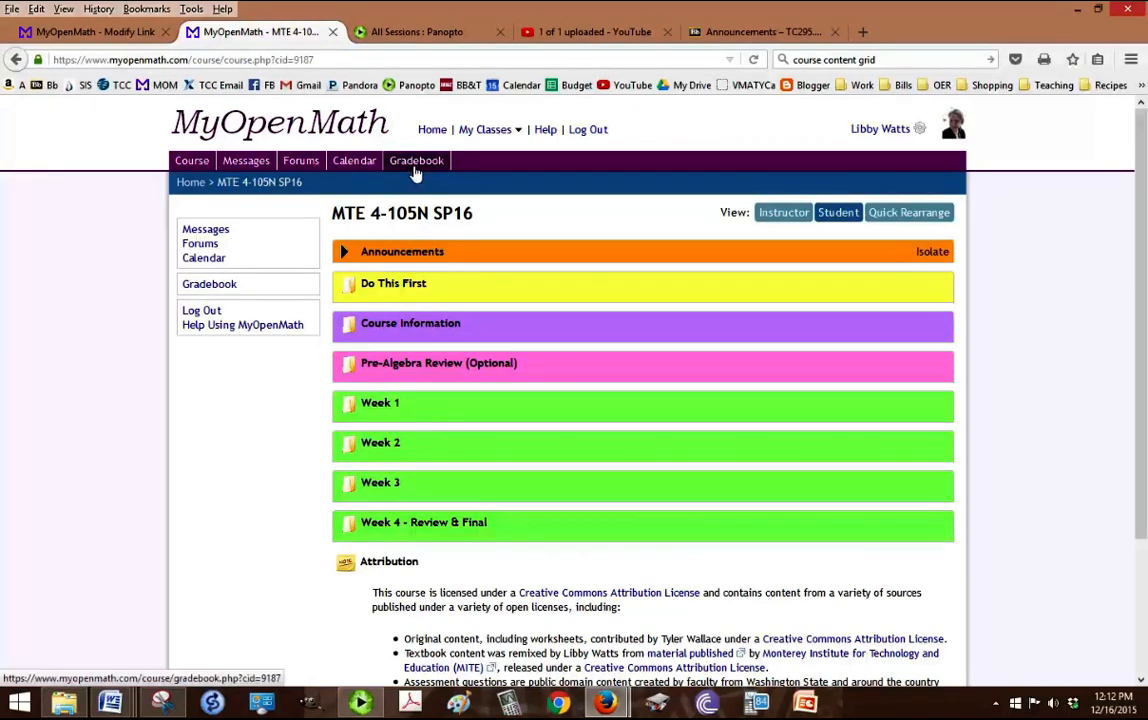
mouse_move(376, 284)
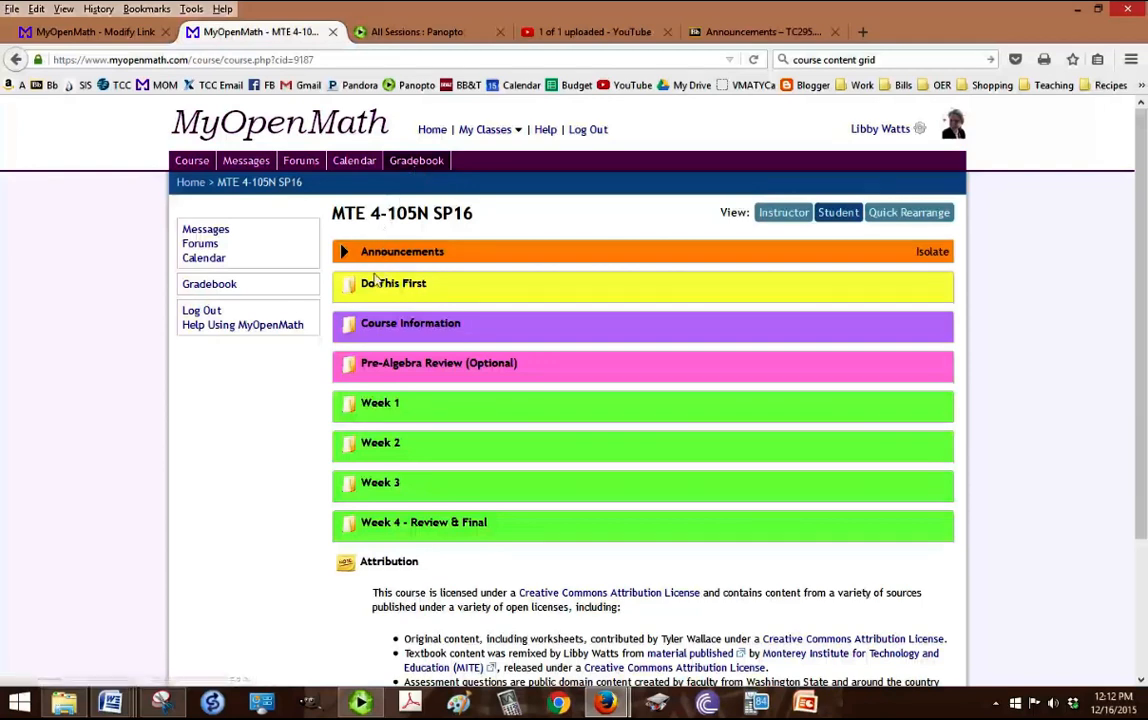
mouse_move(380, 290)
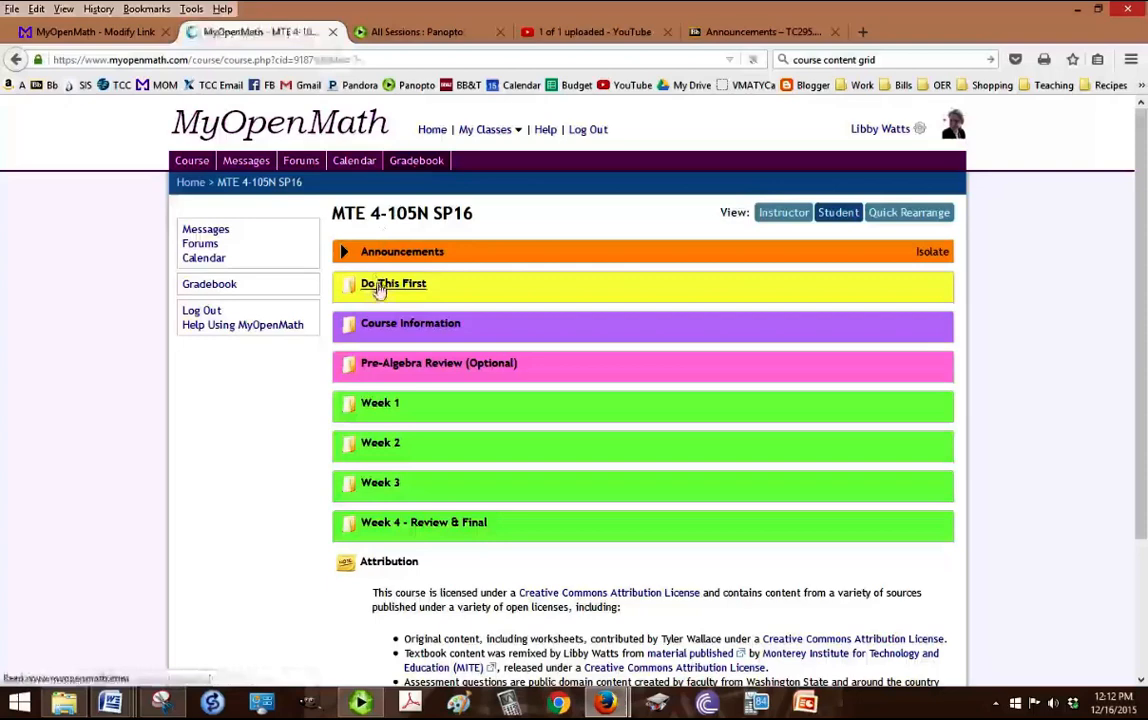
Step: Browse the Do This First folder down to Autobiographies, Entering Answers and Using the Forum items
click(392, 284)
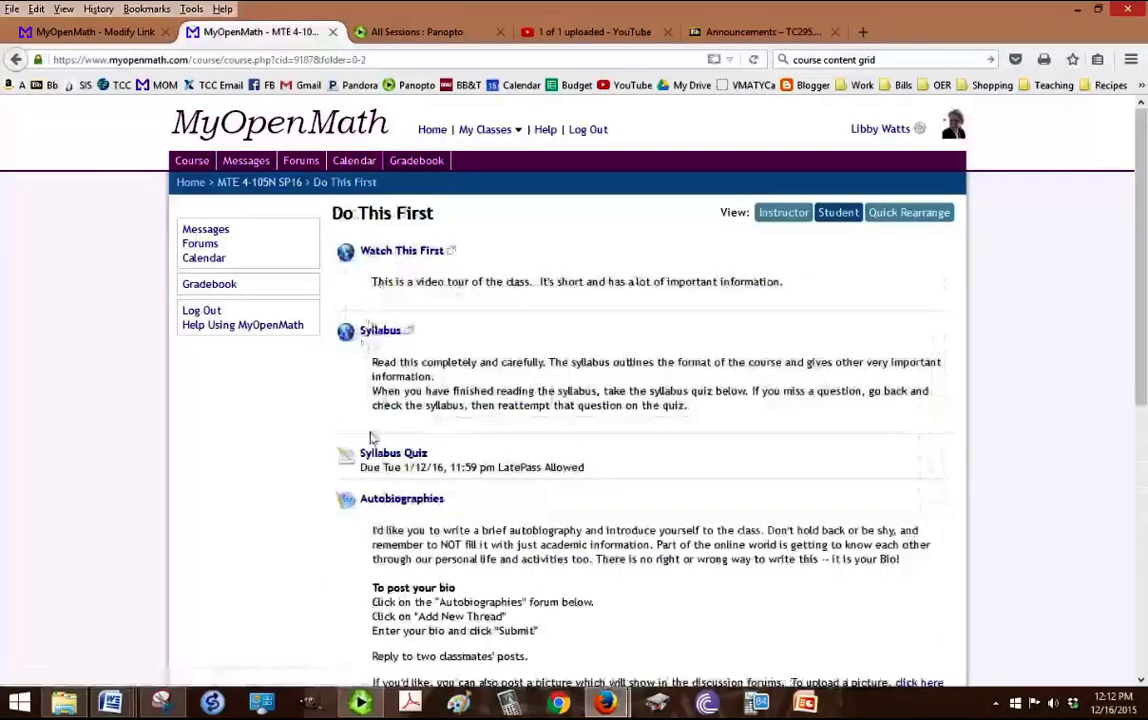
scroll(down, 3)
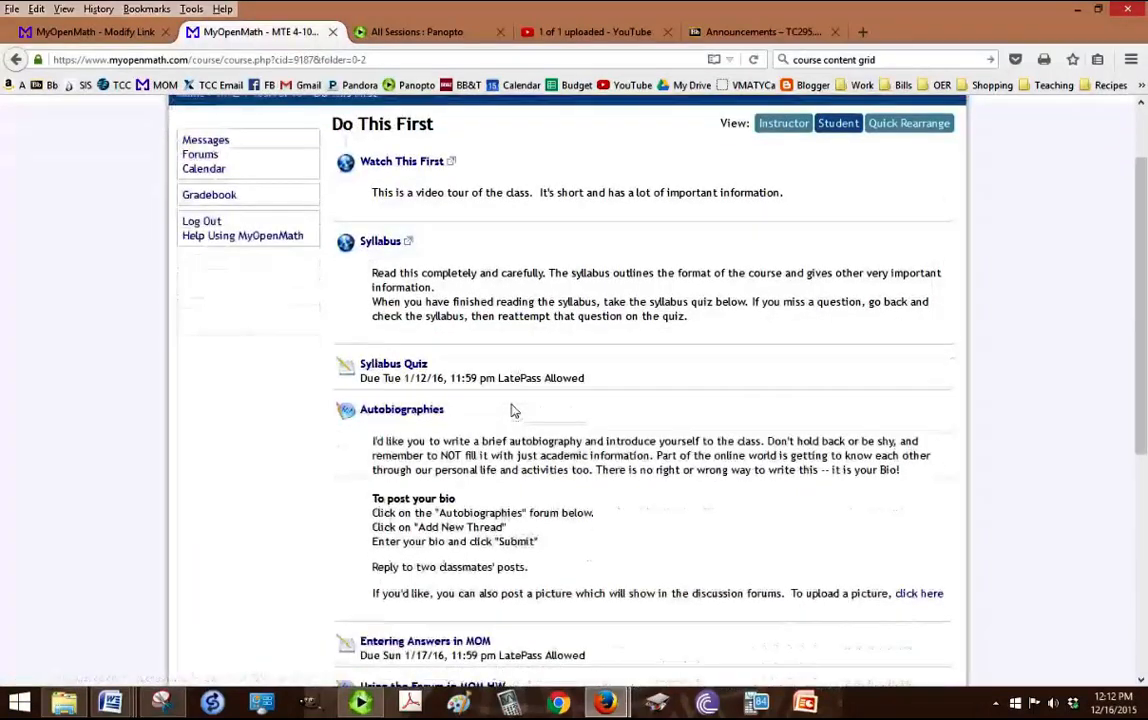
scroll(down, 3)
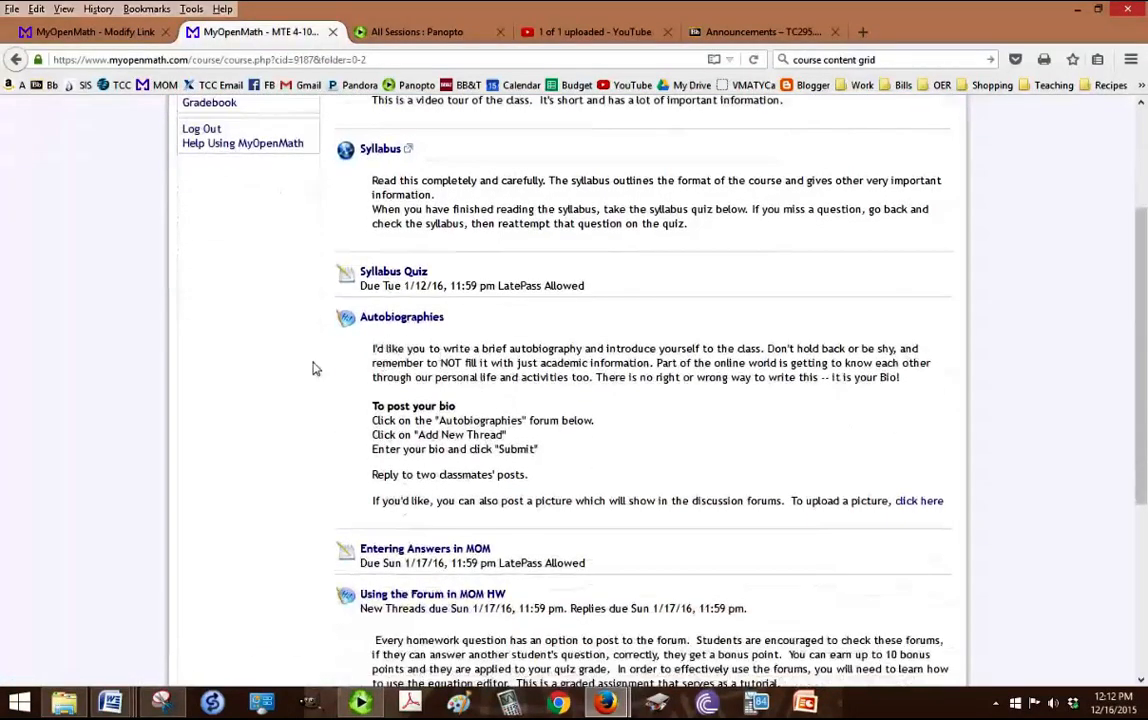
scroll(down, 3)
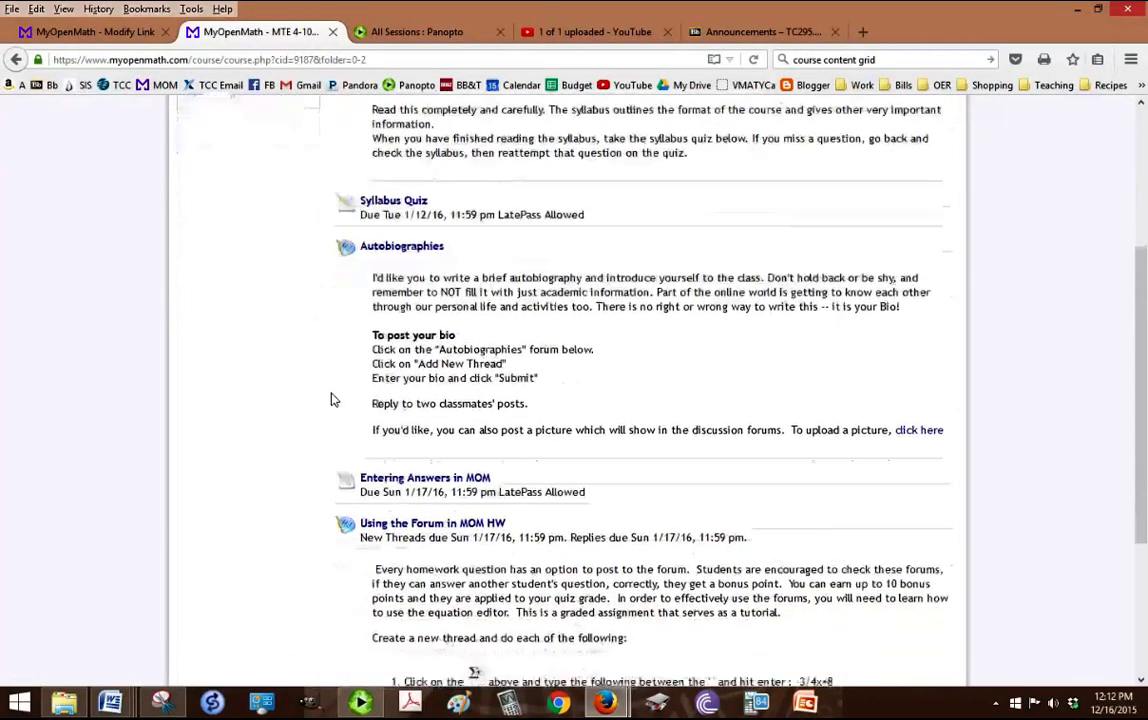
scroll(down, 3)
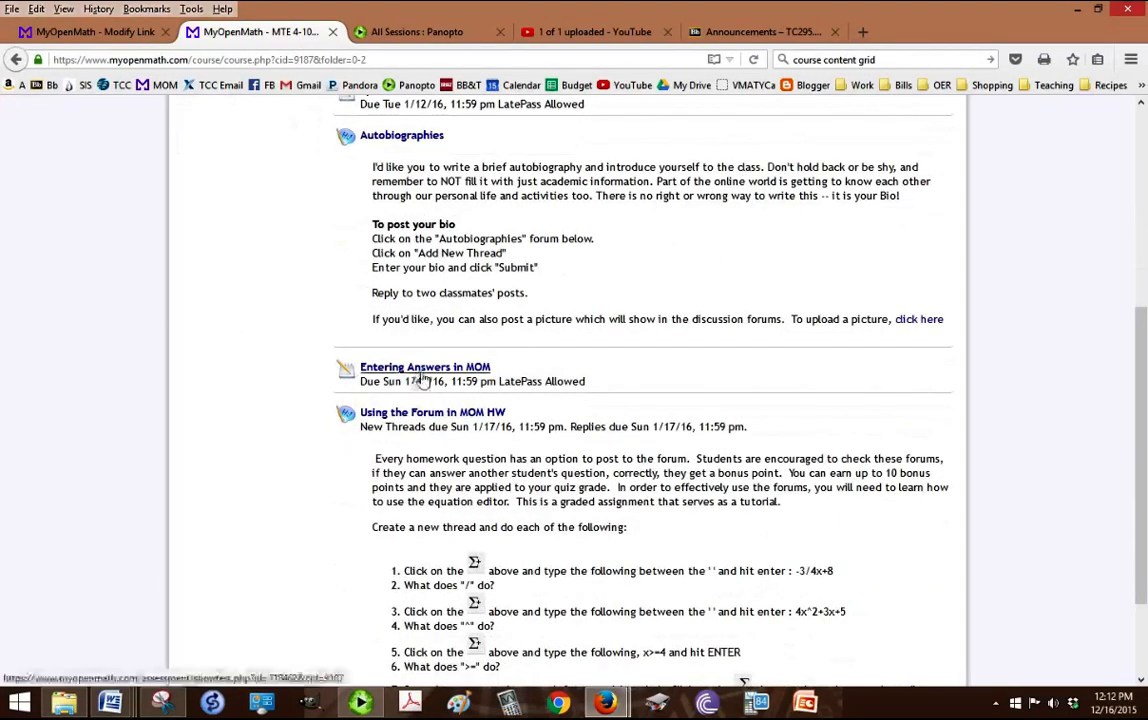
mouse_move(456, 380)
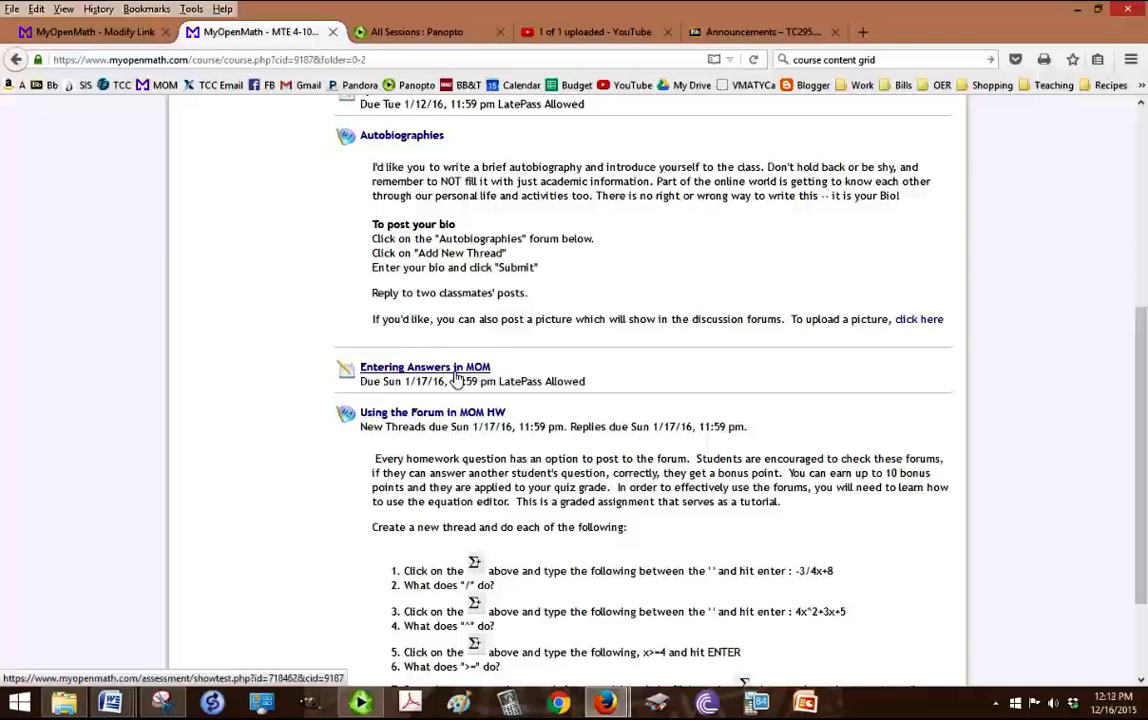
Step: Review the Using the Forum in MOM HW instructions and launch the Entering Answers in MOM assignment
scroll(down, 3)
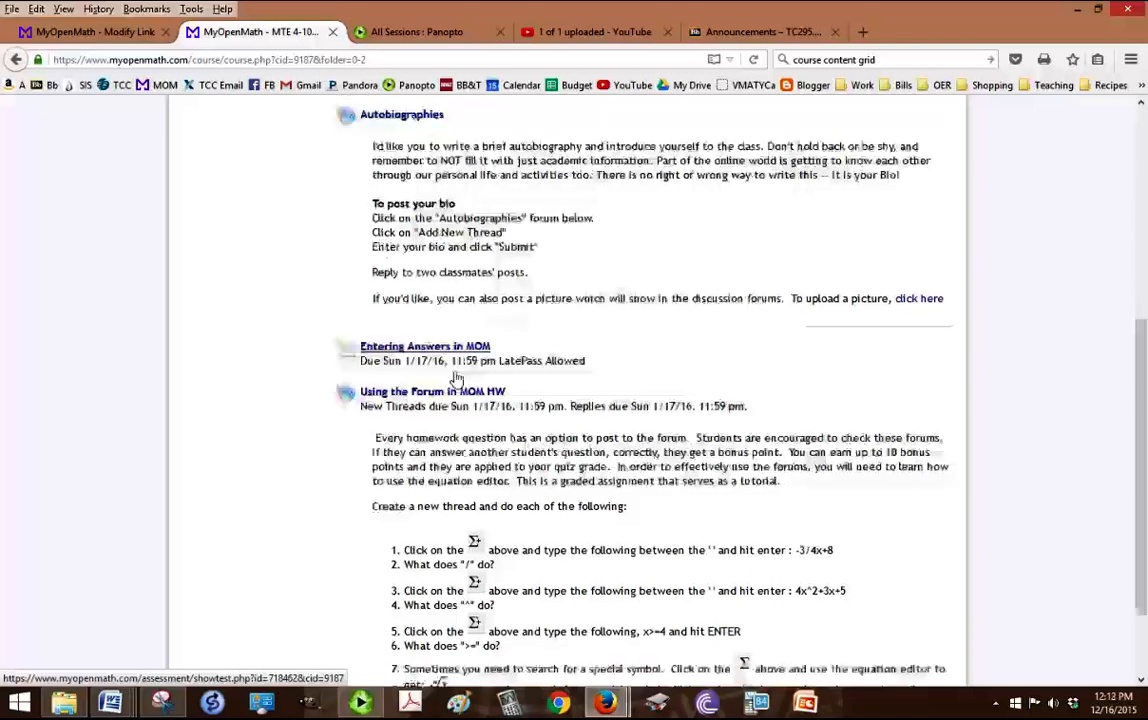
scroll(down, 3)
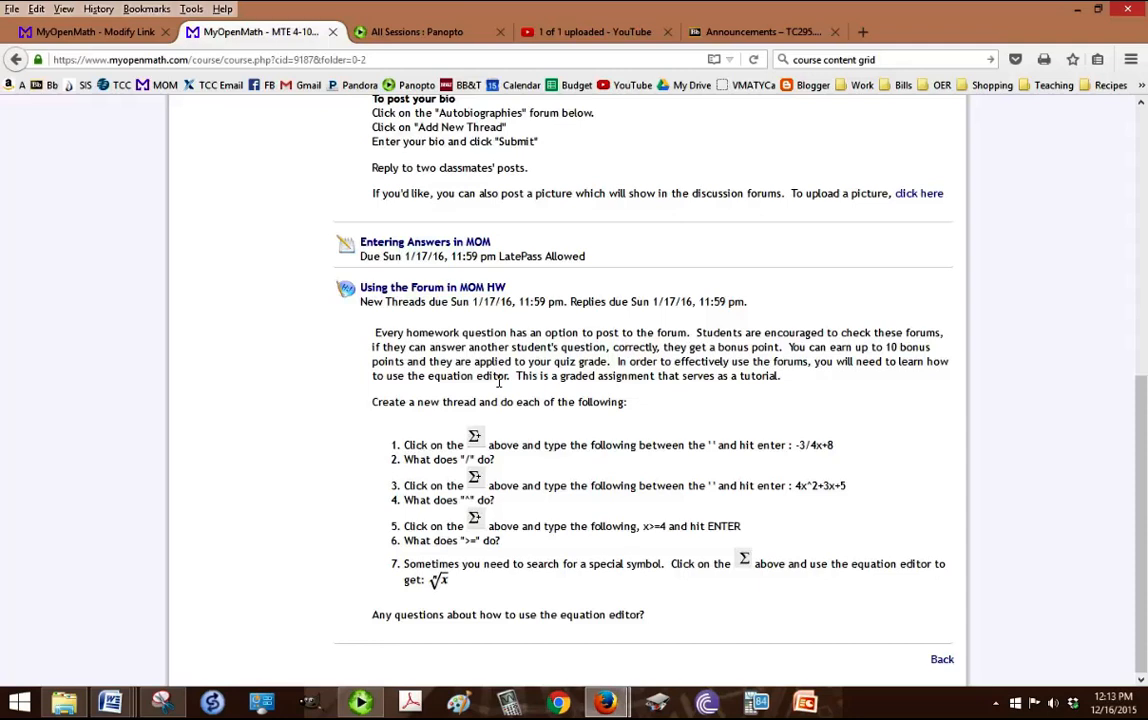
mouse_move(830, 454)
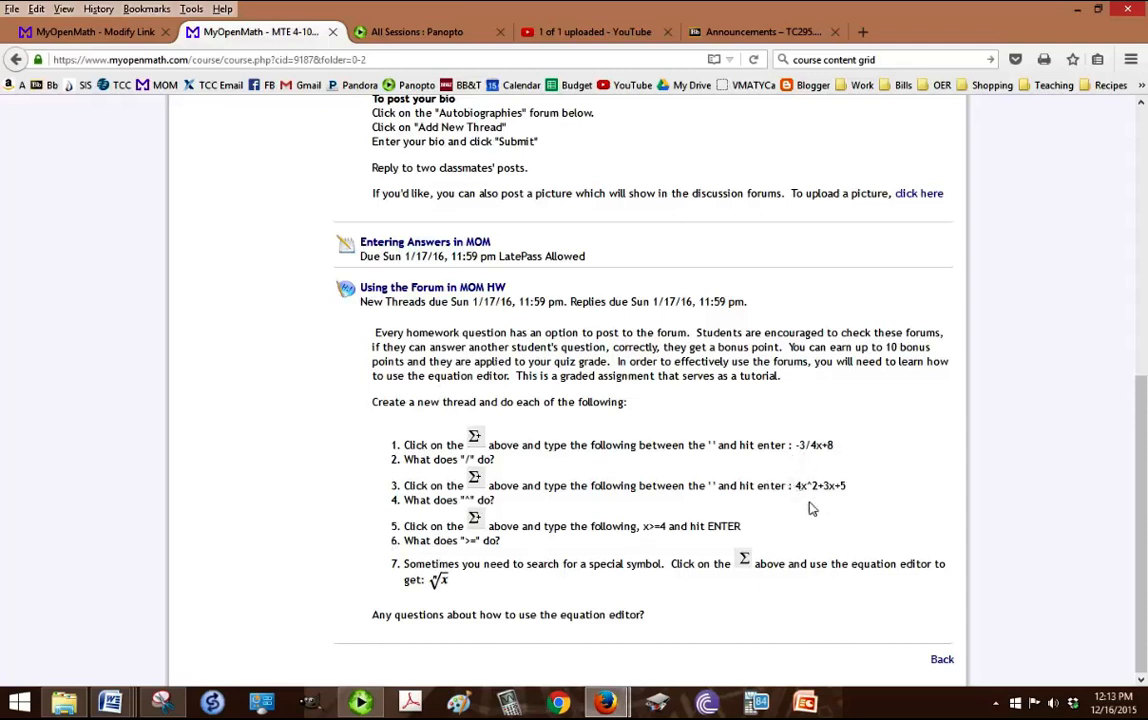
drag(796, 486, 848, 486)
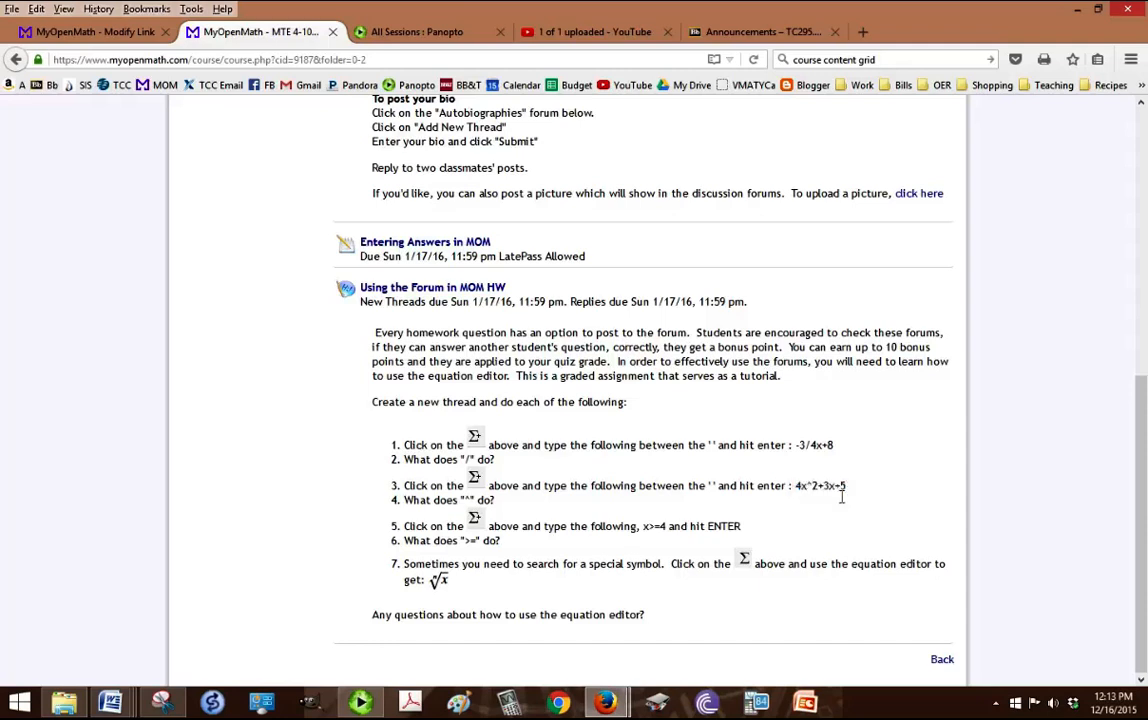
mouse_move(832, 492)
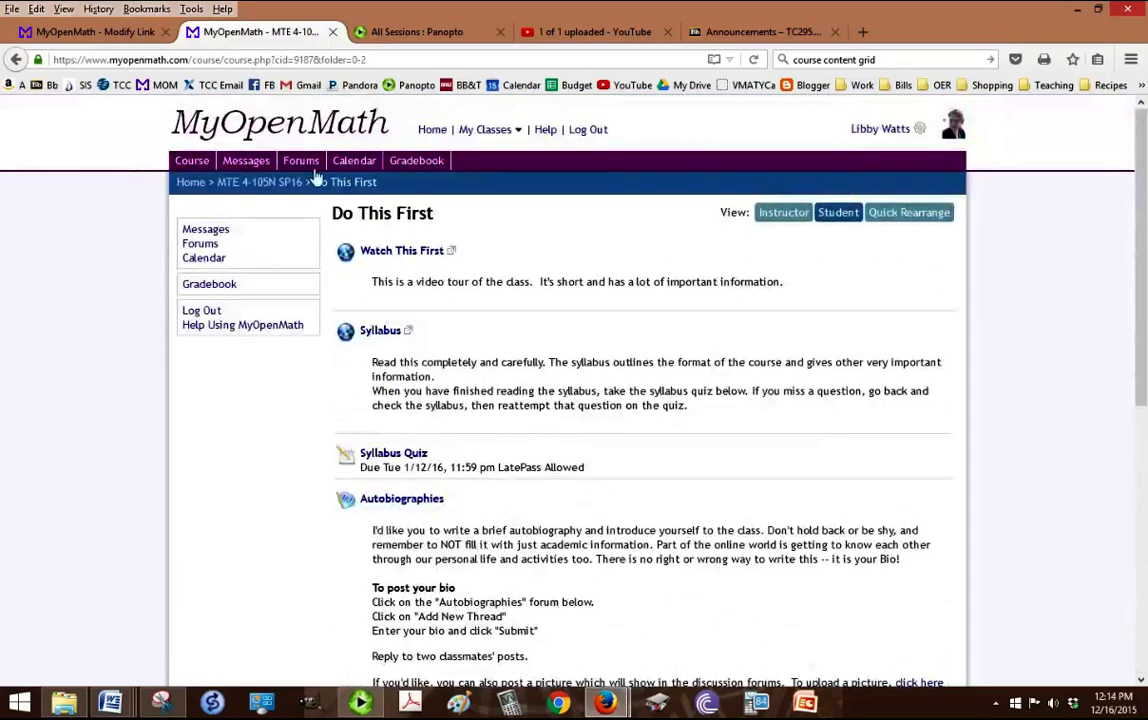
scroll(down, 3)
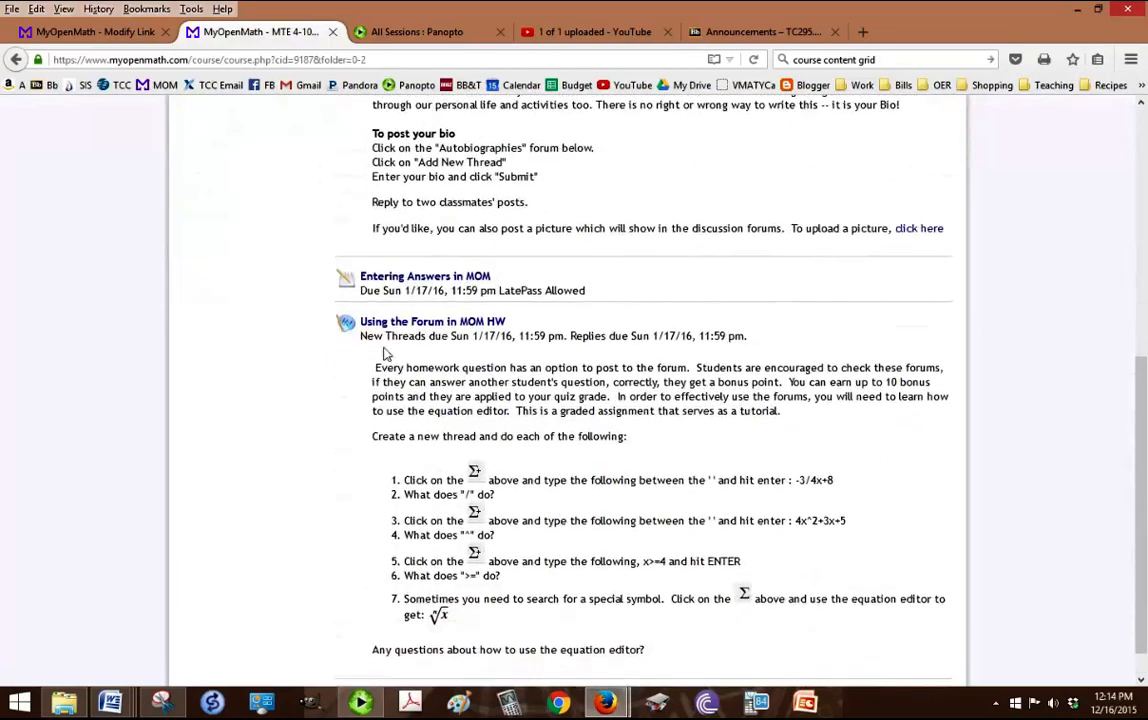
click(424, 276)
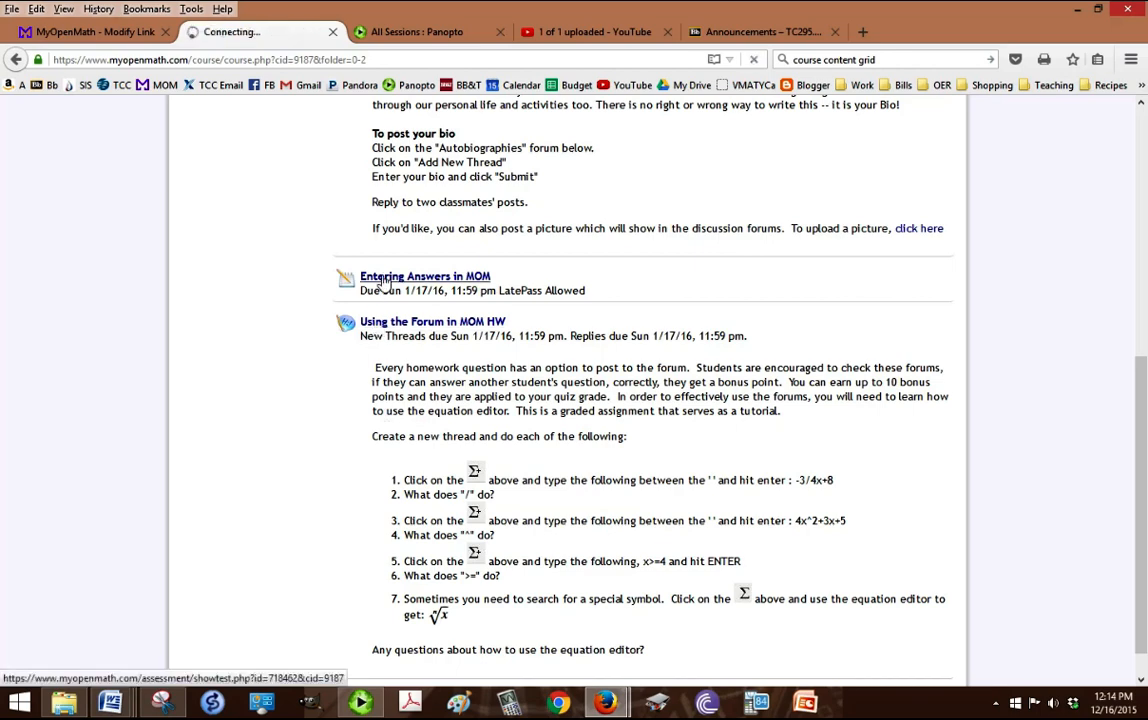
Step: Start an Ask Professor Watts forum thread from question 1 of Entering Answers in MOM
click(424, 276)
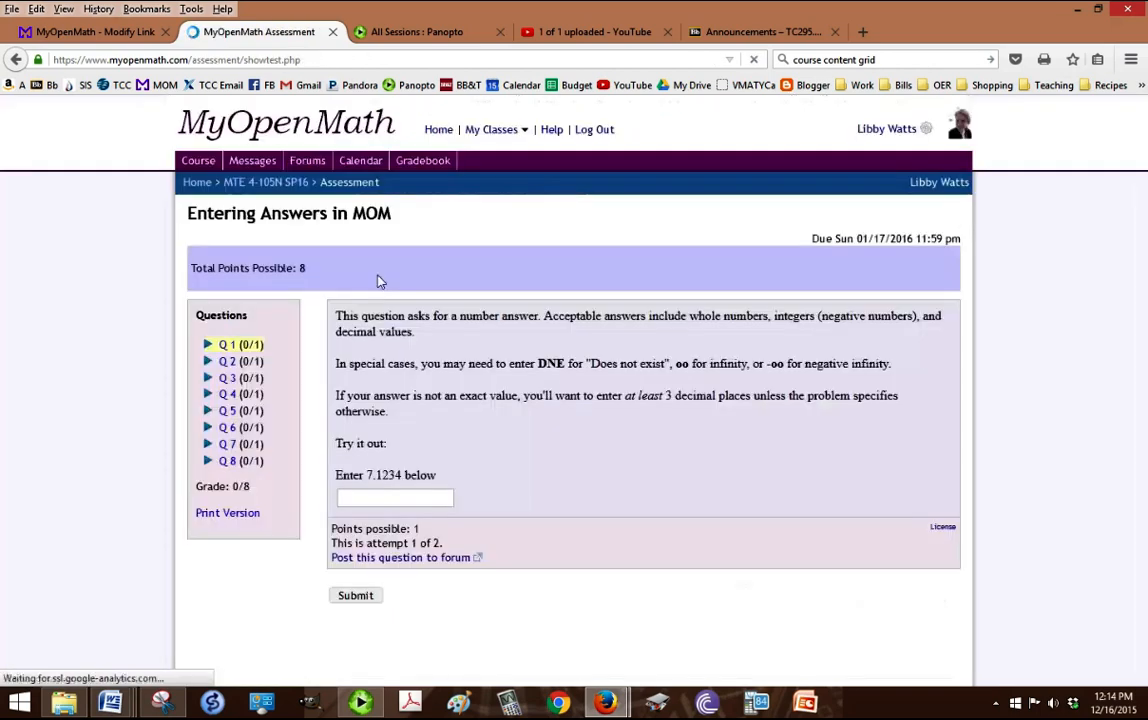
mouse_move(386, 520)
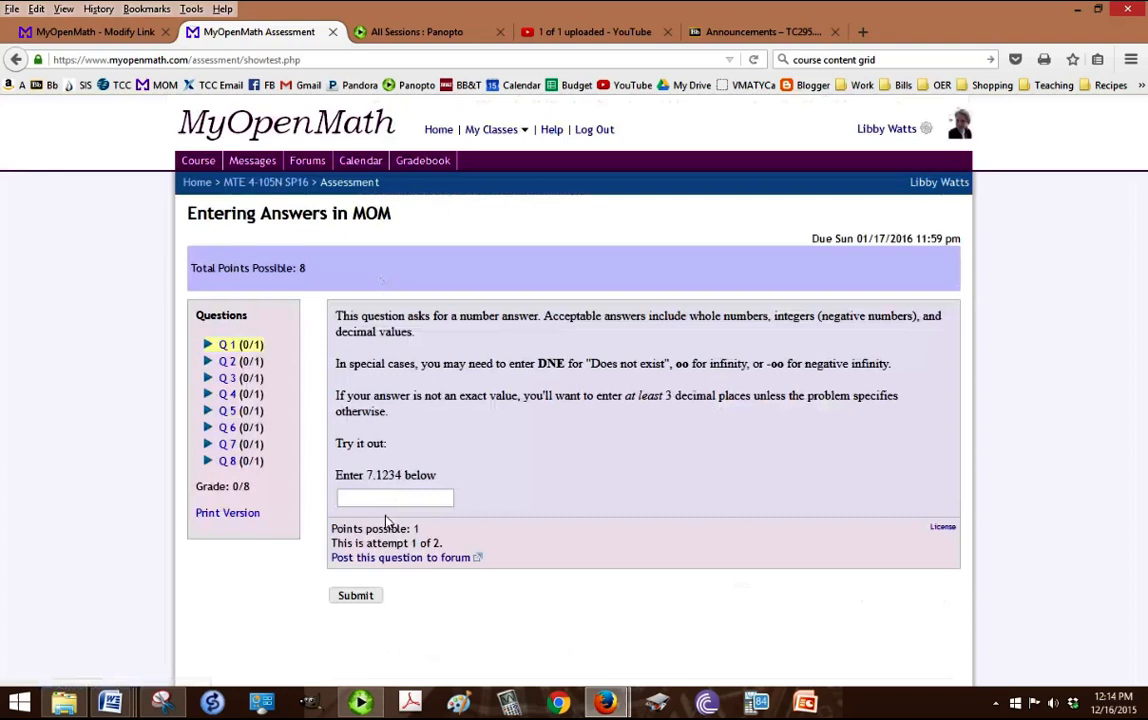
mouse_move(442, 468)
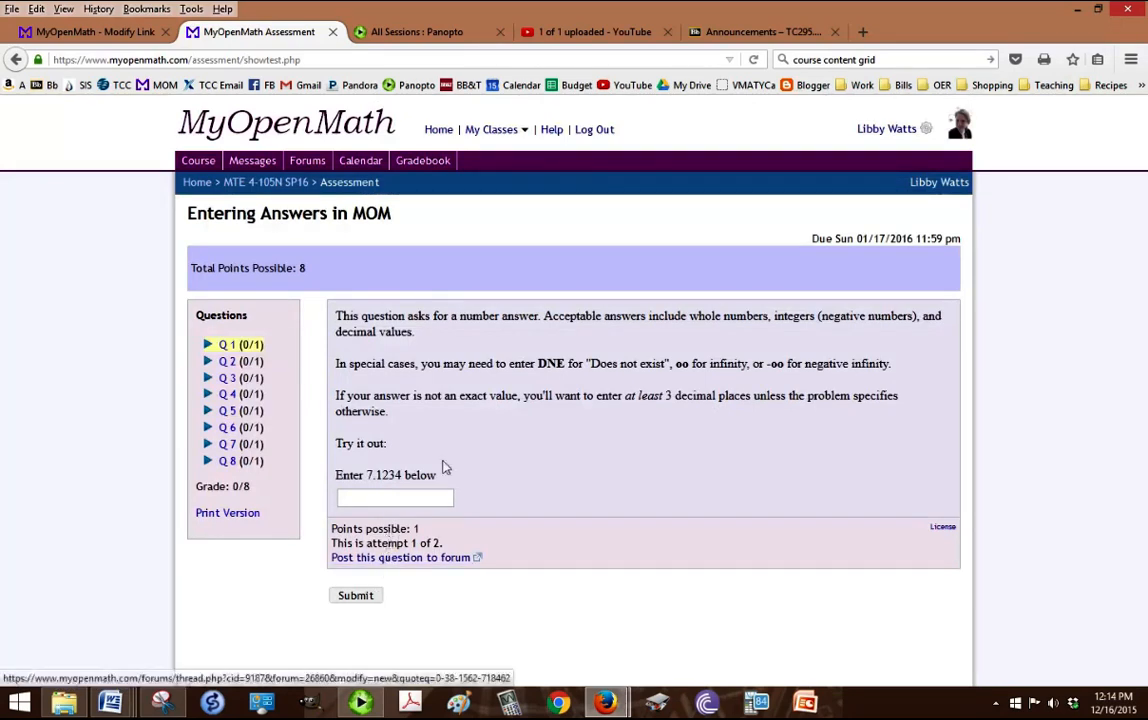
mouse_move(416, 568)
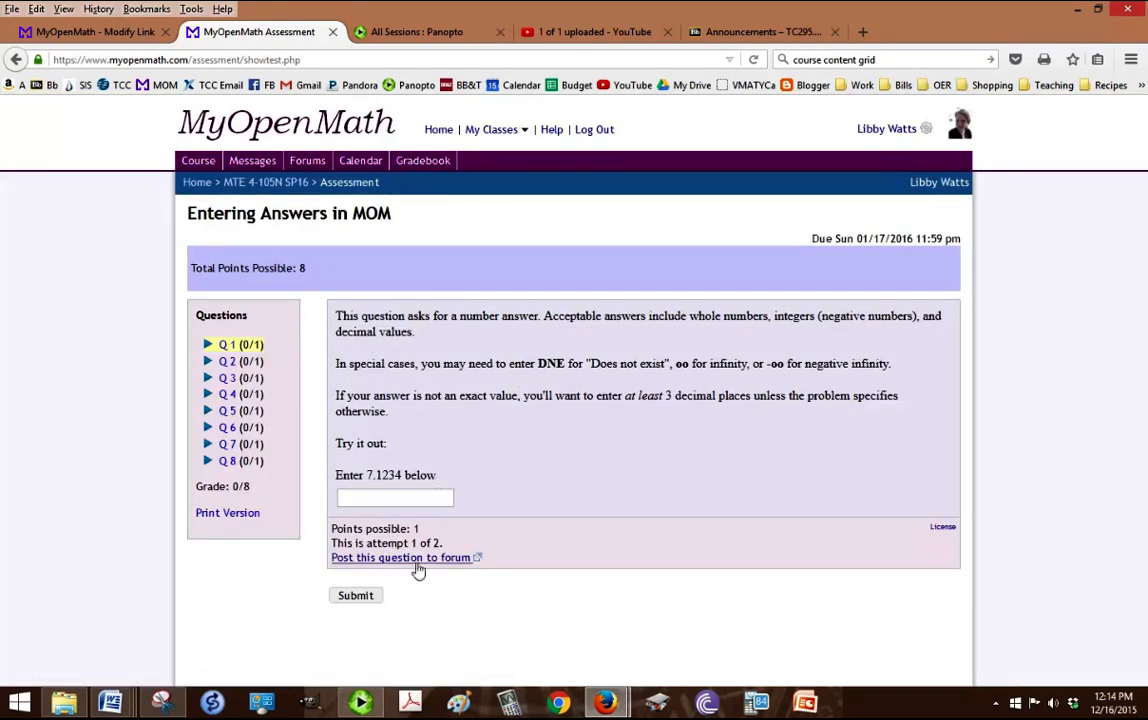
click(400, 558)
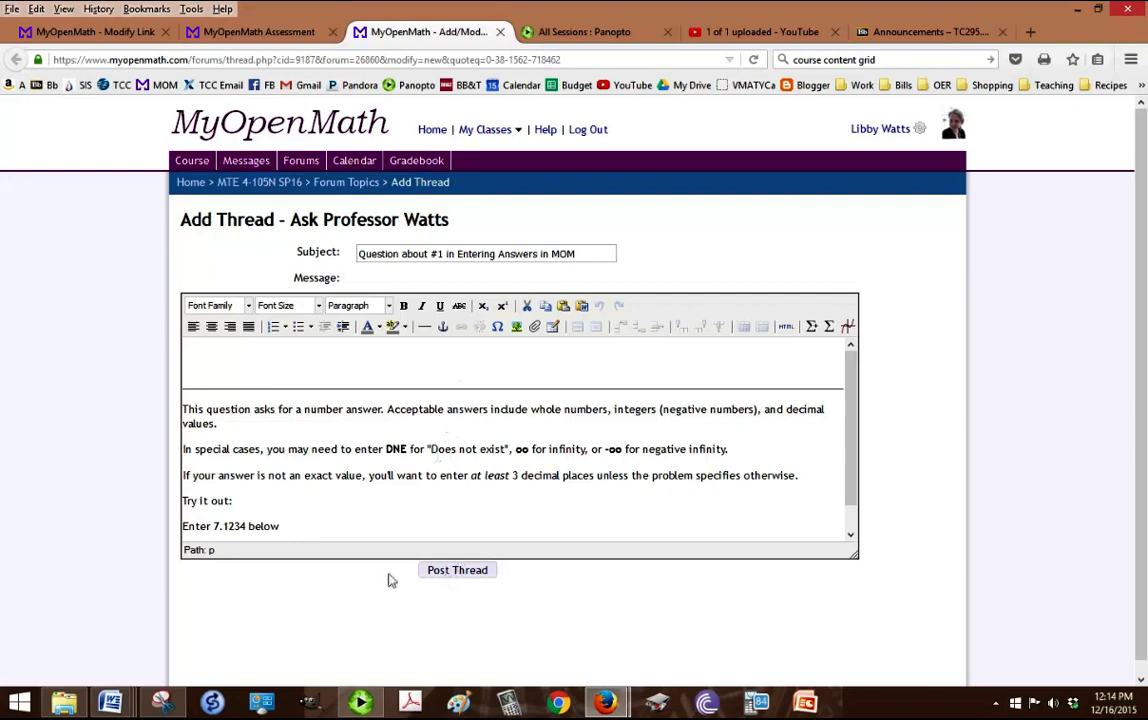
mouse_move(214, 576)
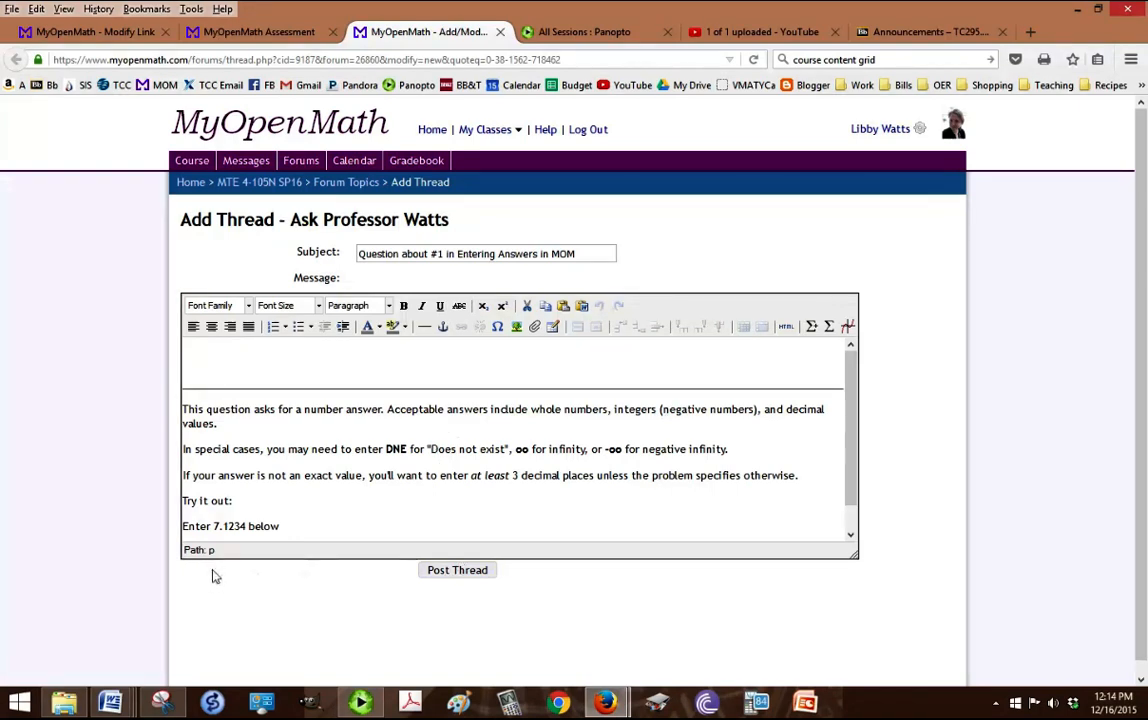
mouse_move(388, 508)
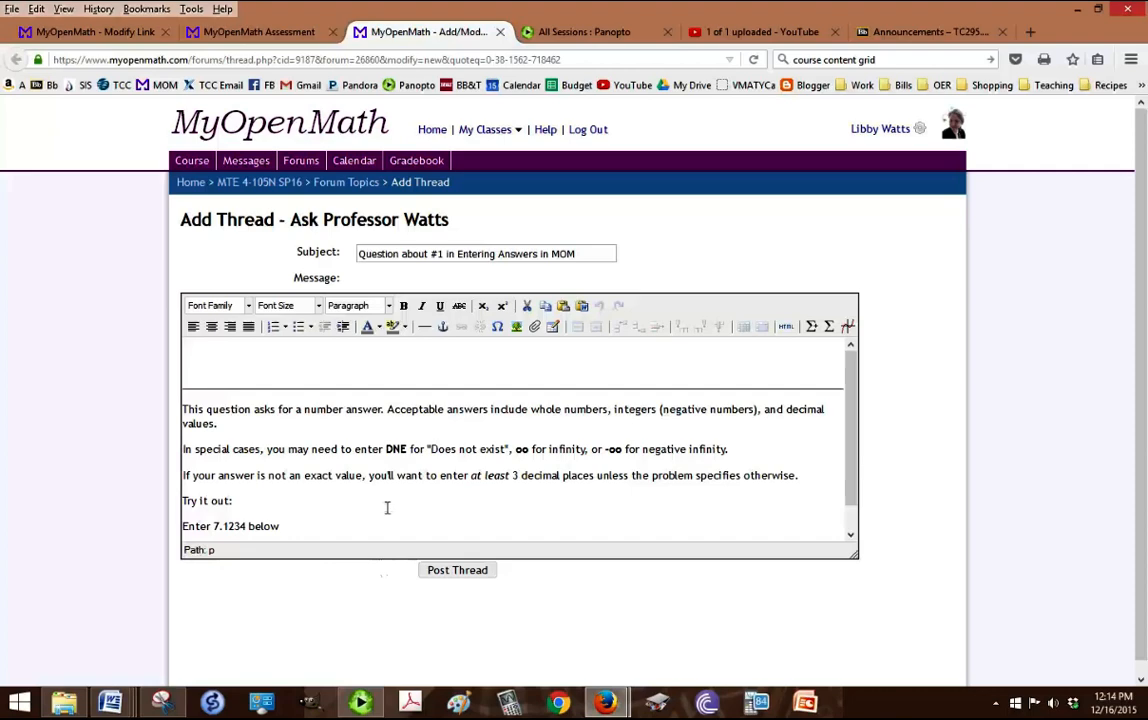
mouse_move(280, 186)
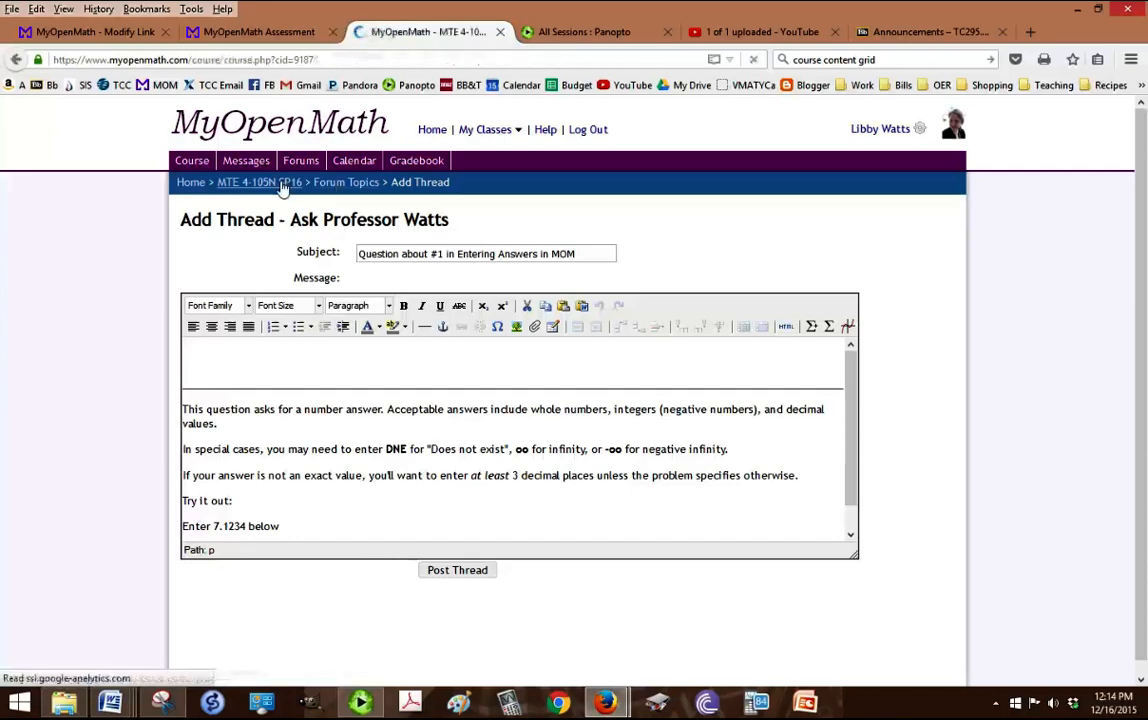
Step: Leave the prefilled question 1 thread unposted and return to the Do This First folder
click(256, 182)
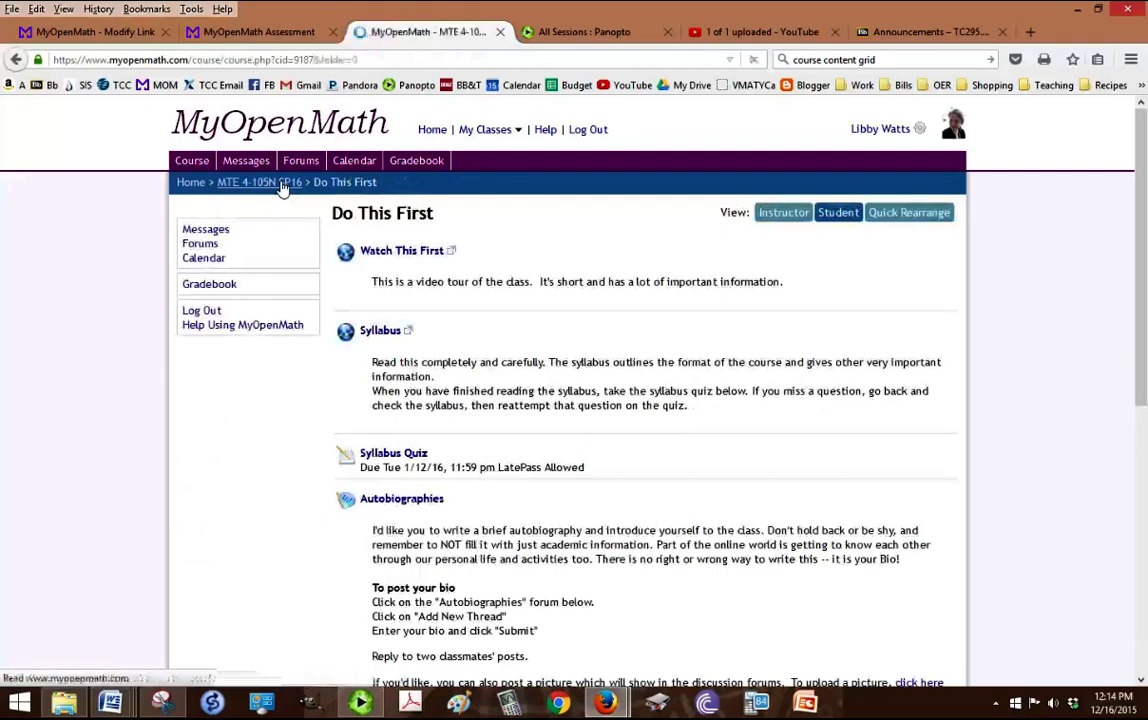
Step: Browse the Course Information folder down to Course Objectives, office hours link and textbook details
click(256, 182)
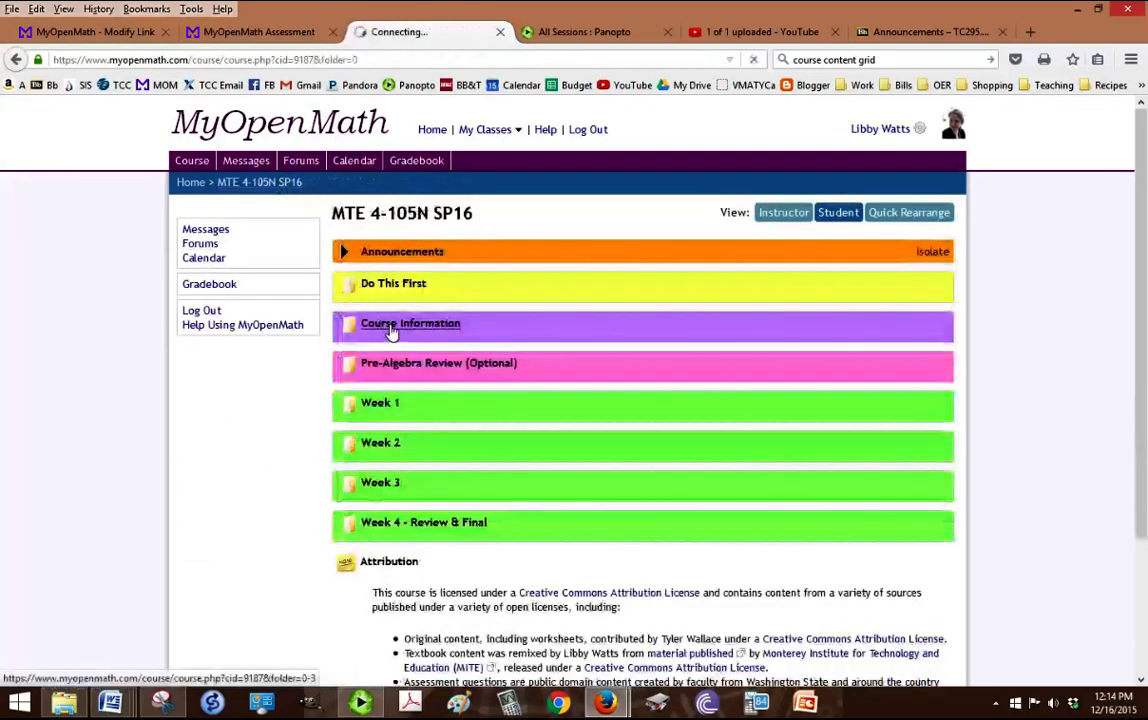
click(410, 324)
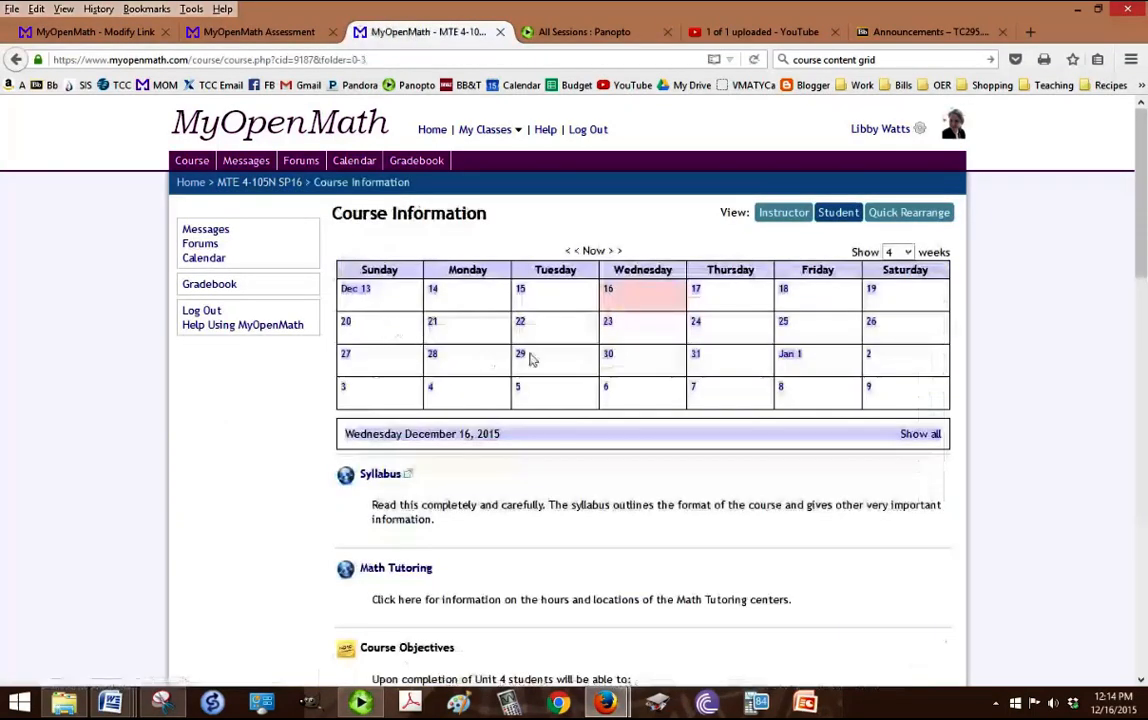
scroll(down, 3)
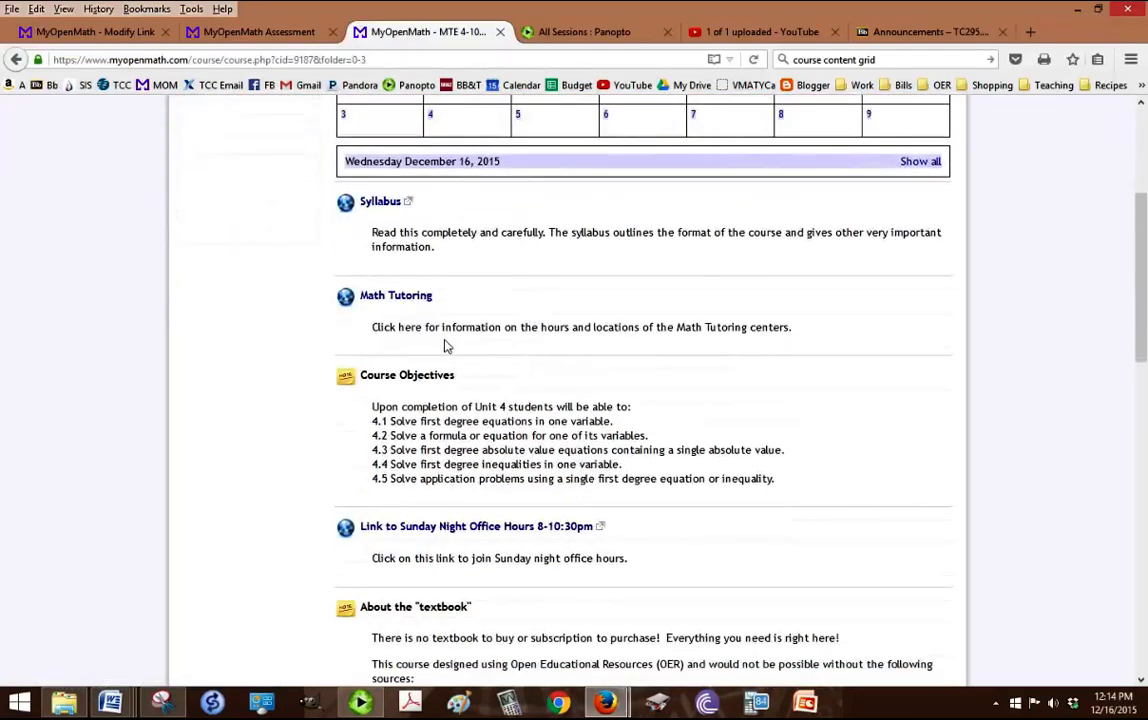
mouse_move(304, 396)
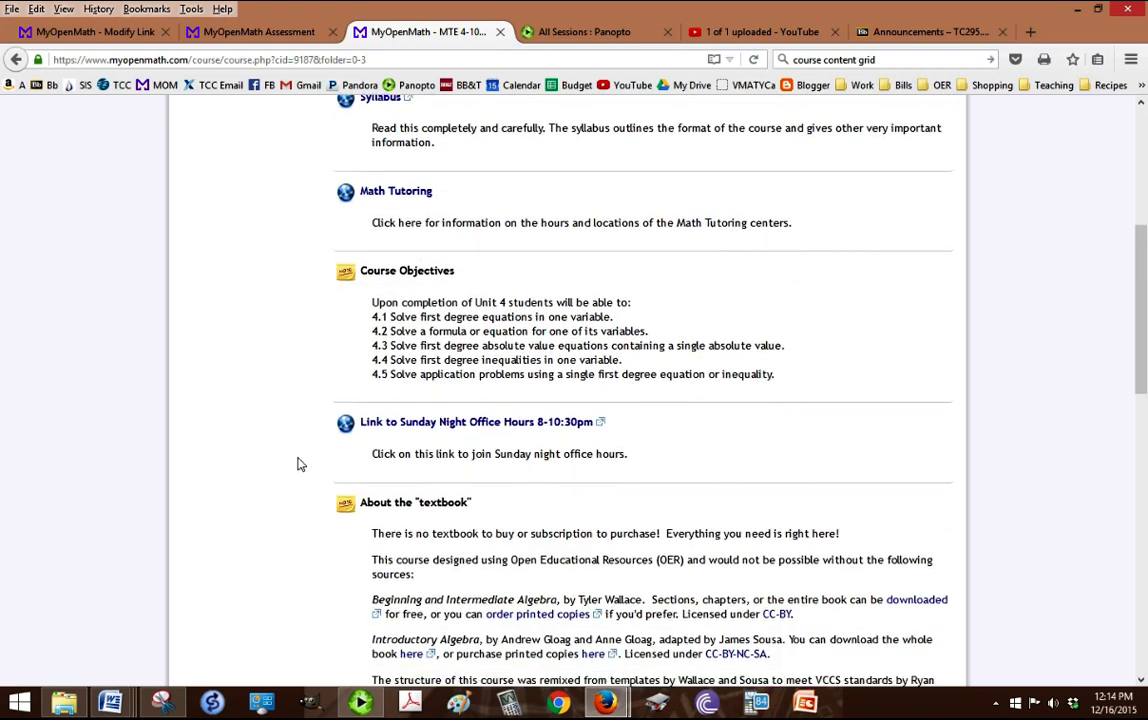
scroll(down, 3)
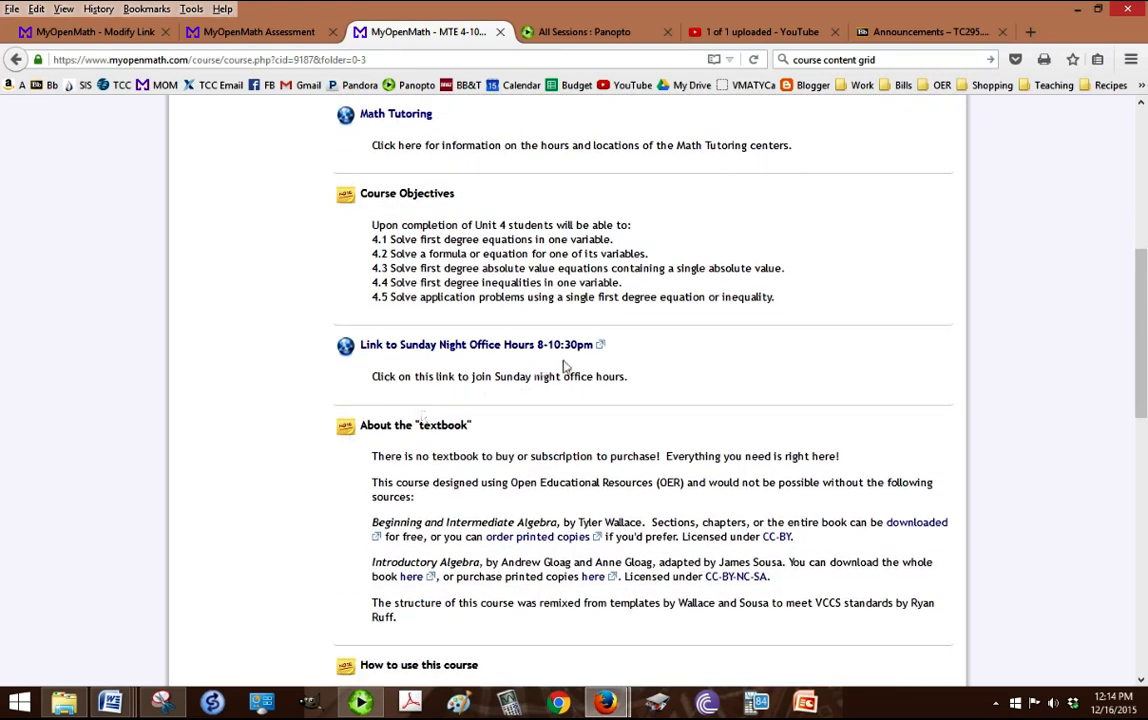
mouse_move(676, 360)
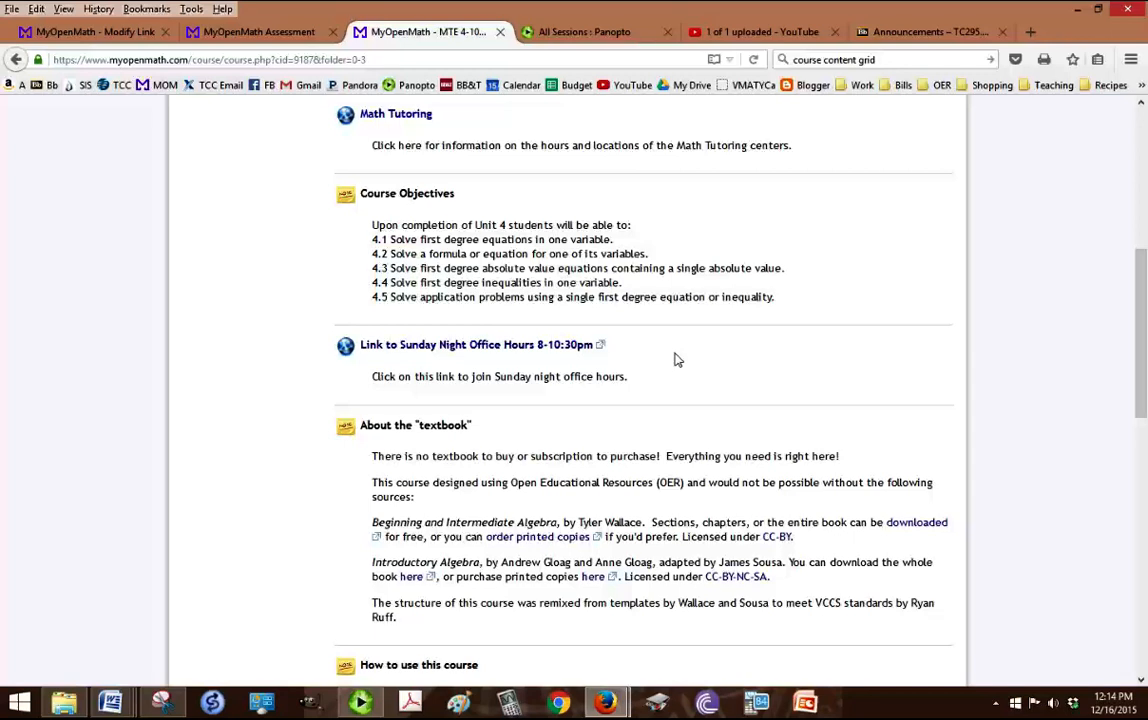
mouse_move(596, 370)
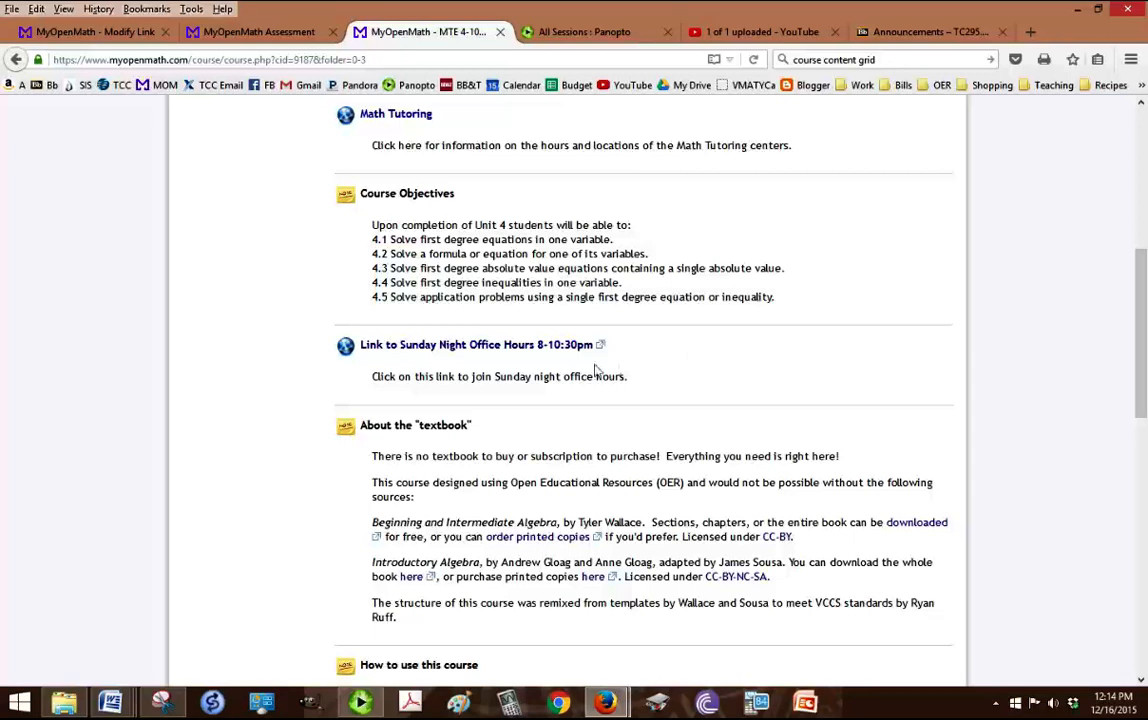
mouse_move(520, 370)
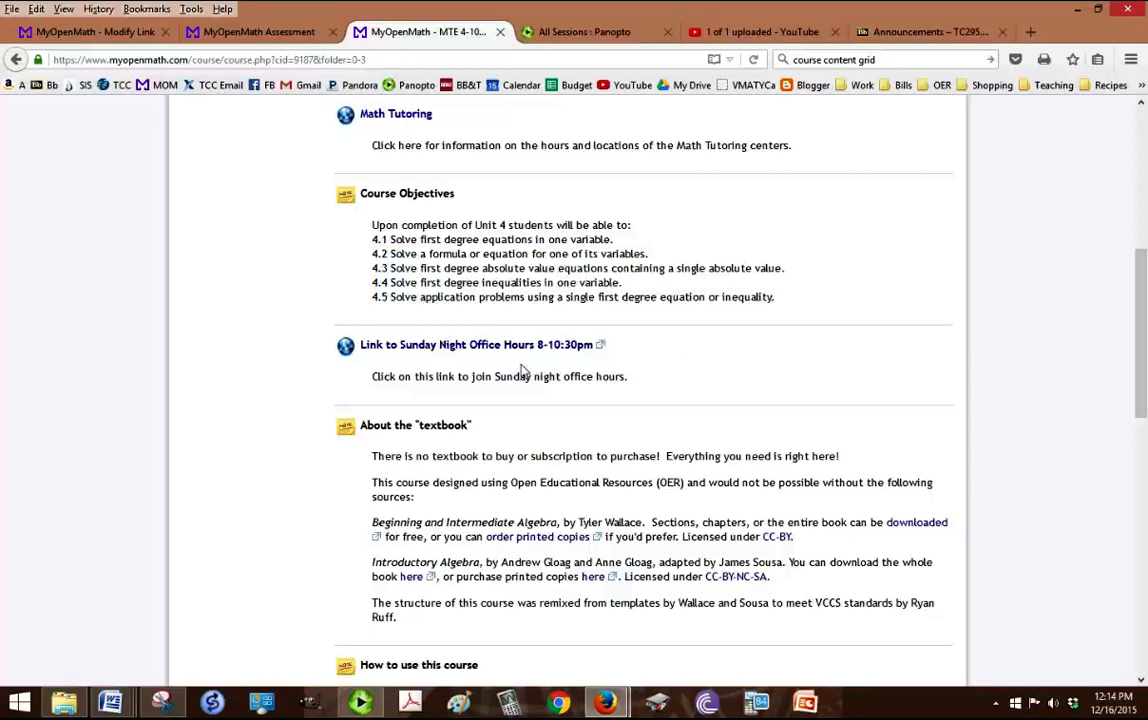
mouse_move(660, 376)
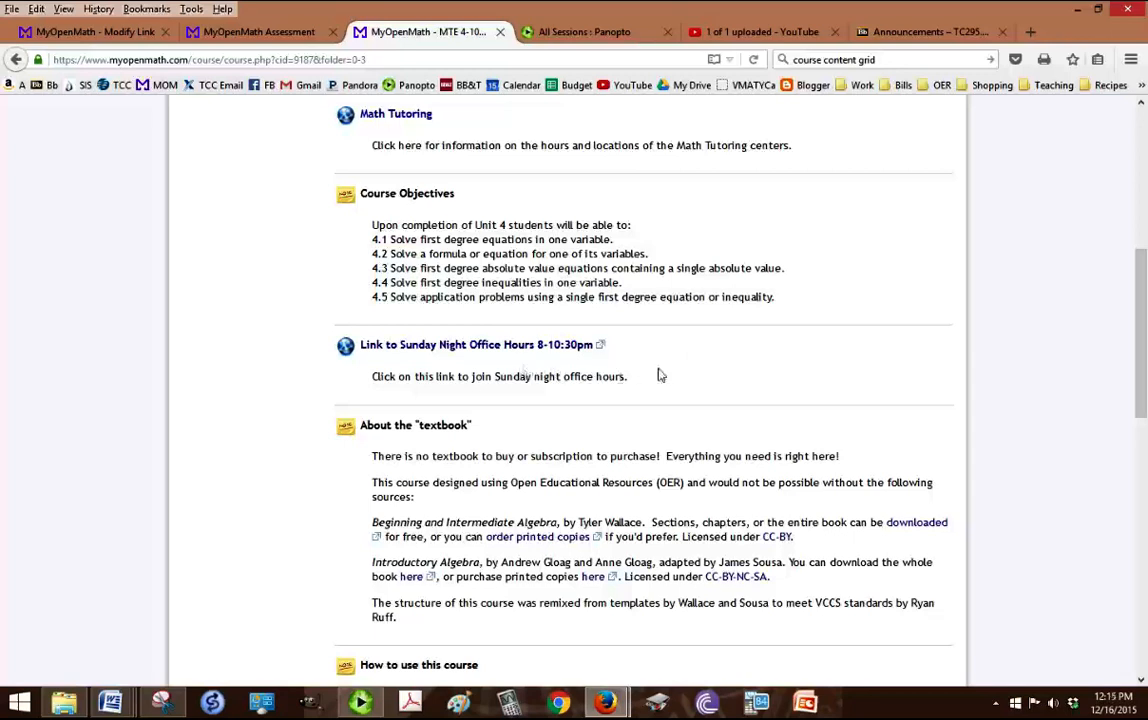
scroll(down, 3)
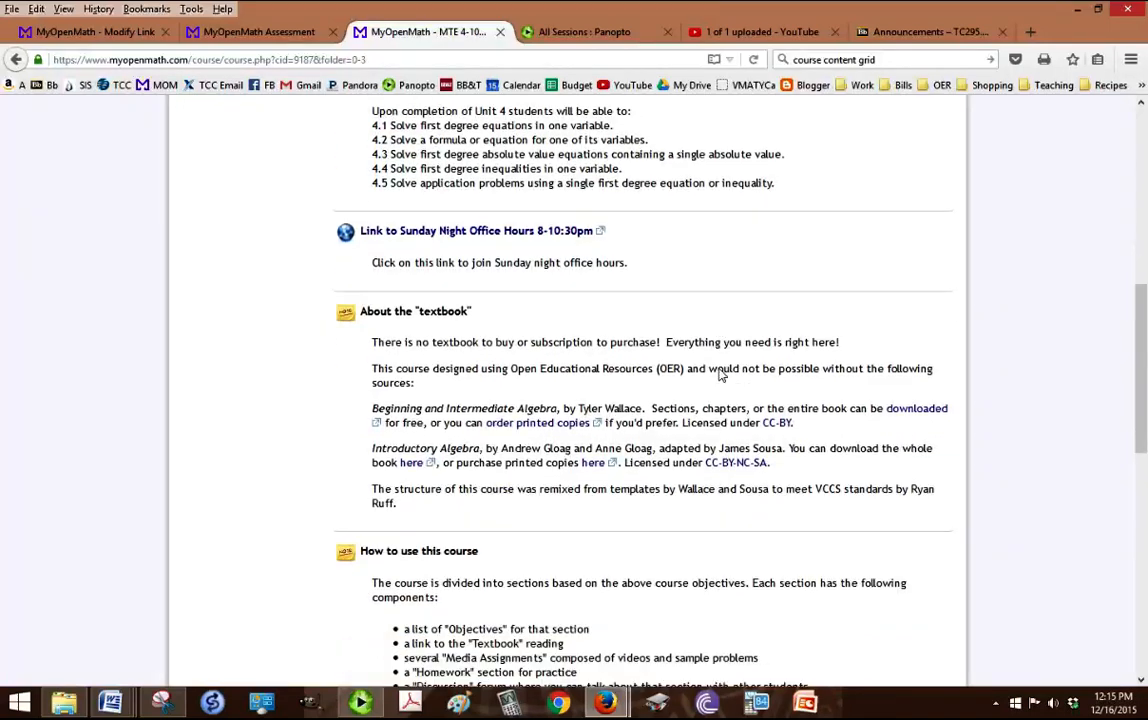
scroll(down, 3)
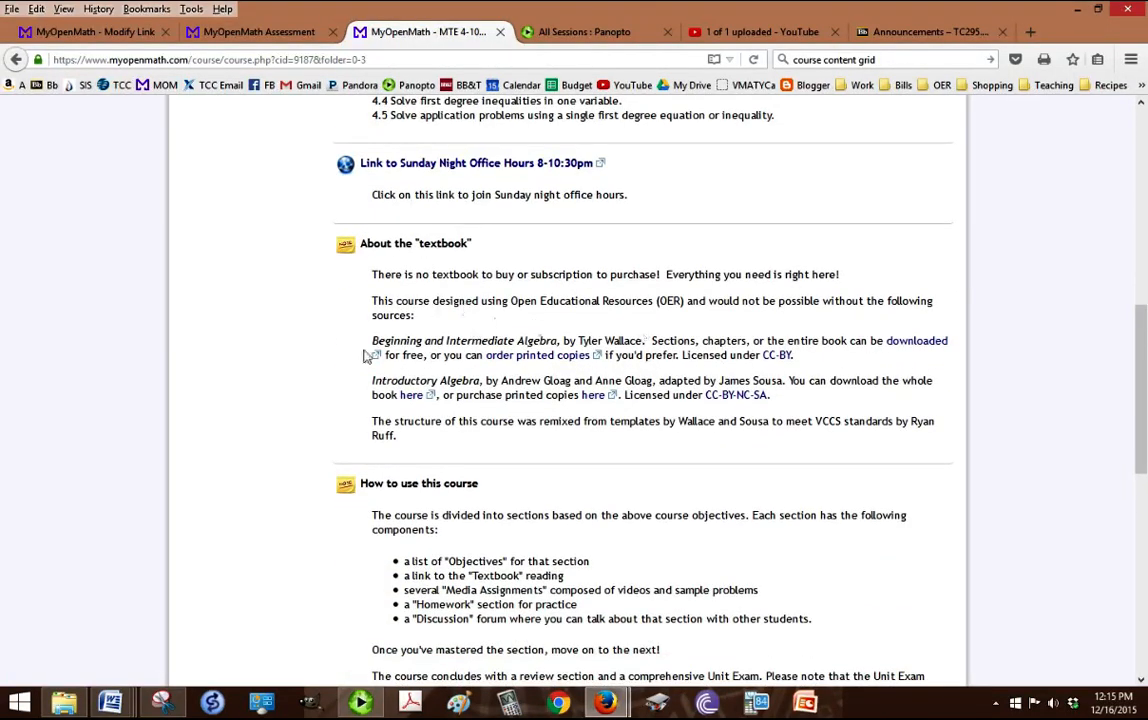
mouse_move(792, 290)
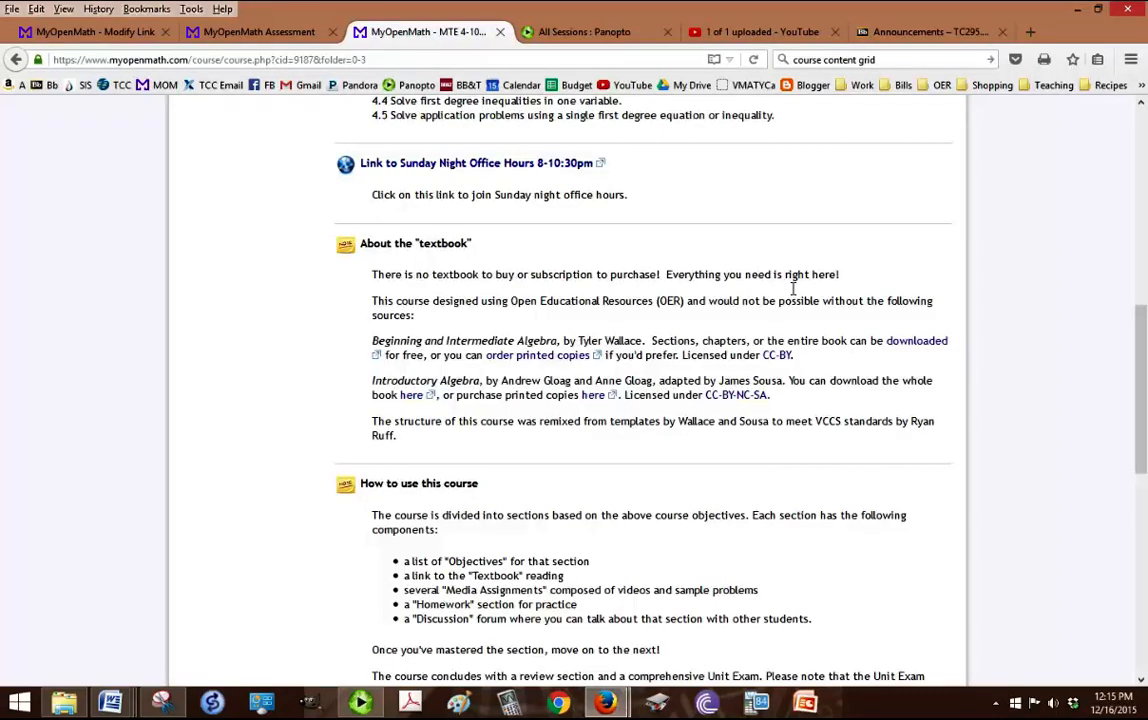
scroll(down, 3)
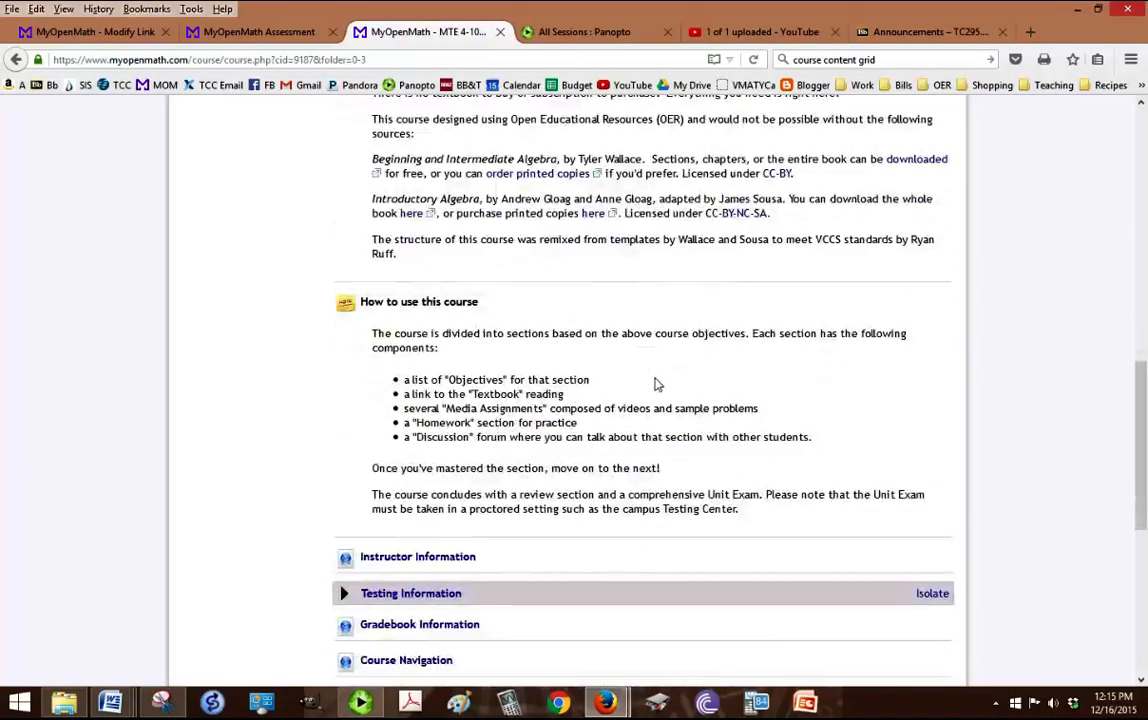
mouse_move(394, 338)
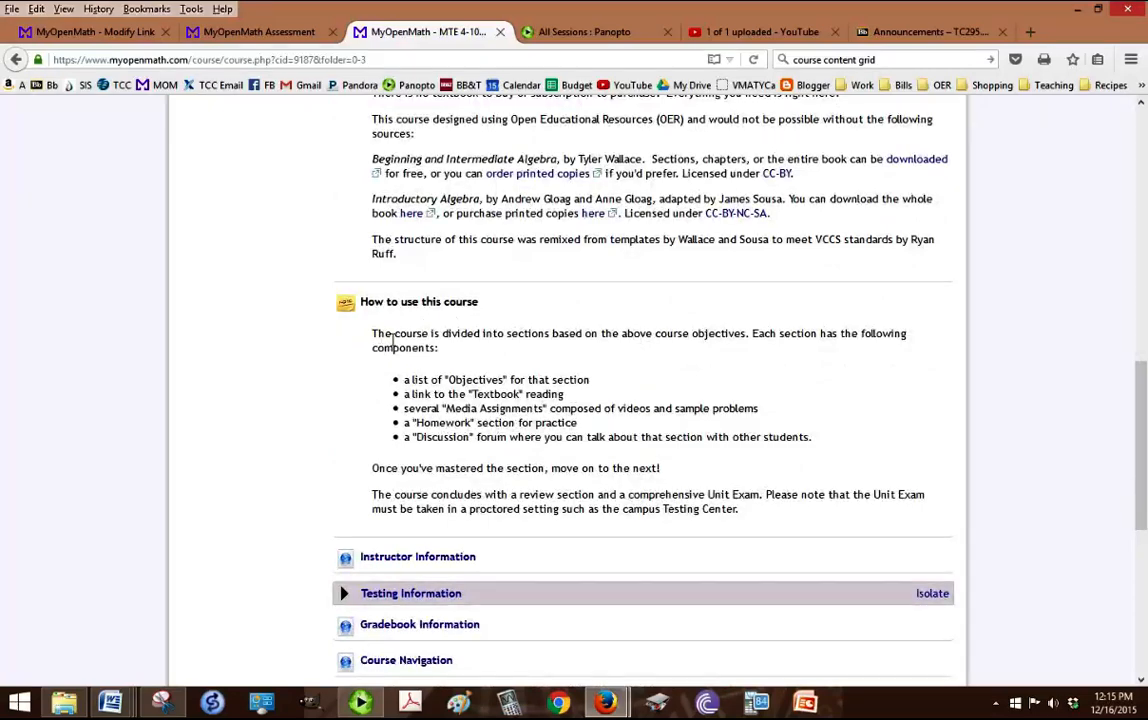
scroll(down, 3)
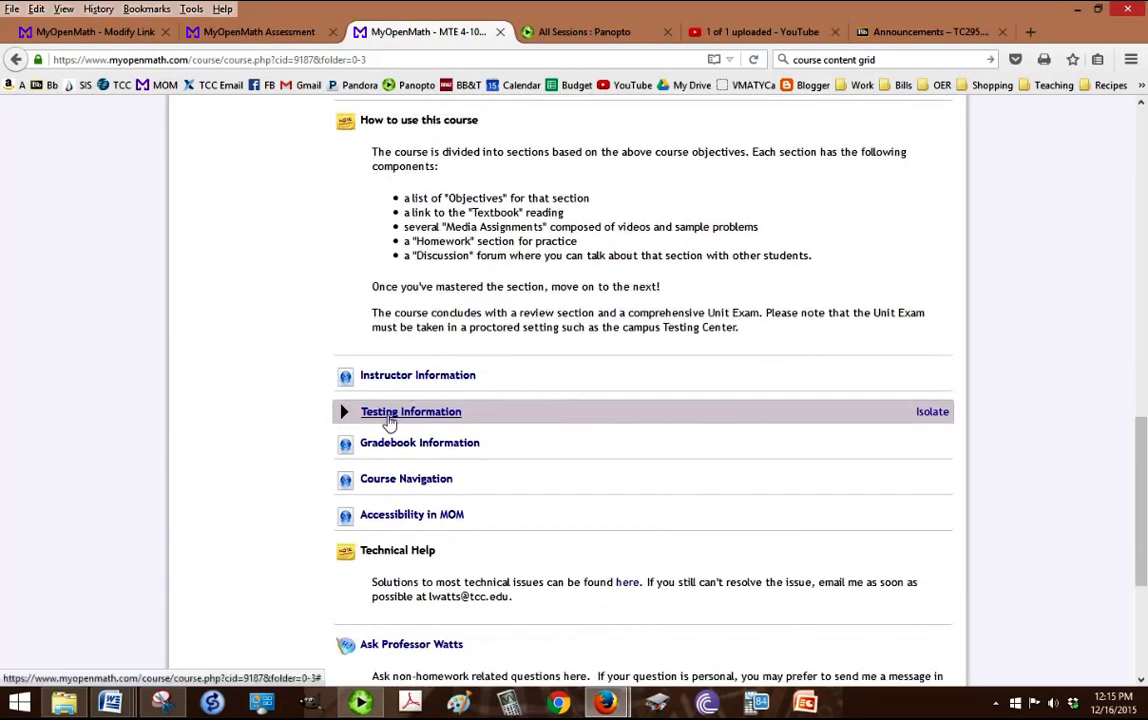
scroll(down, 3)
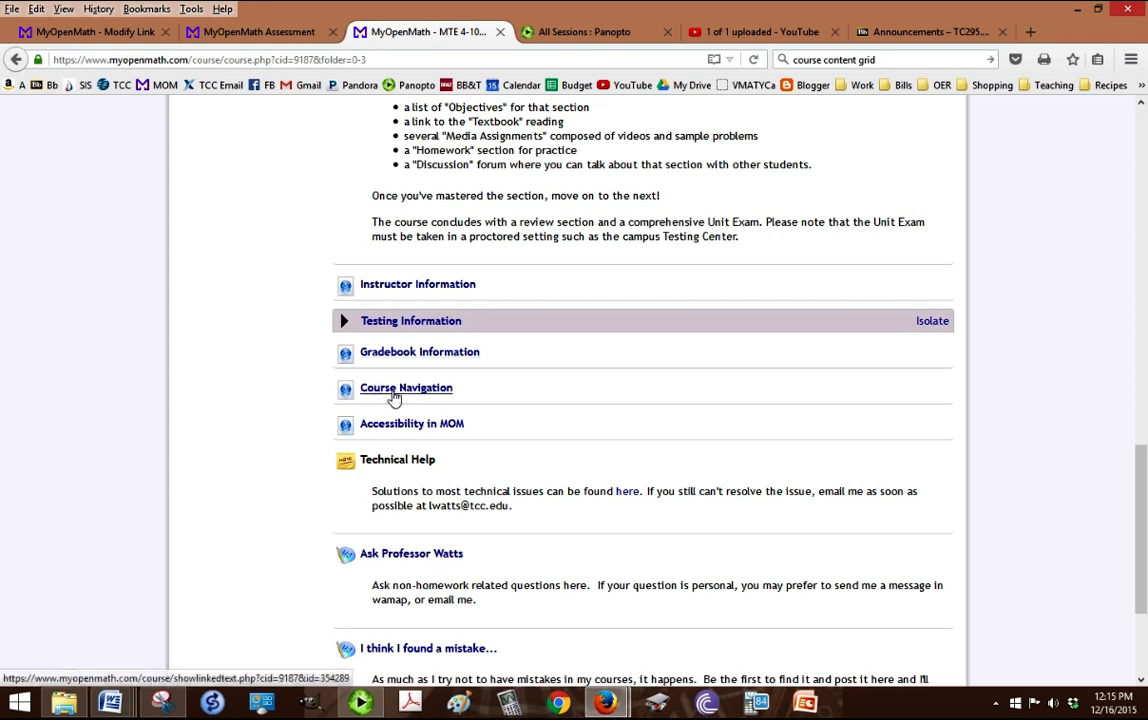
mouse_move(386, 430)
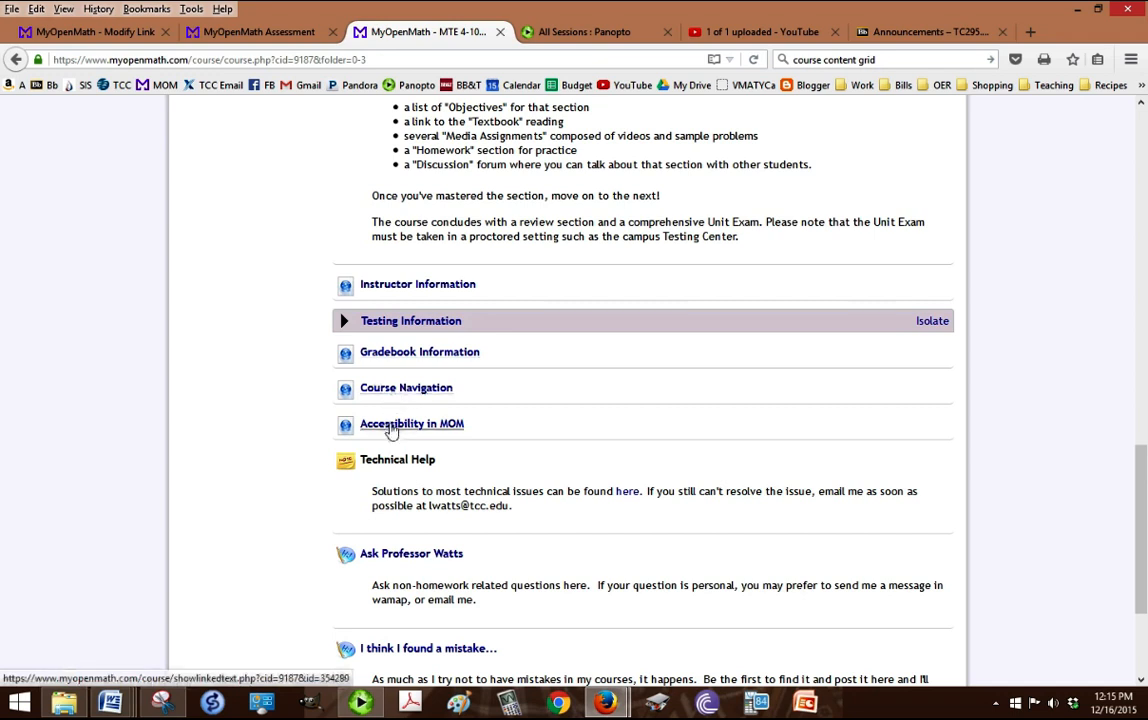
scroll(down, 3)
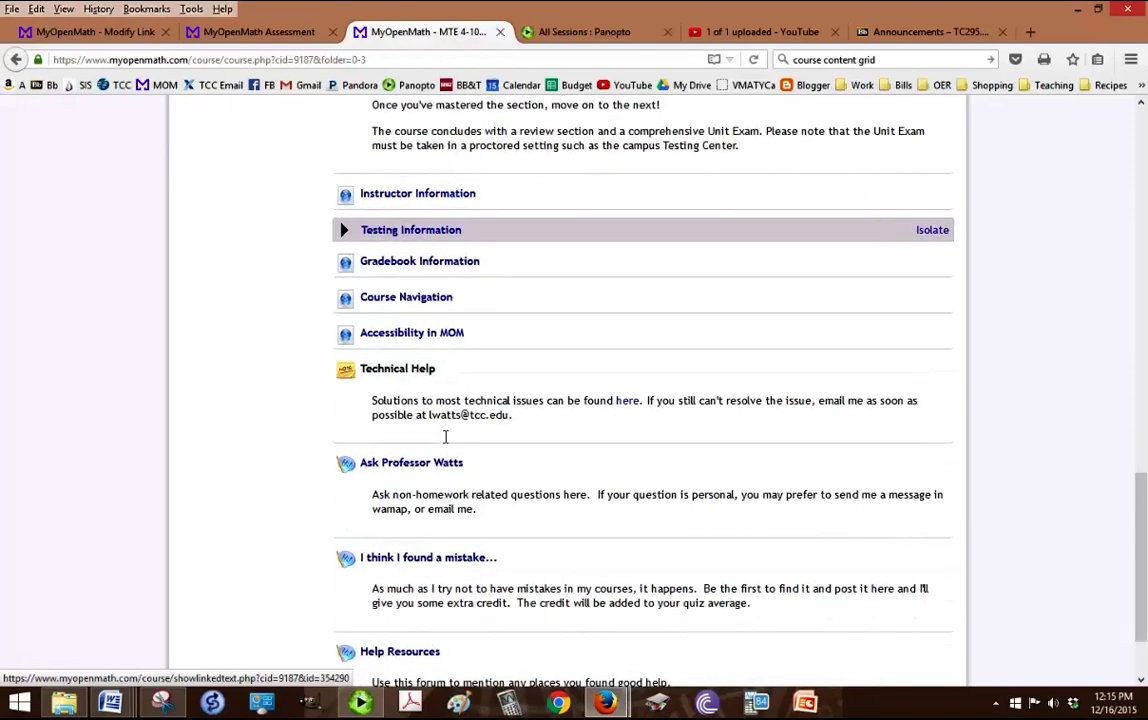
Step: Finish reading Course Information and return to the MTE 4-105N SP16 course home page
scroll(down, 3)
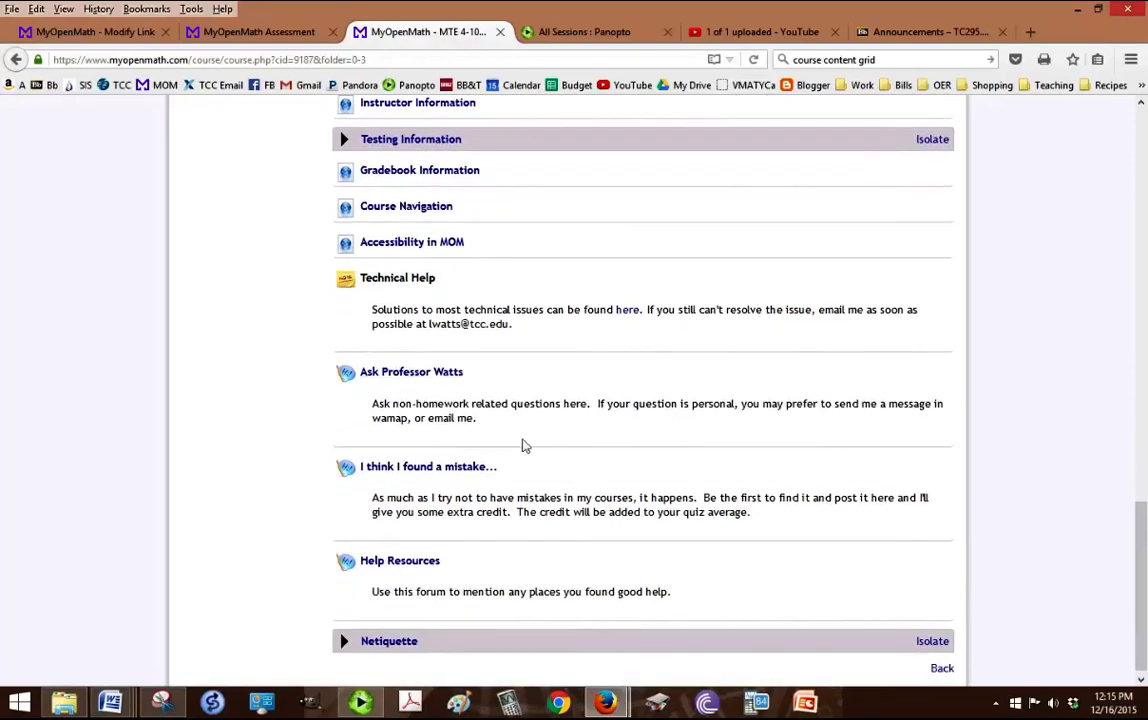
mouse_move(384, 384)
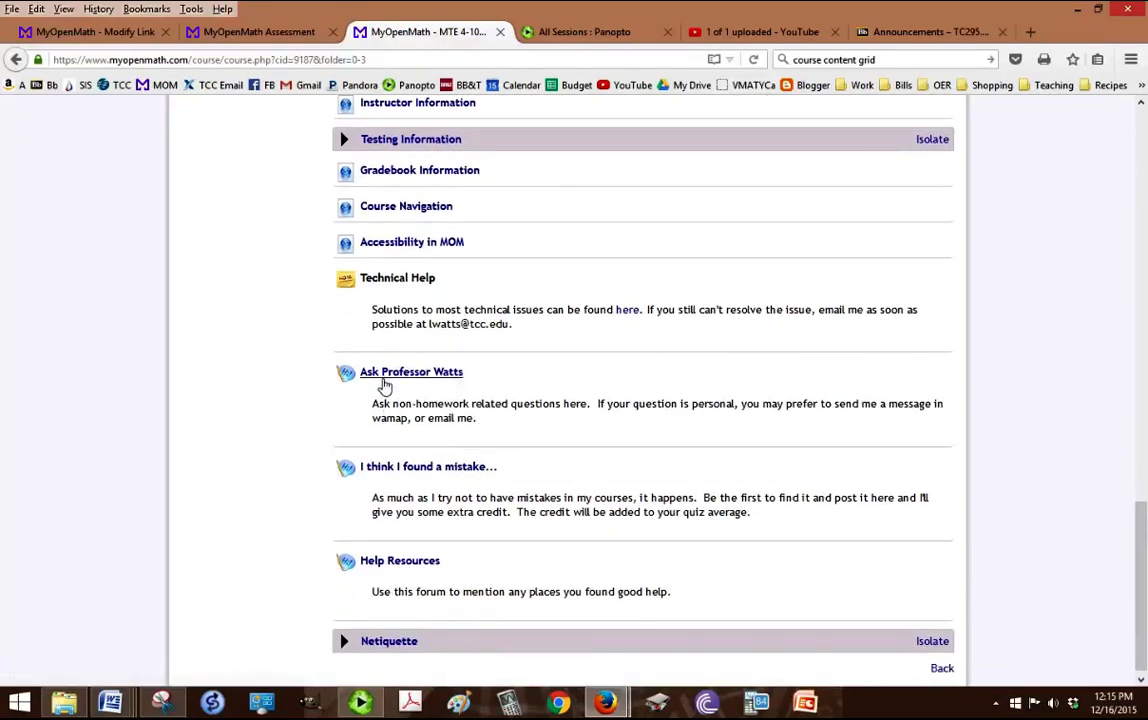
mouse_move(468, 392)
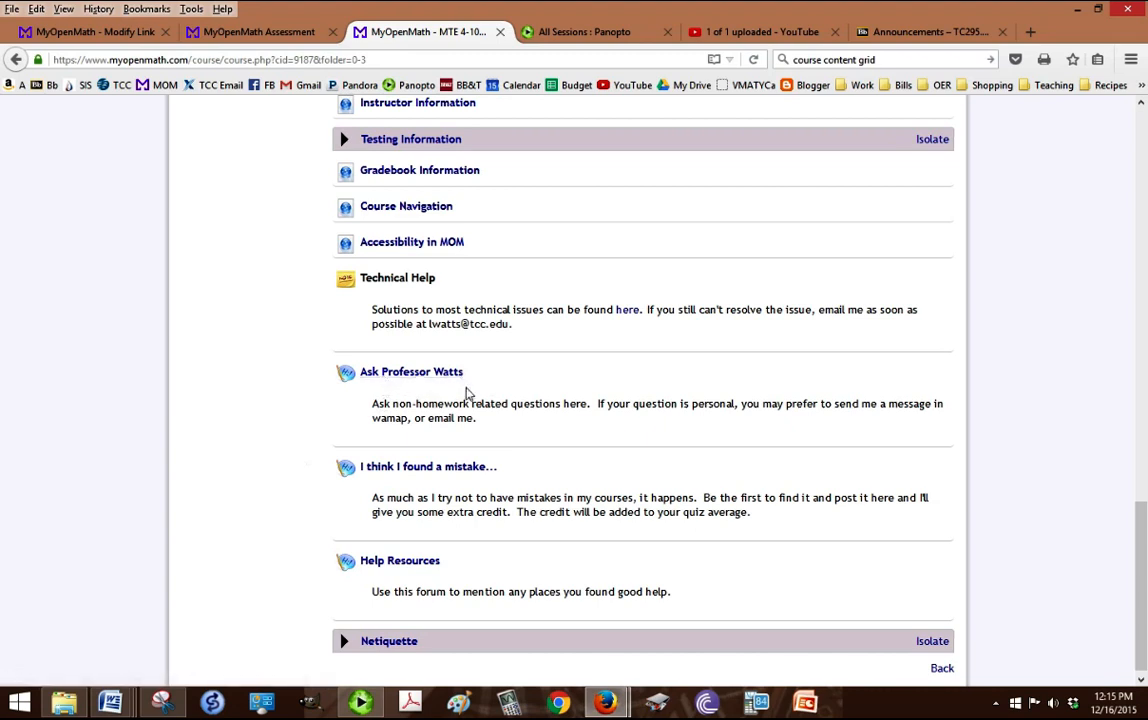
mouse_move(406, 380)
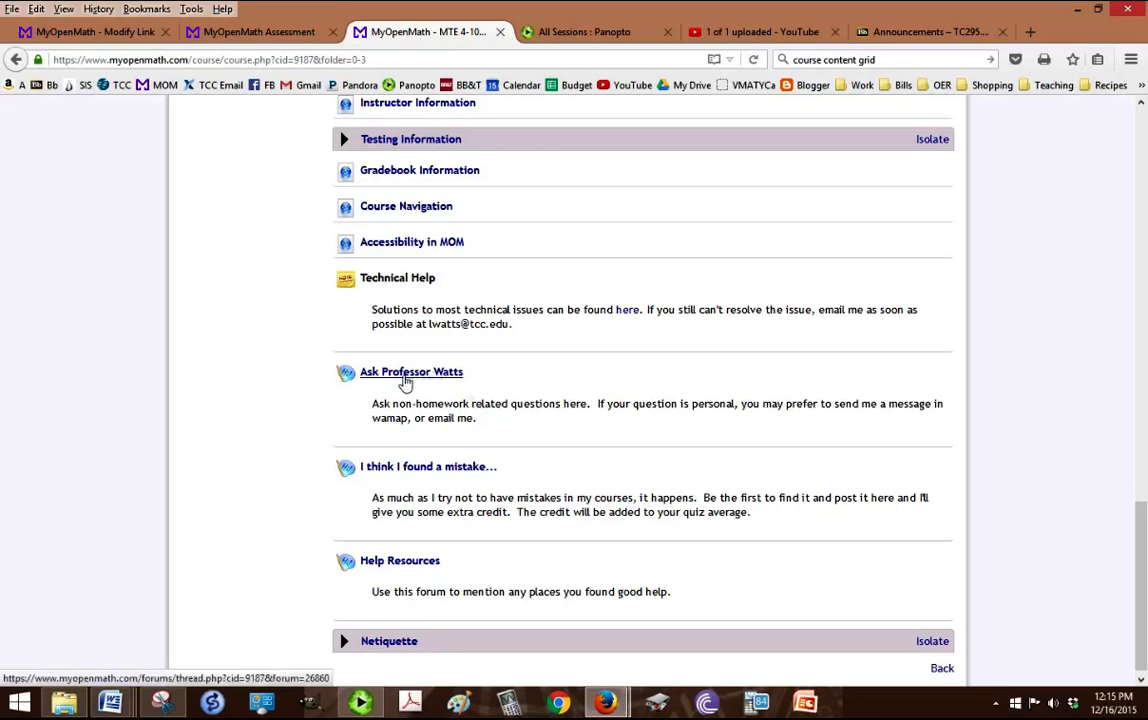
mouse_move(404, 480)
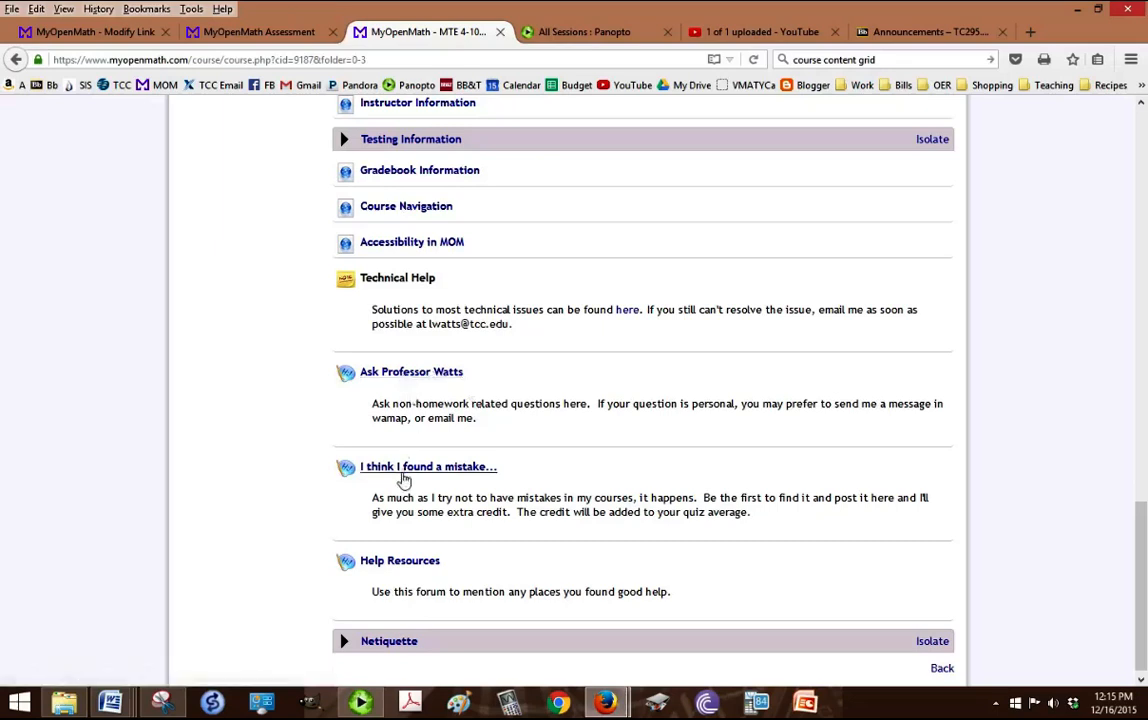
mouse_move(404, 474)
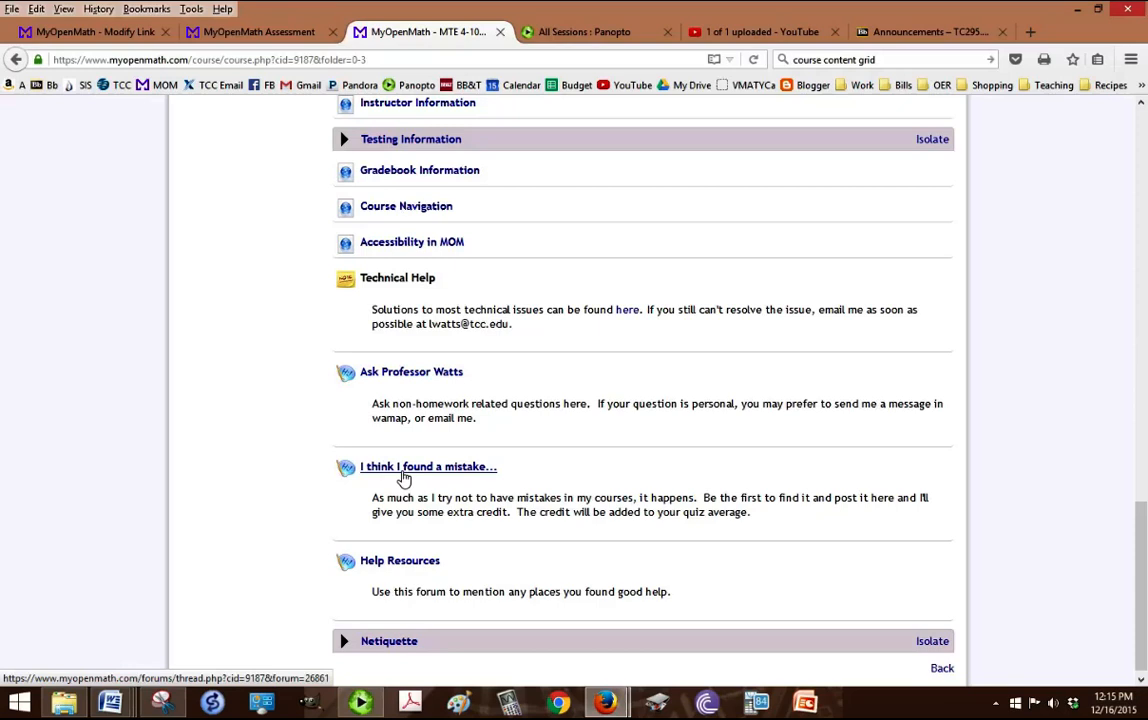
mouse_move(396, 480)
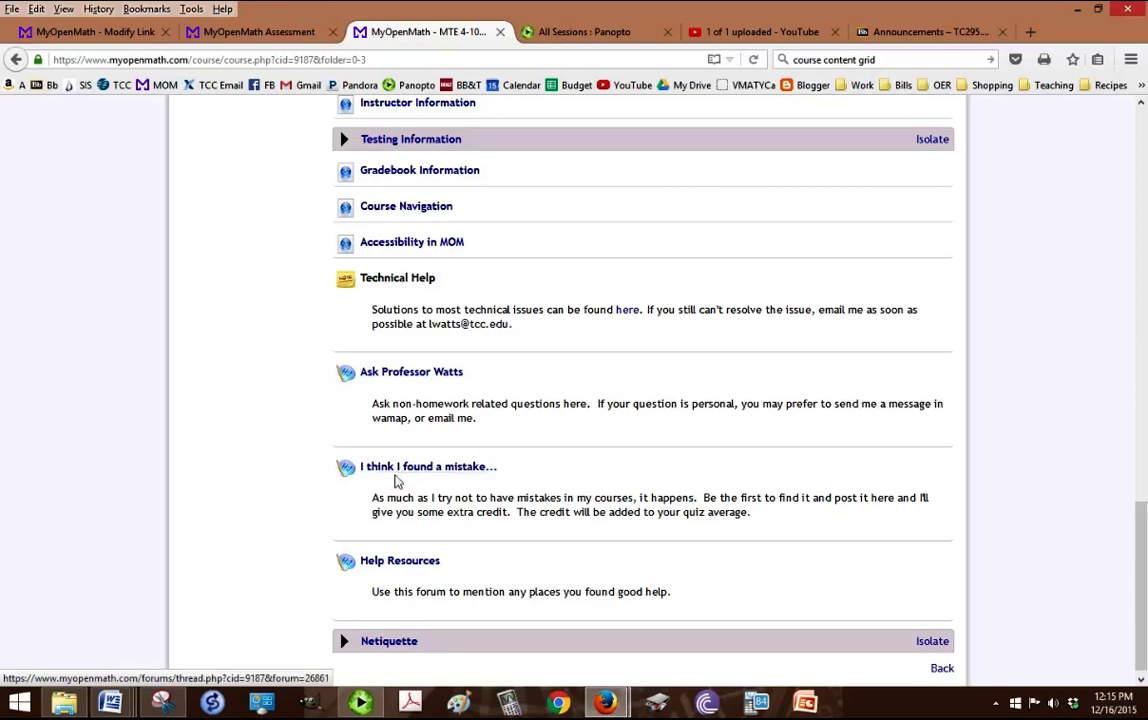
scroll(down, 3)
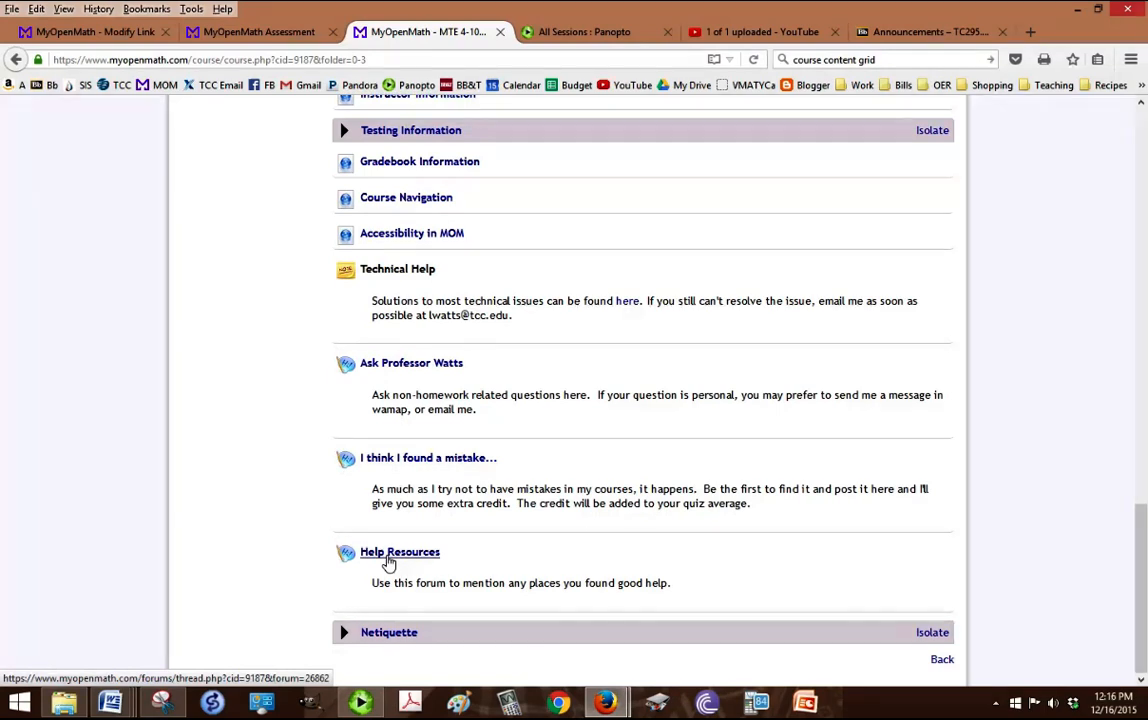
mouse_move(416, 540)
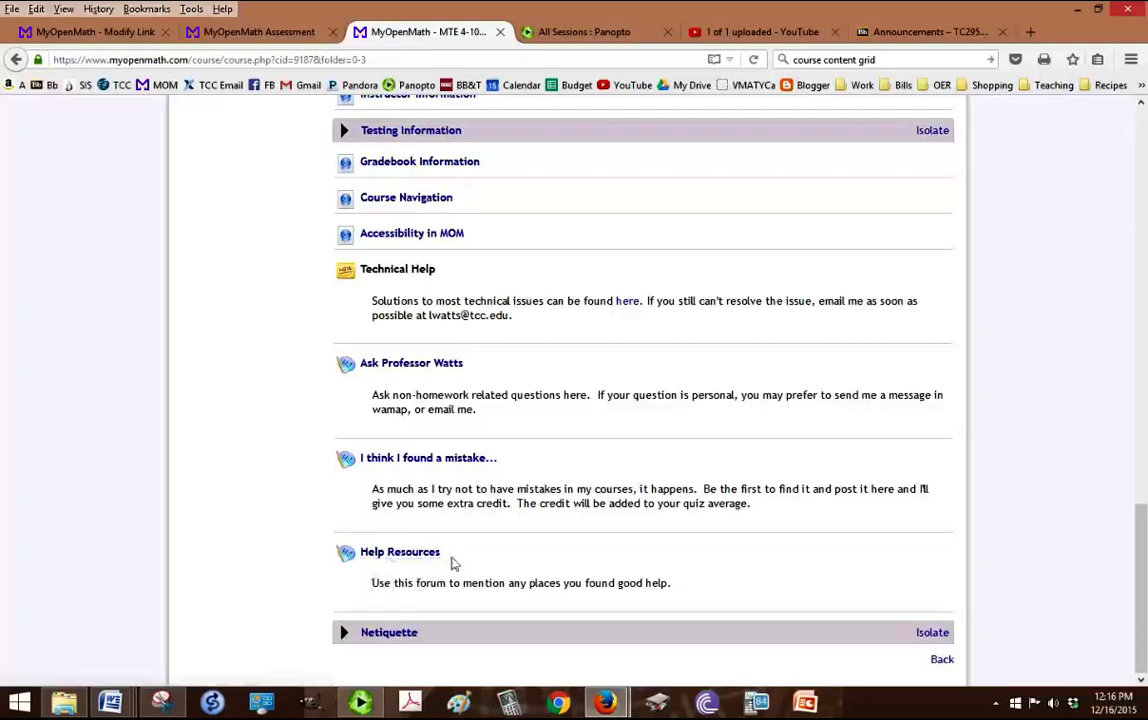
mouse_move(388, 632)
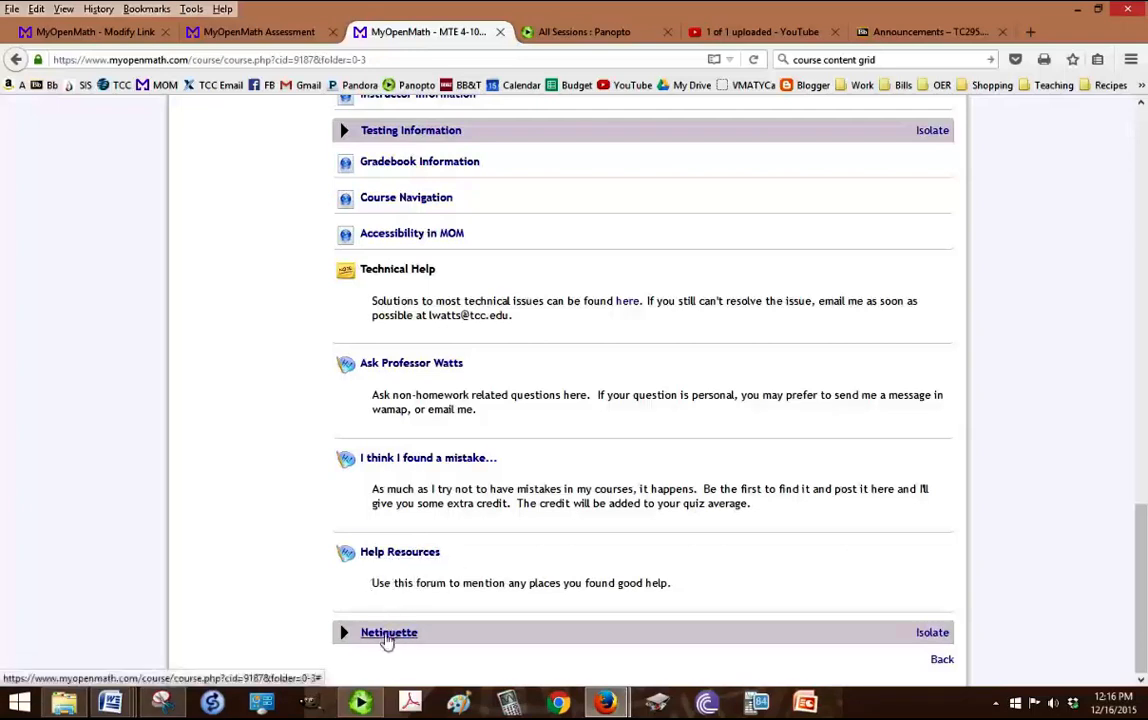
mouse_move(572, 544)
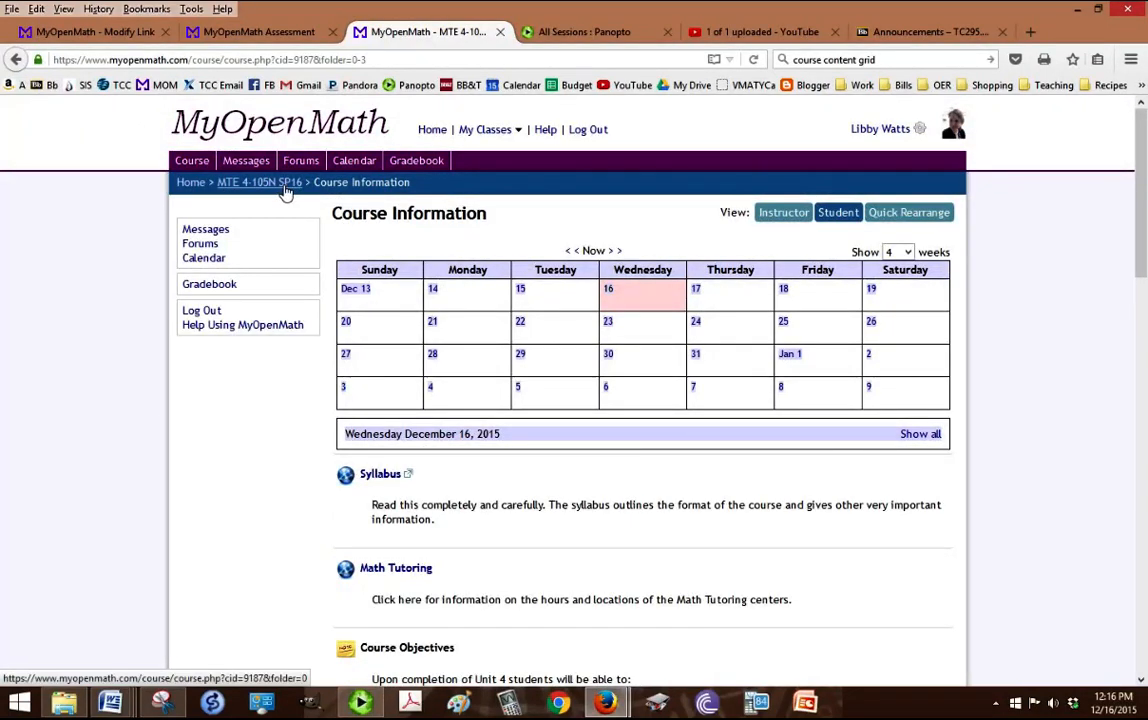
click(258, 182)
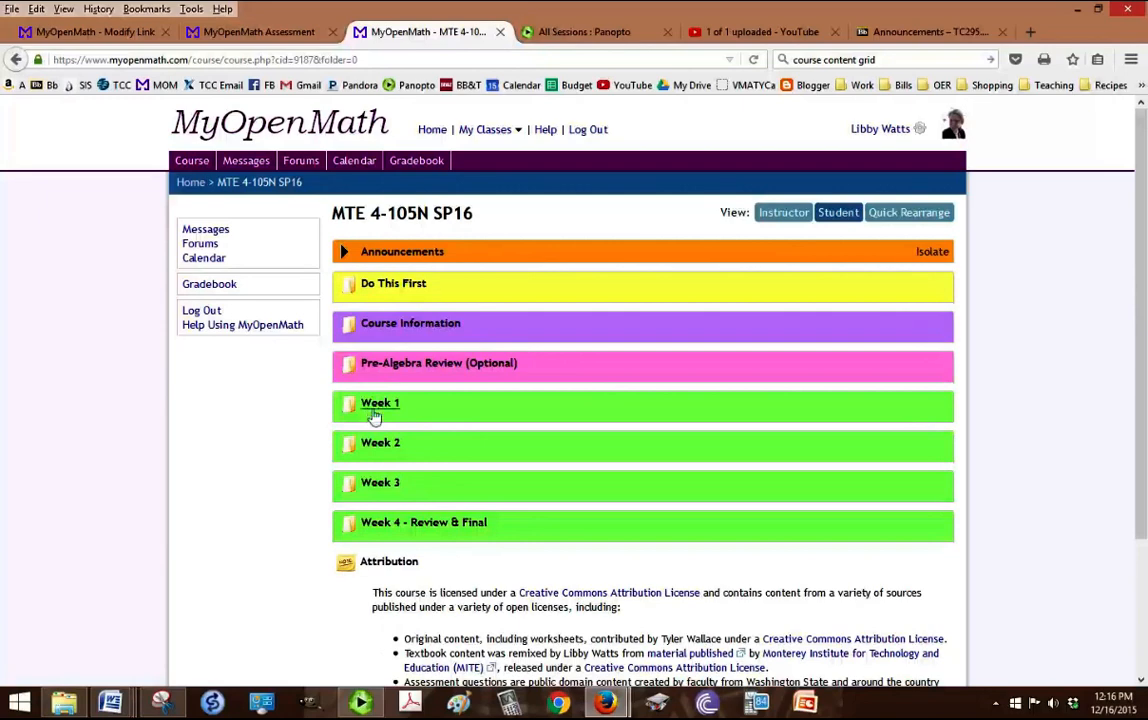
Step: View the Week 1 folder's calculator notice, objectives, reading assignment and video list
click(380, 404)
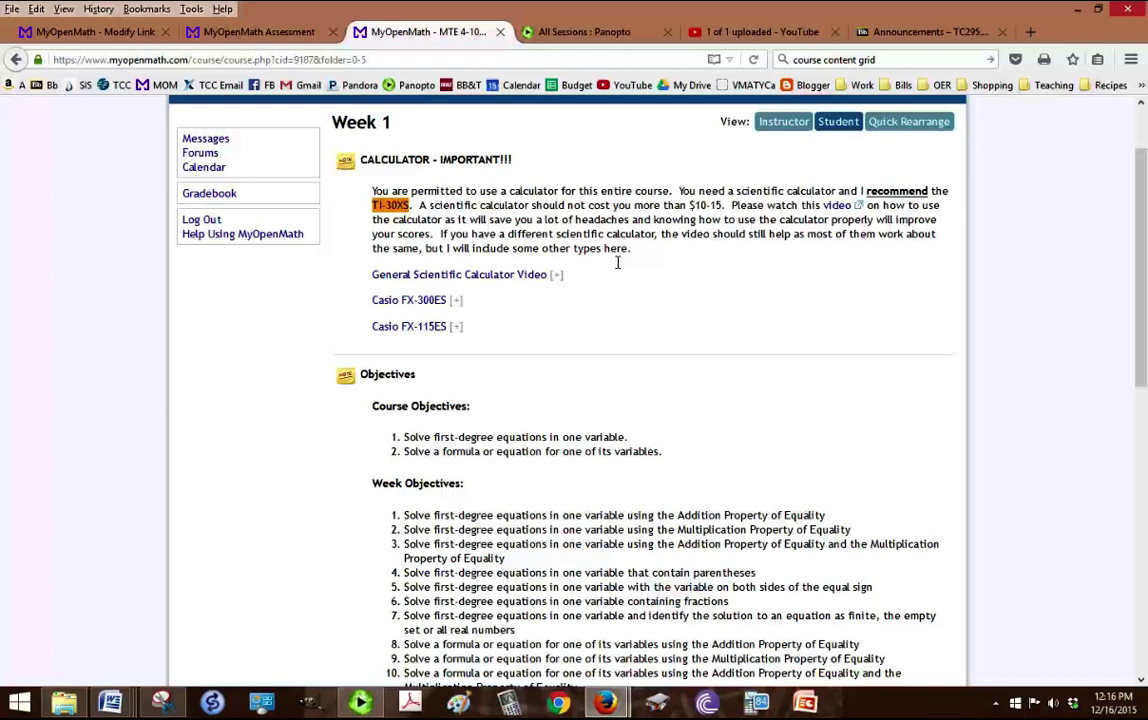
mouse_move(368, 216)
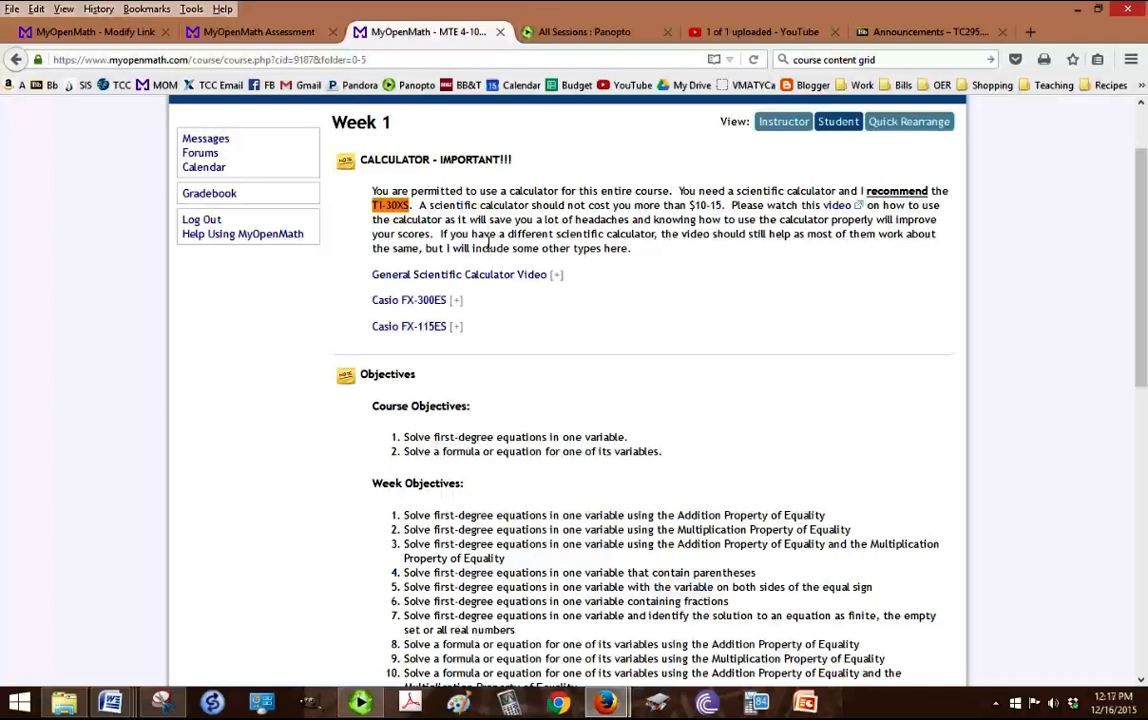
mouse_move(382, 324)
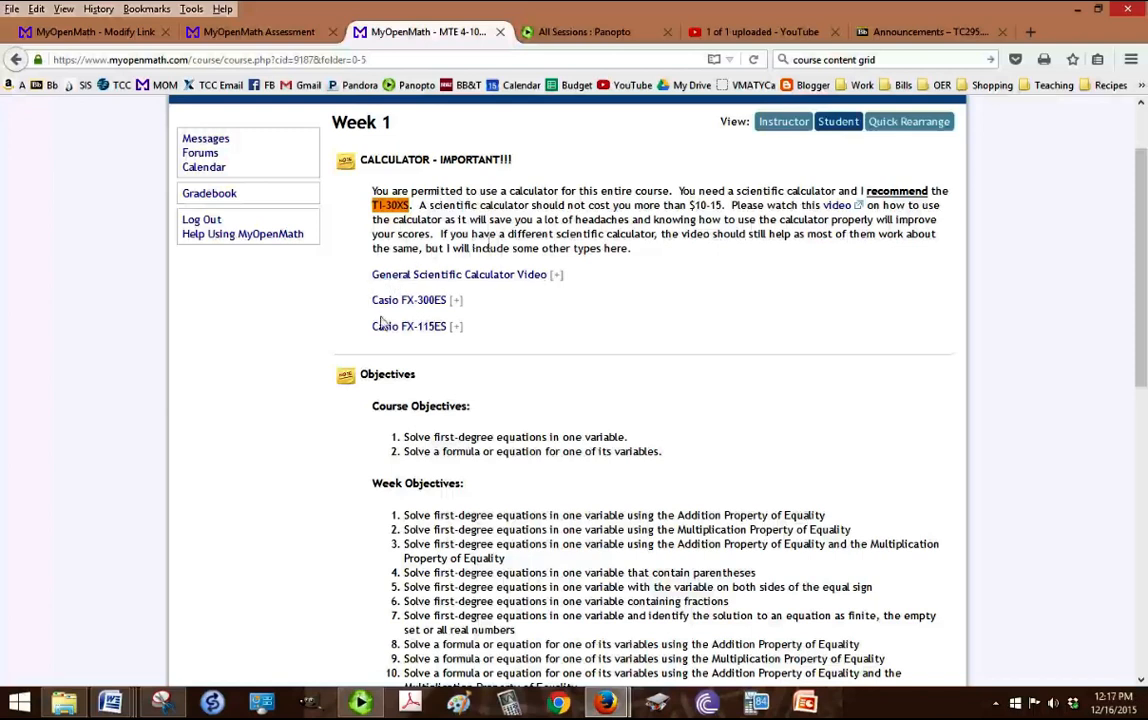
mouse_move(350, 308)
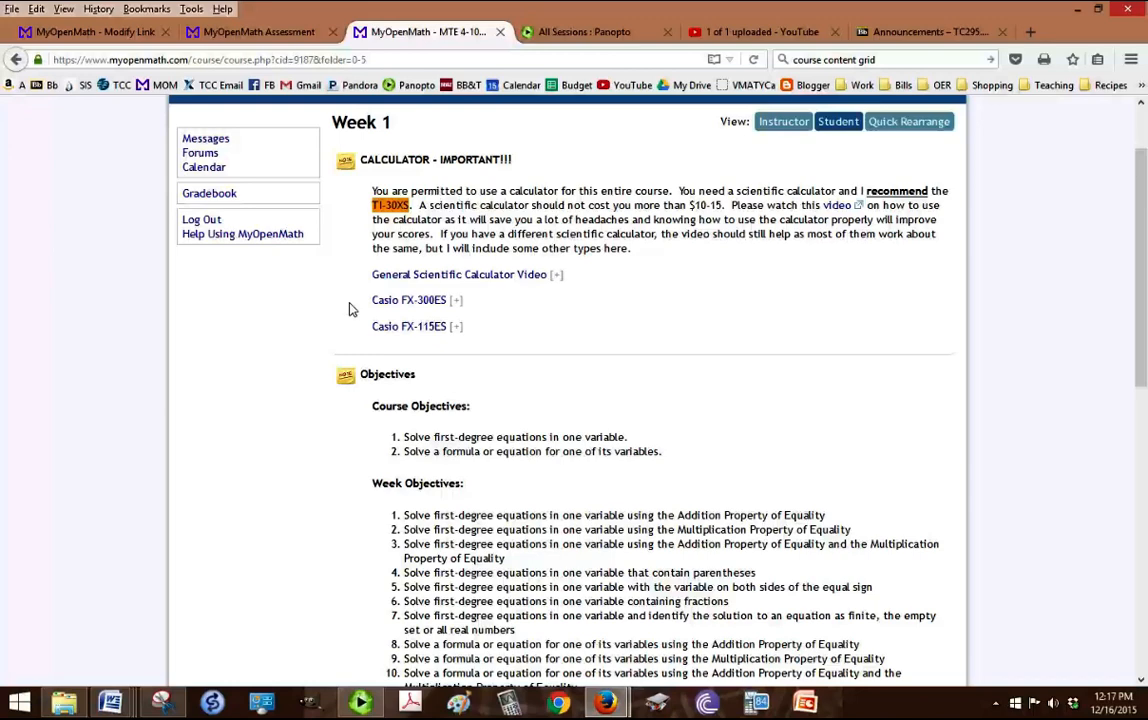
scroll(down, 3)
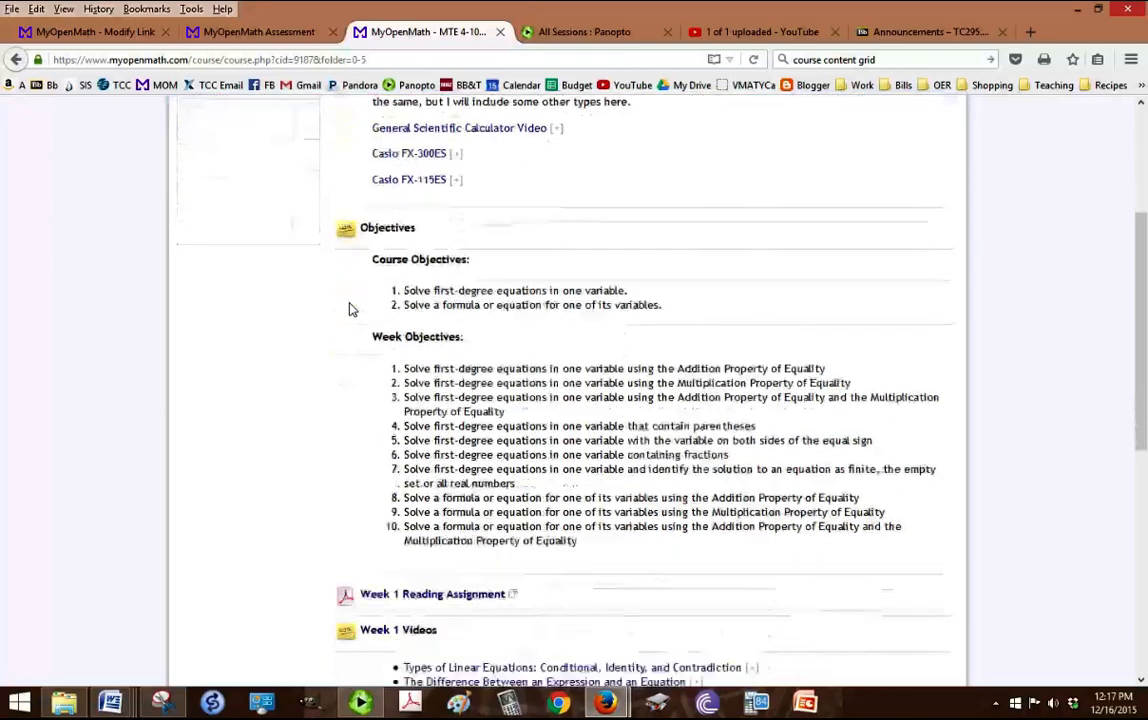
scroll(down, 3)
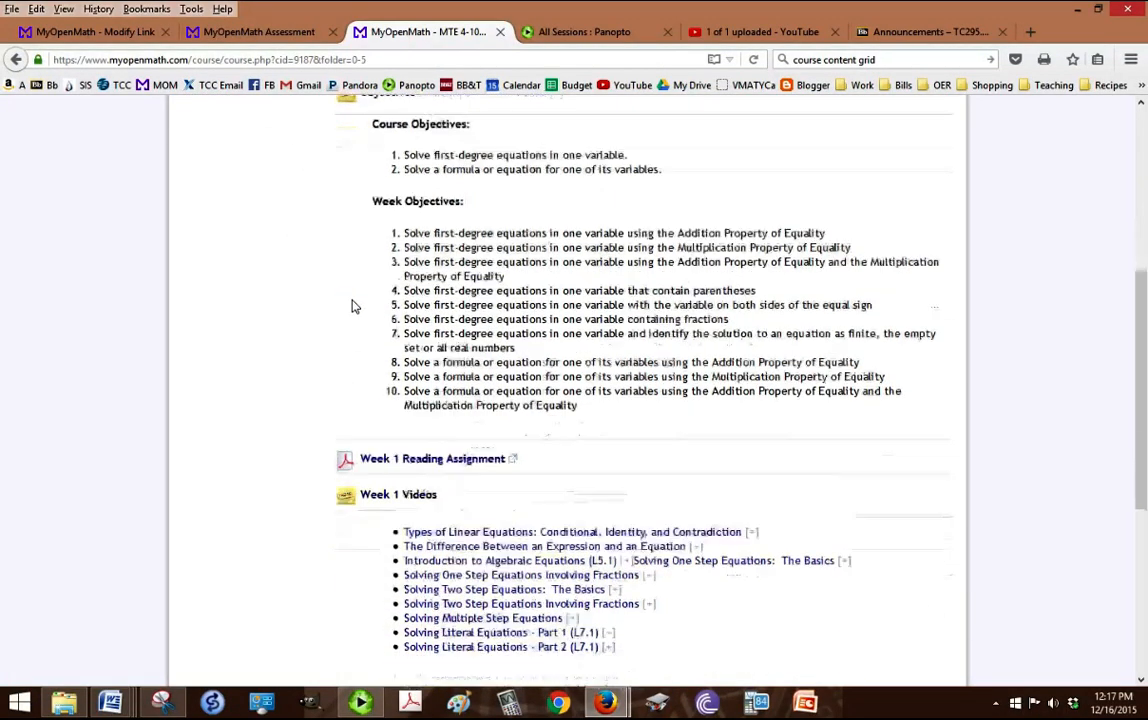
scroll(down, 3)
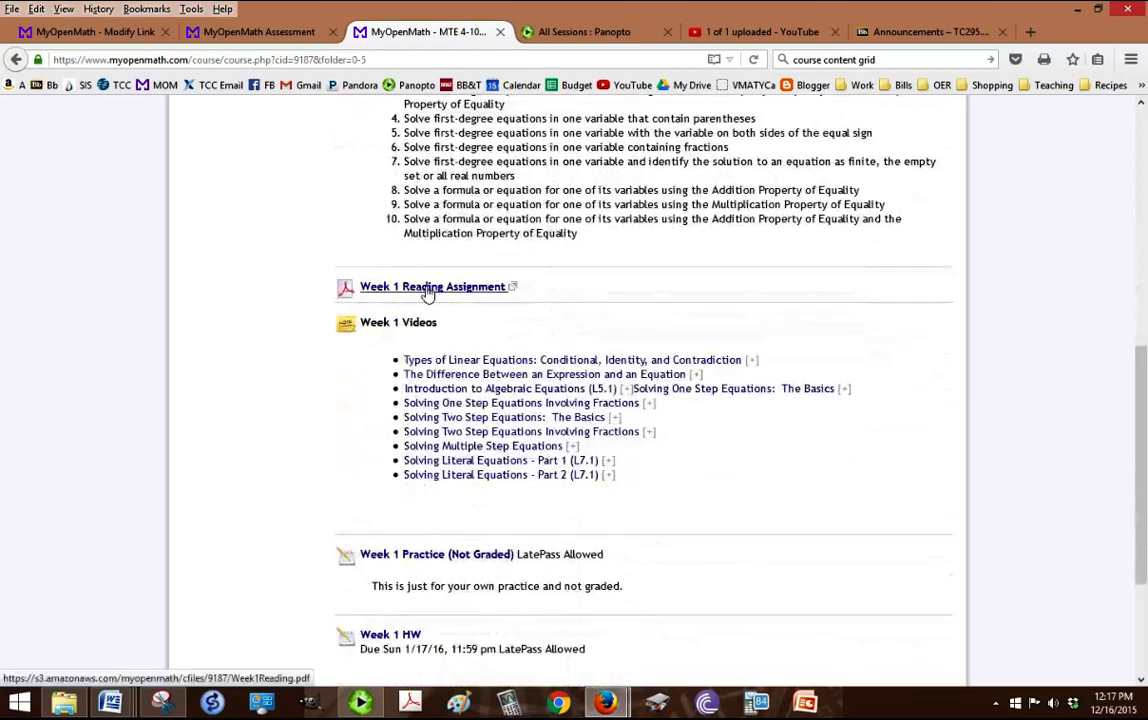
Step: View the Week 1 reading PDF on two-step linear equations and return to the Week 1 folder
click(432, 288)
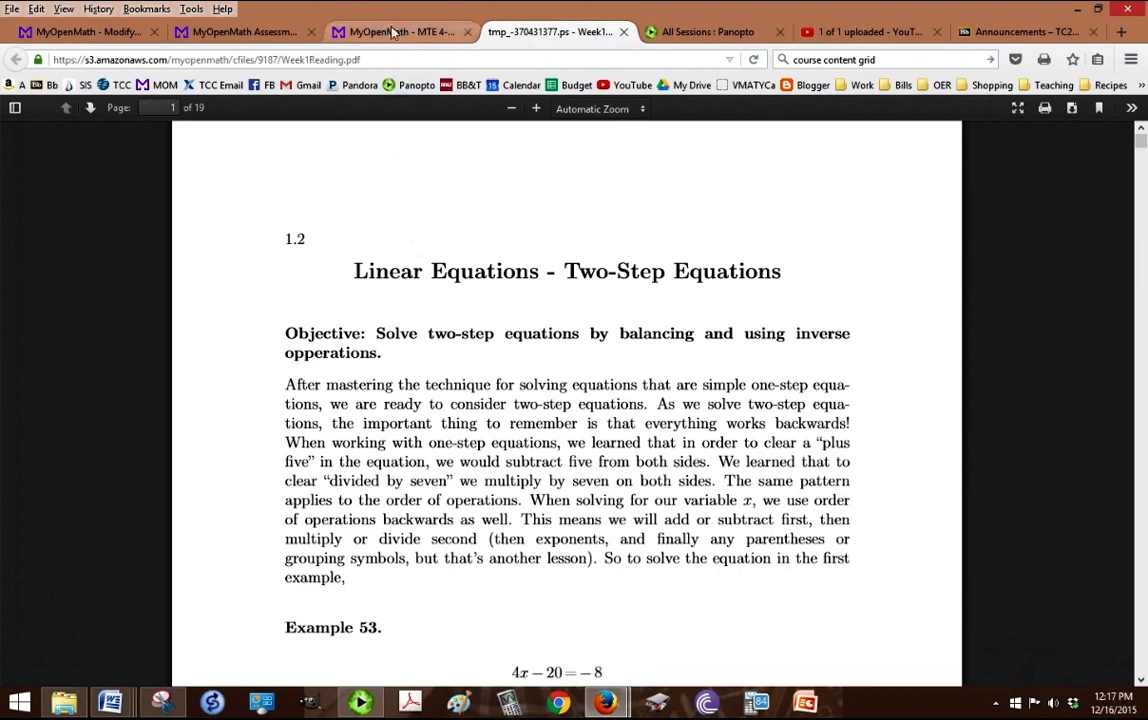
click(392, 32)
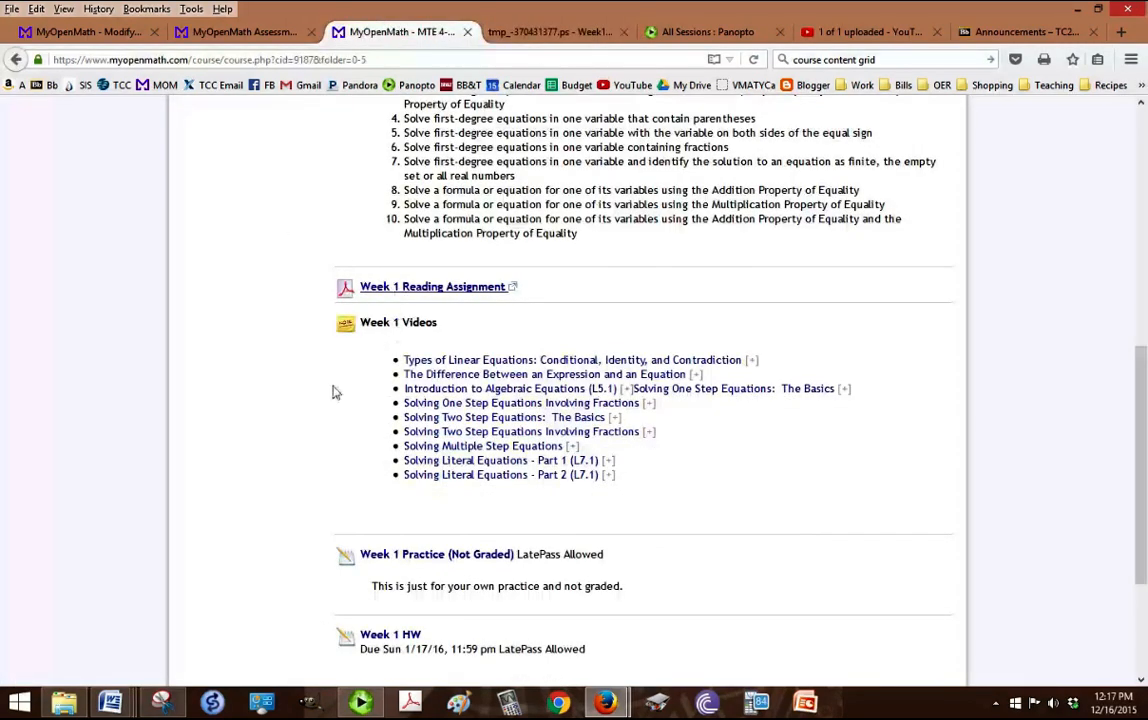
scroll(down, 3)
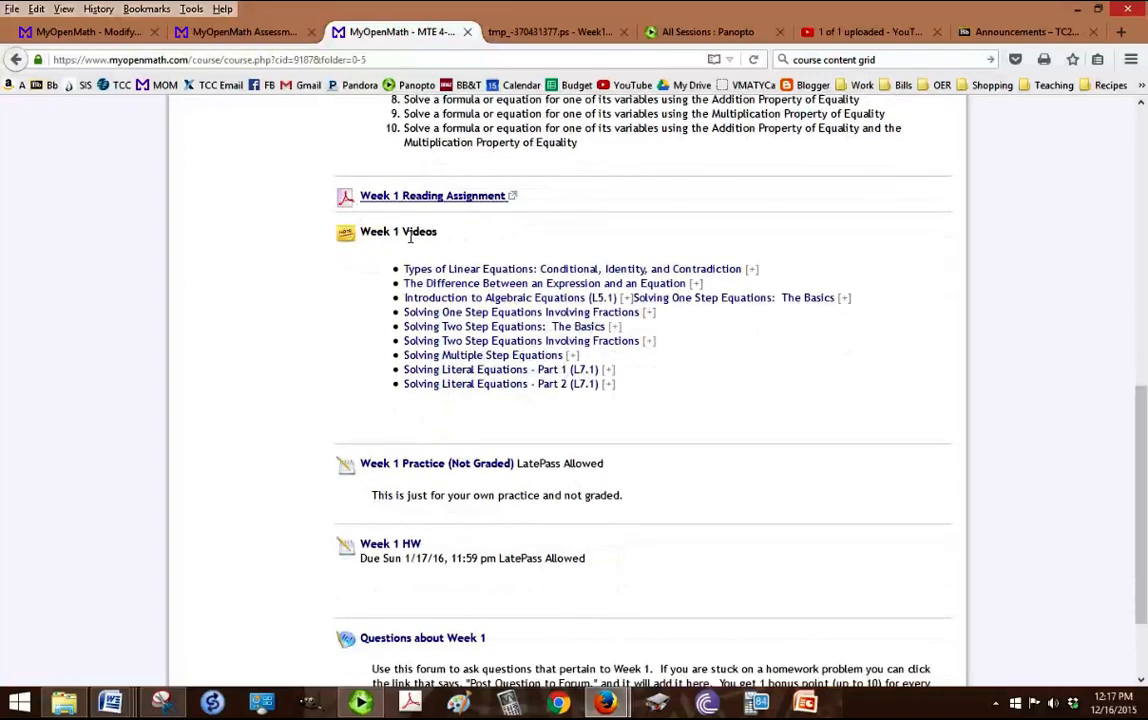
scroll(down, 3)
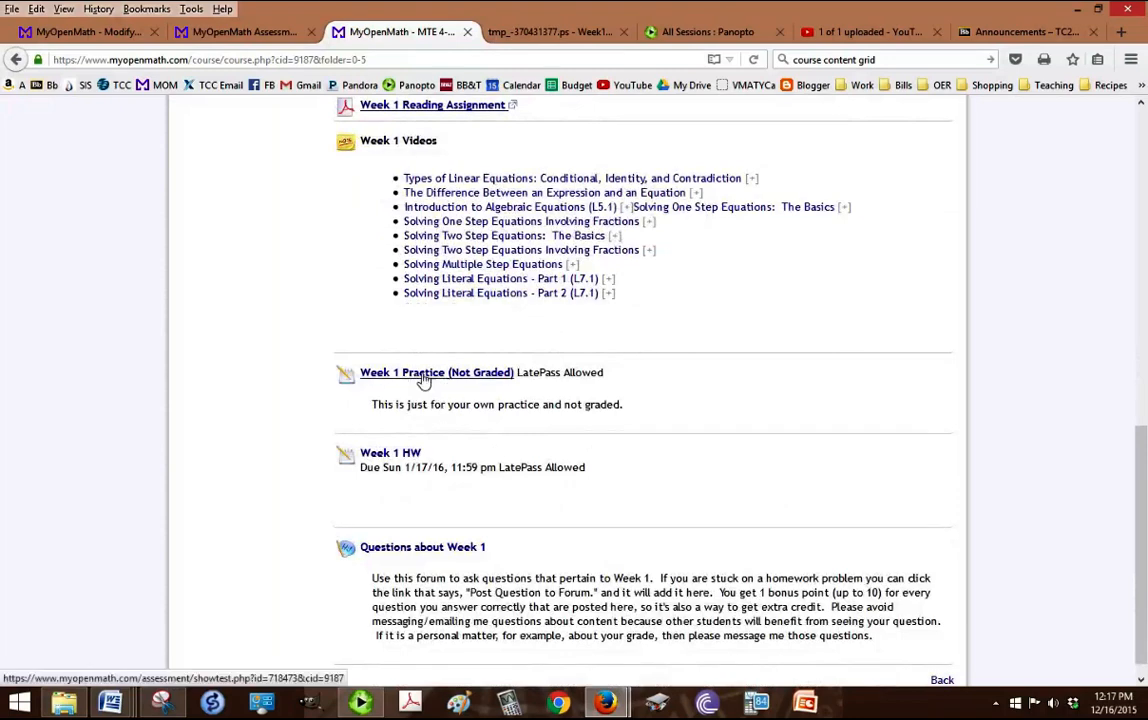
mouse_move(382, 460)
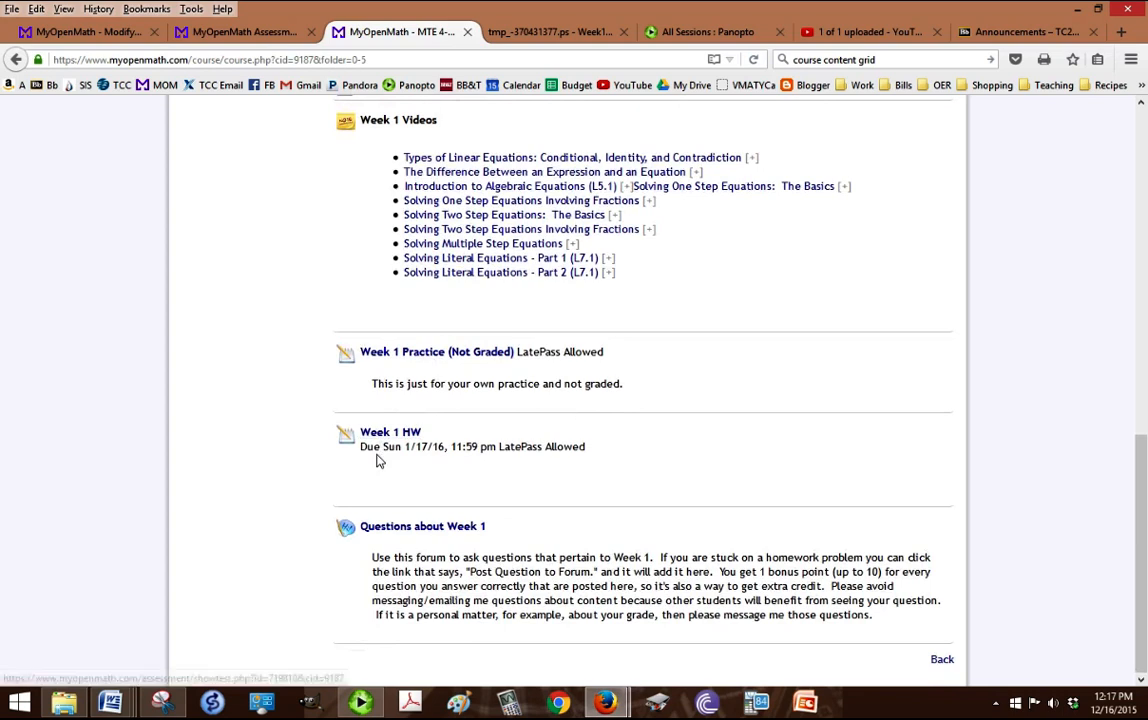
mouse_move(384, 532)
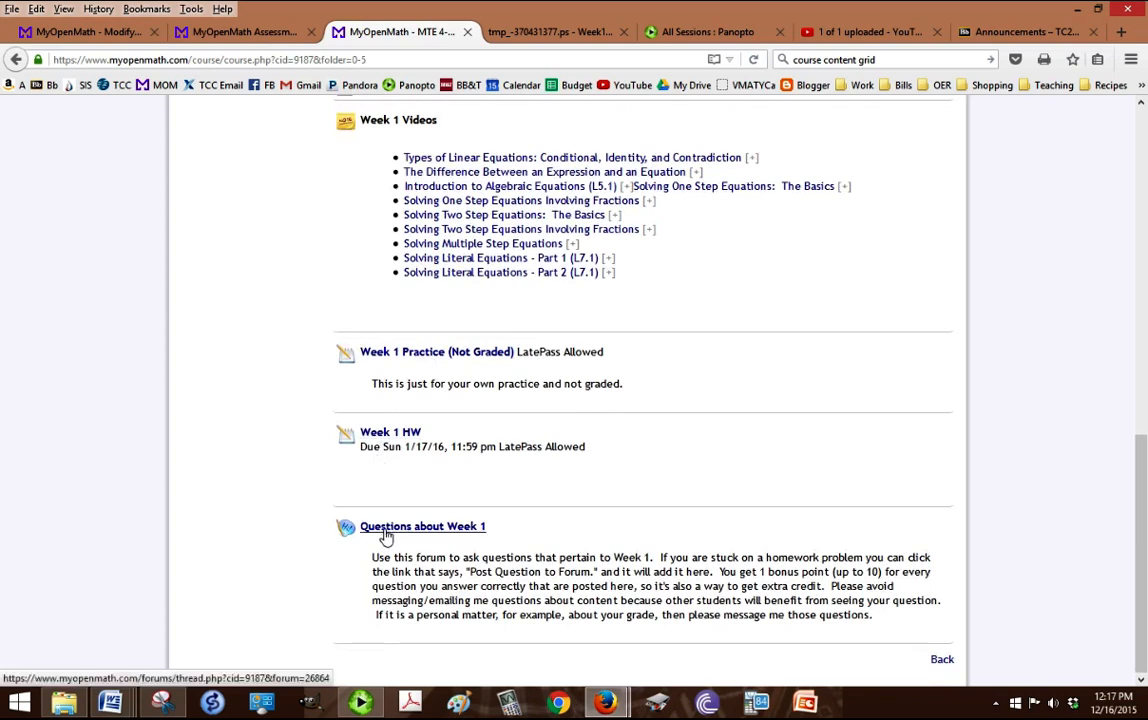
mouse_move(392, 564)
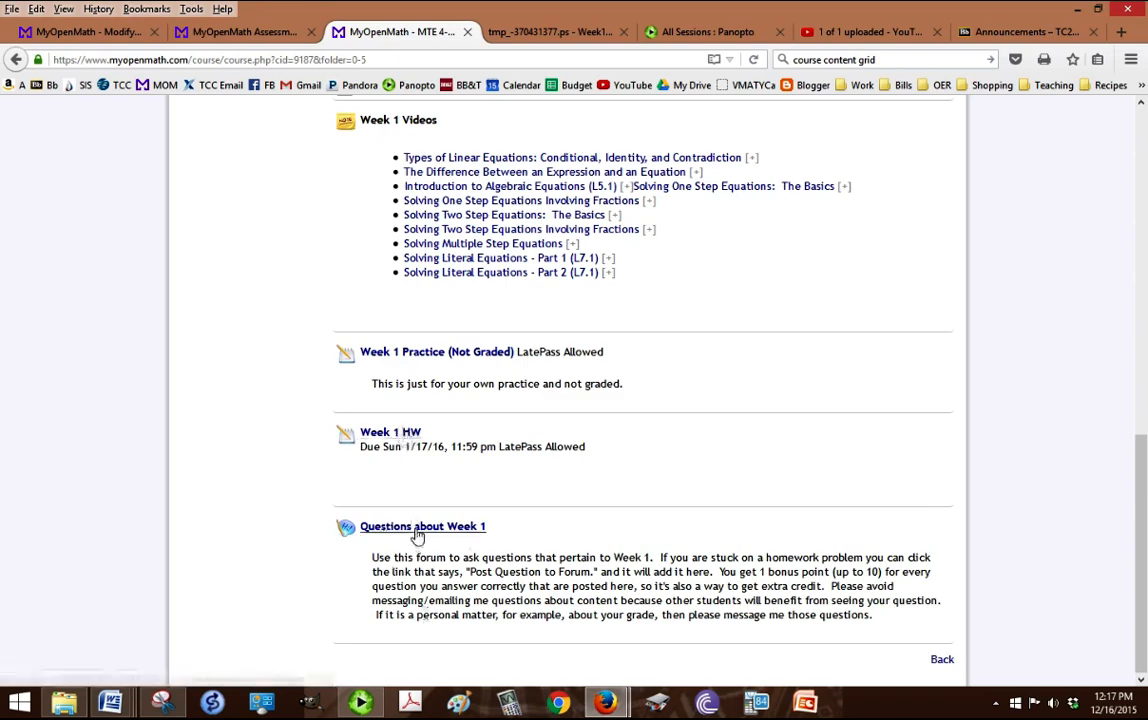
click(390, 432)
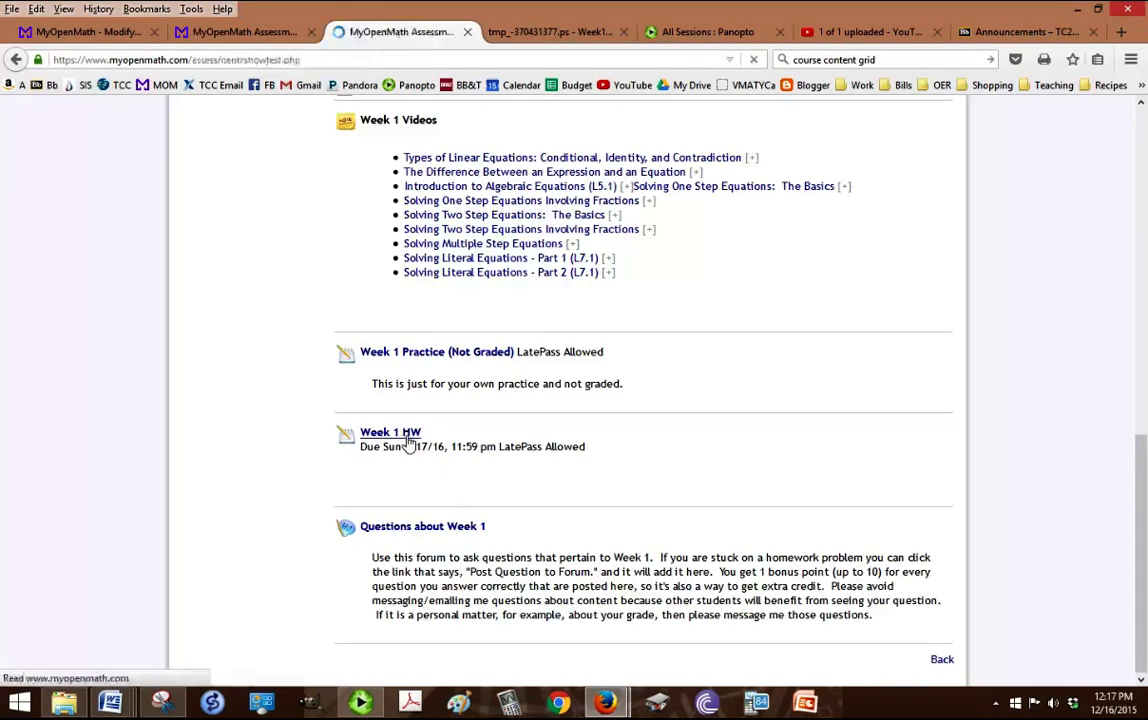
click(390, 432)
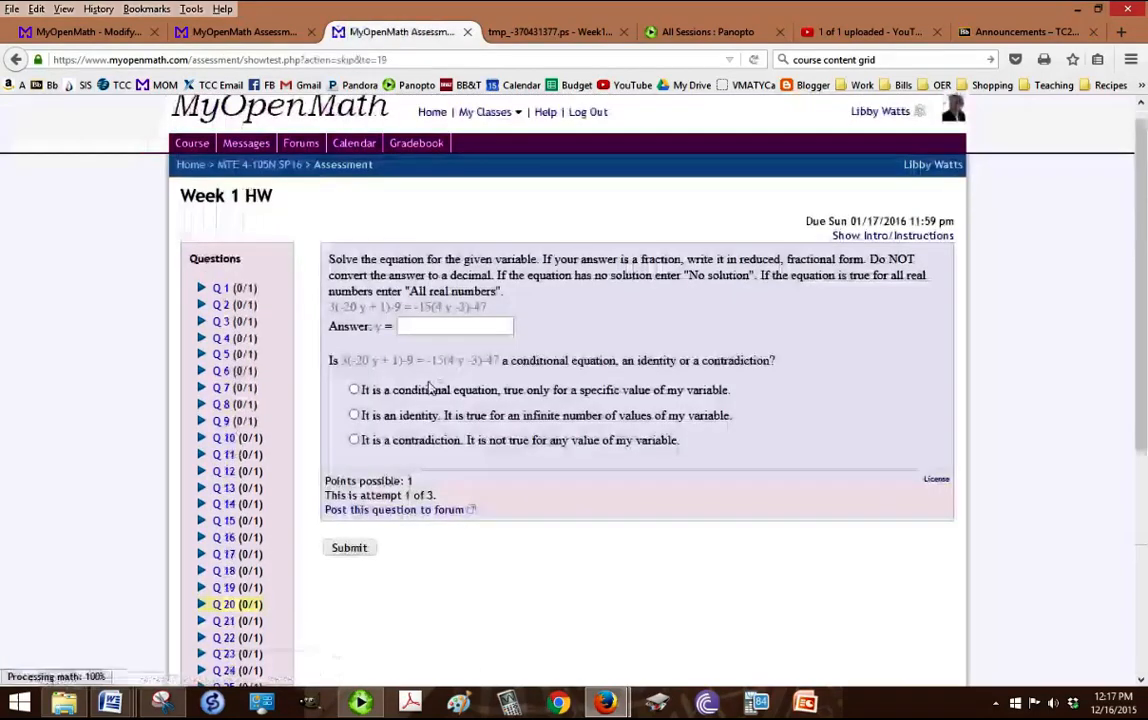
click(394, 510)
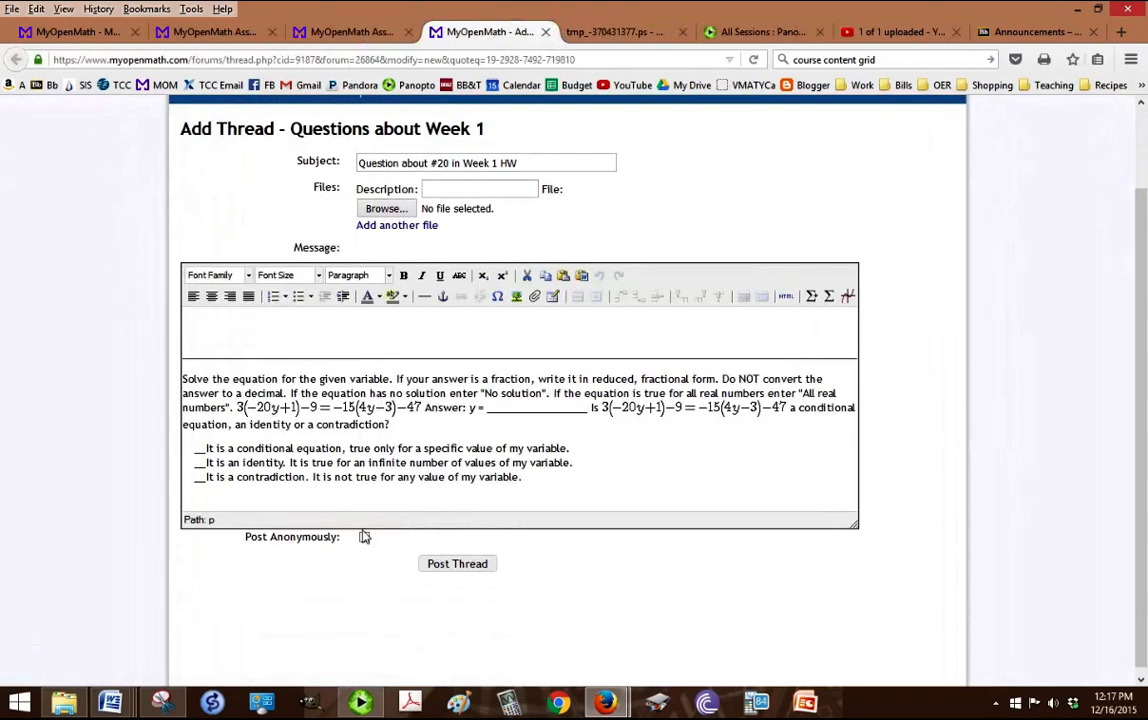
click(364, 536)
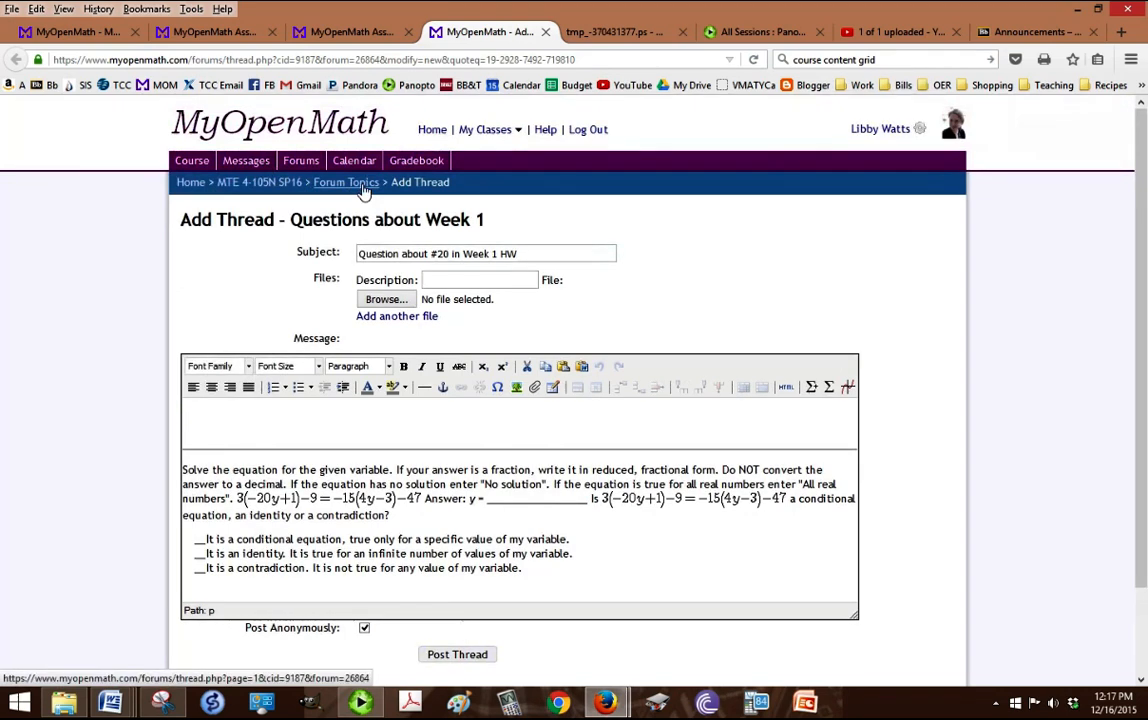
mouse_move(360, 188)
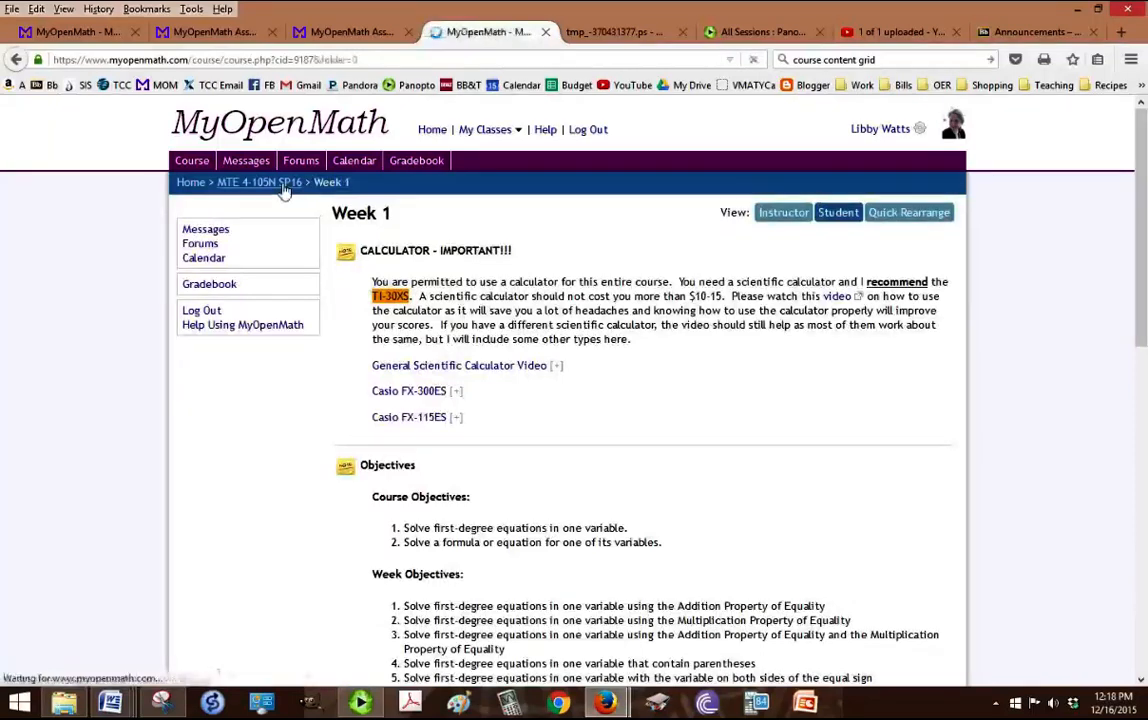
Step: Return to the MTE 4-105N SP16 course home page via the breadcrumb link
click(260, 182)
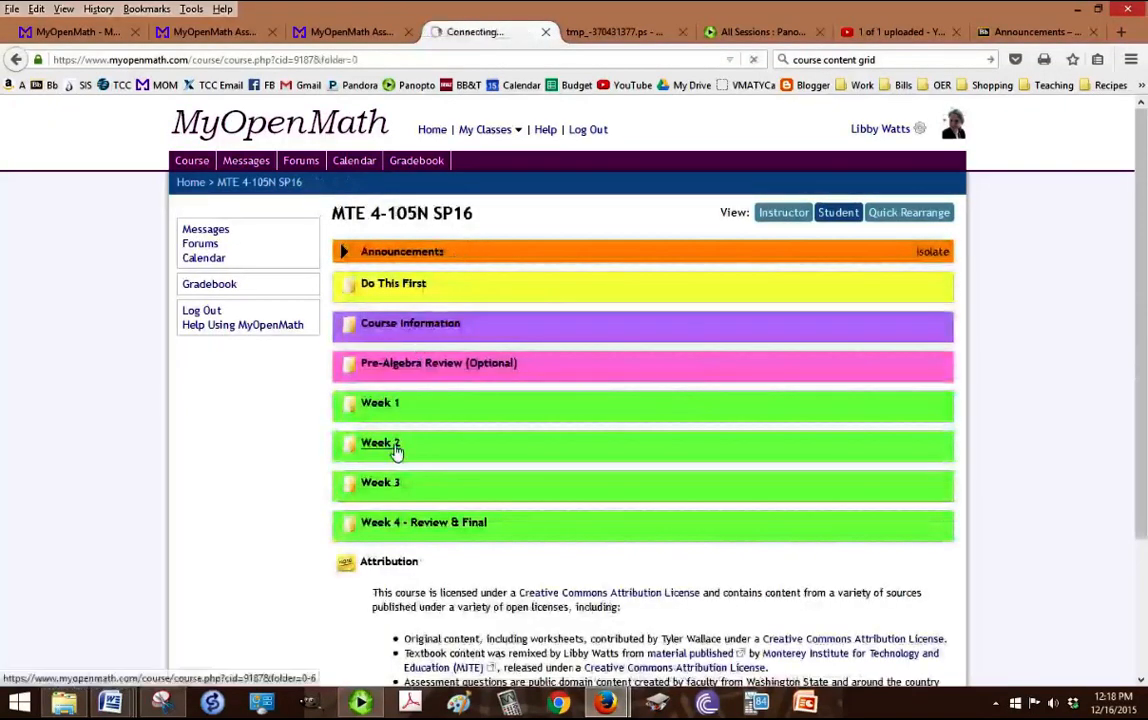
click(378, 444)
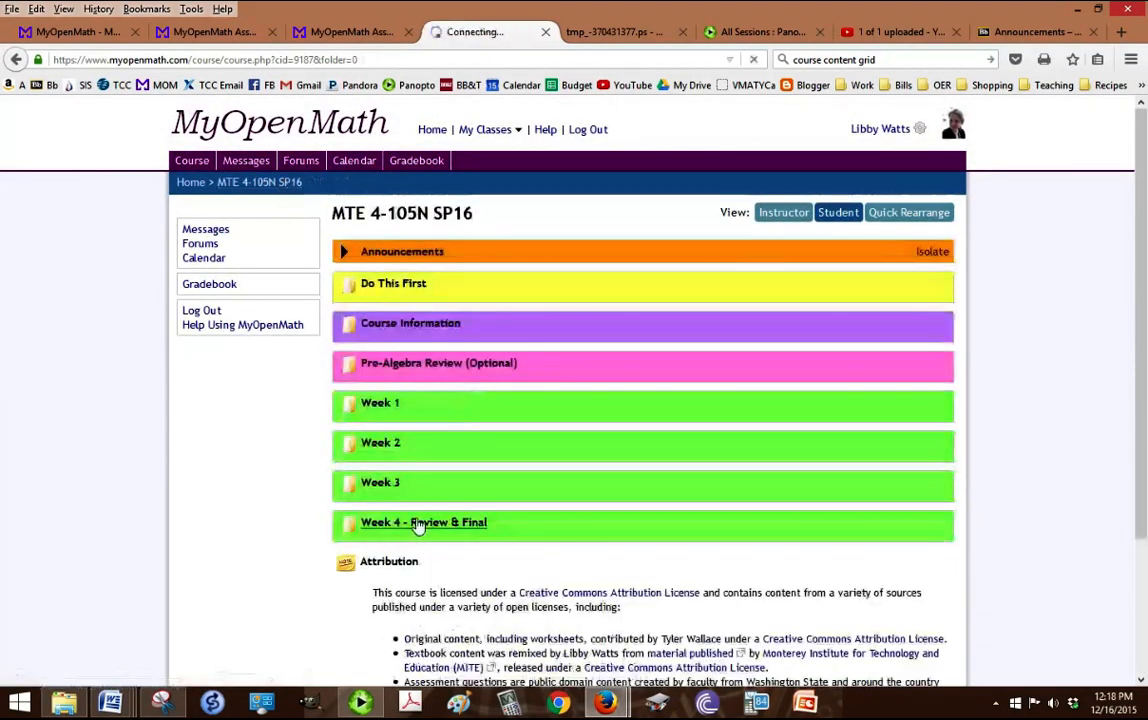
Step: View the Week 4 - Review & Final folder's final info, practice quiz and final exam items
click(424, 524)
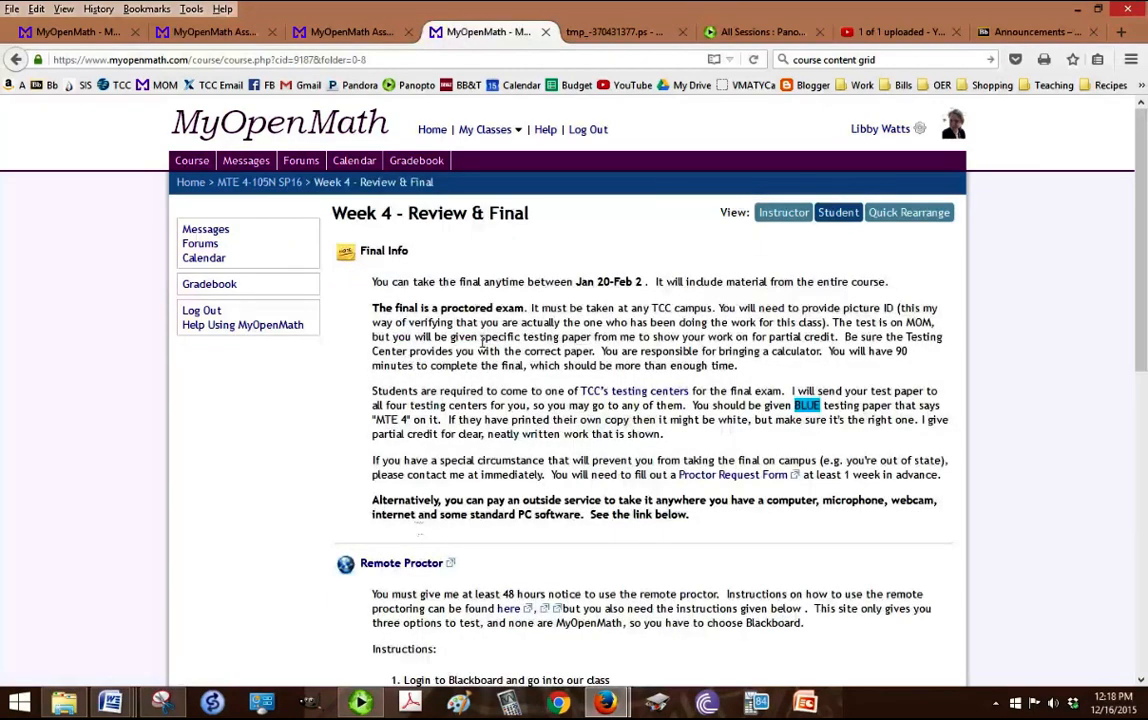
scroll(down, 3)
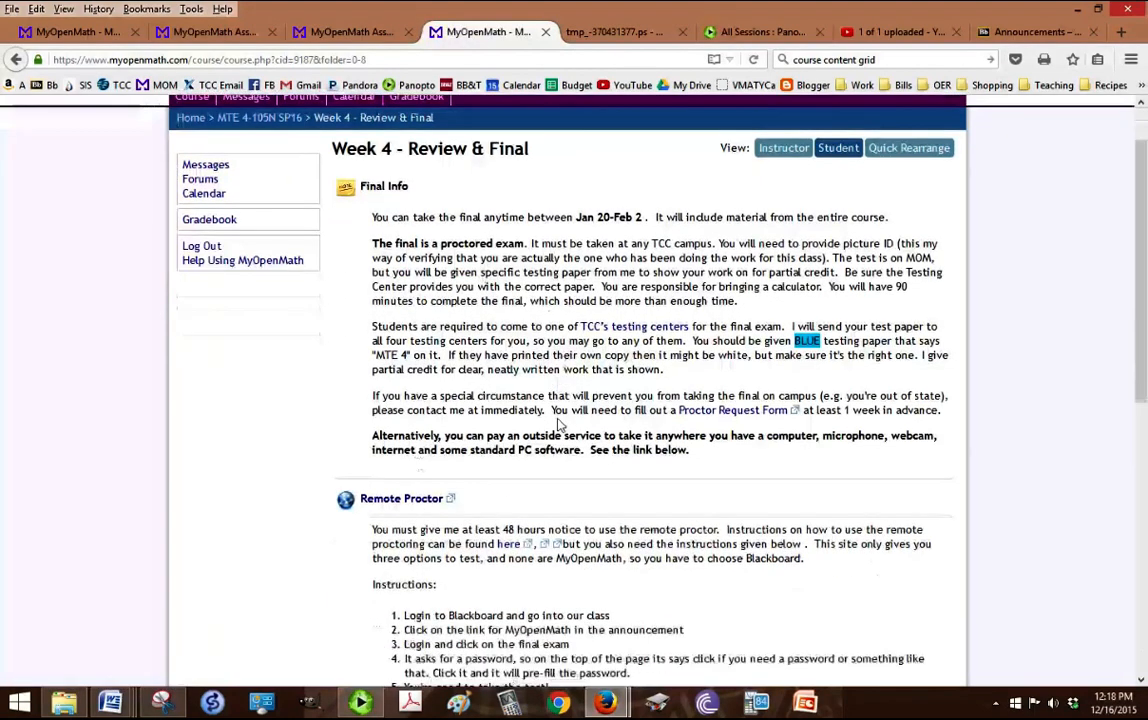
scroll(down, 3)
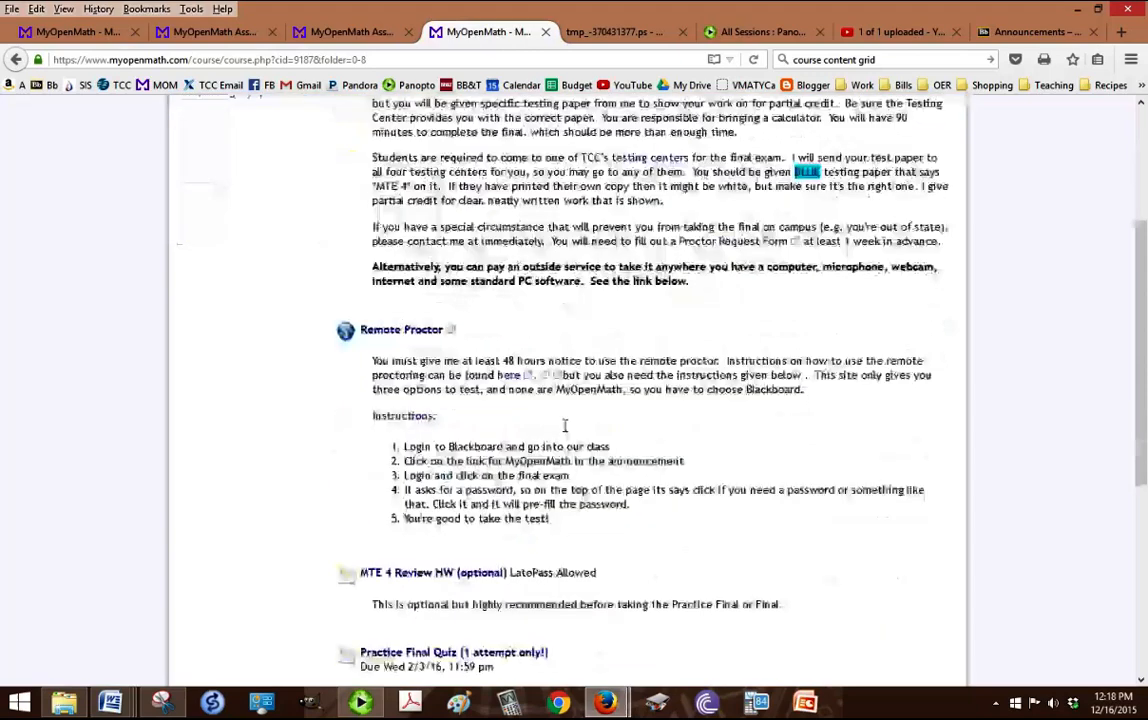
scroll(down, 3)
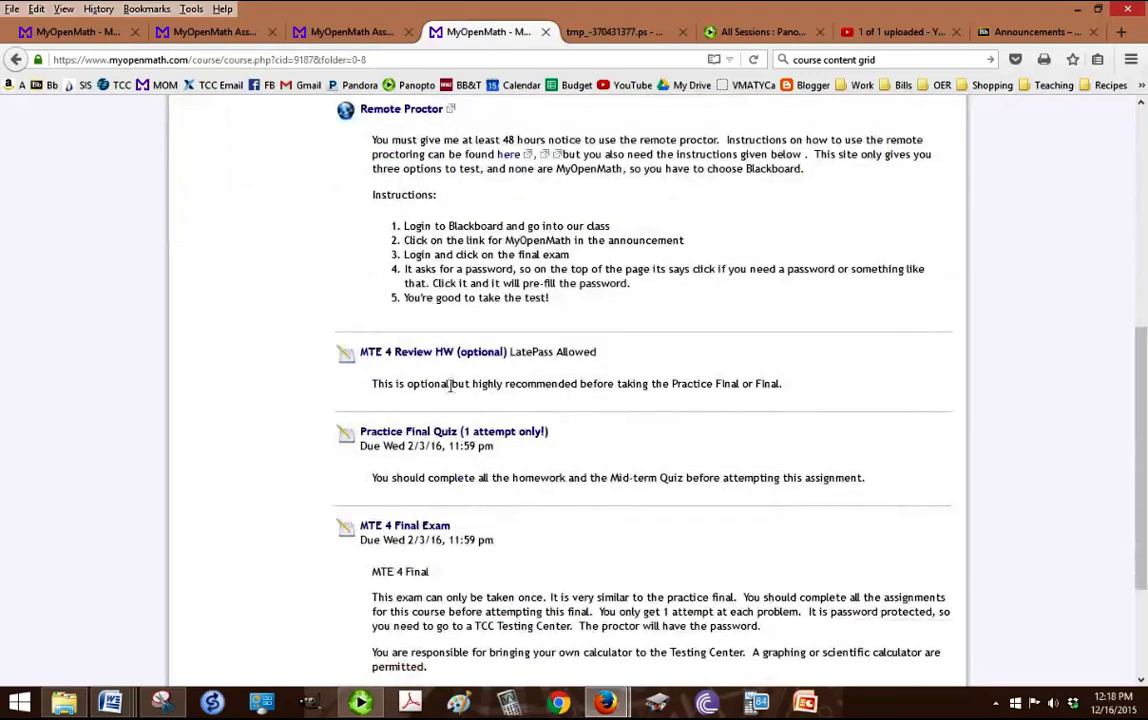
mouse_move(204, 374)
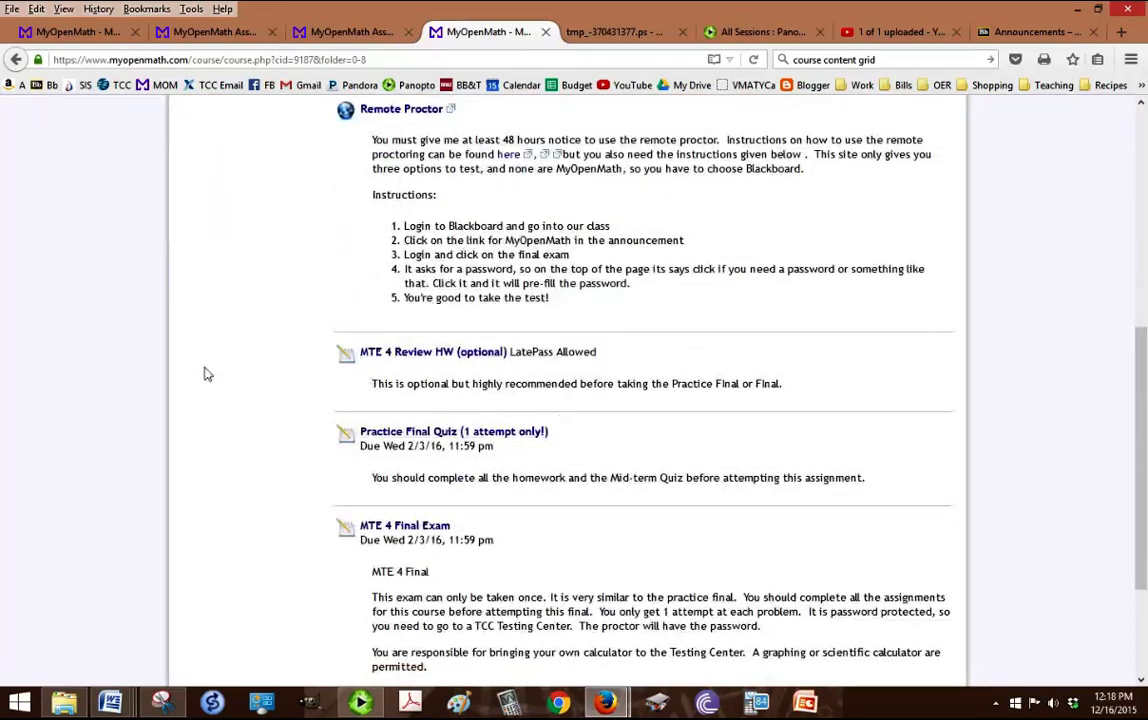
scroll(down, 3)
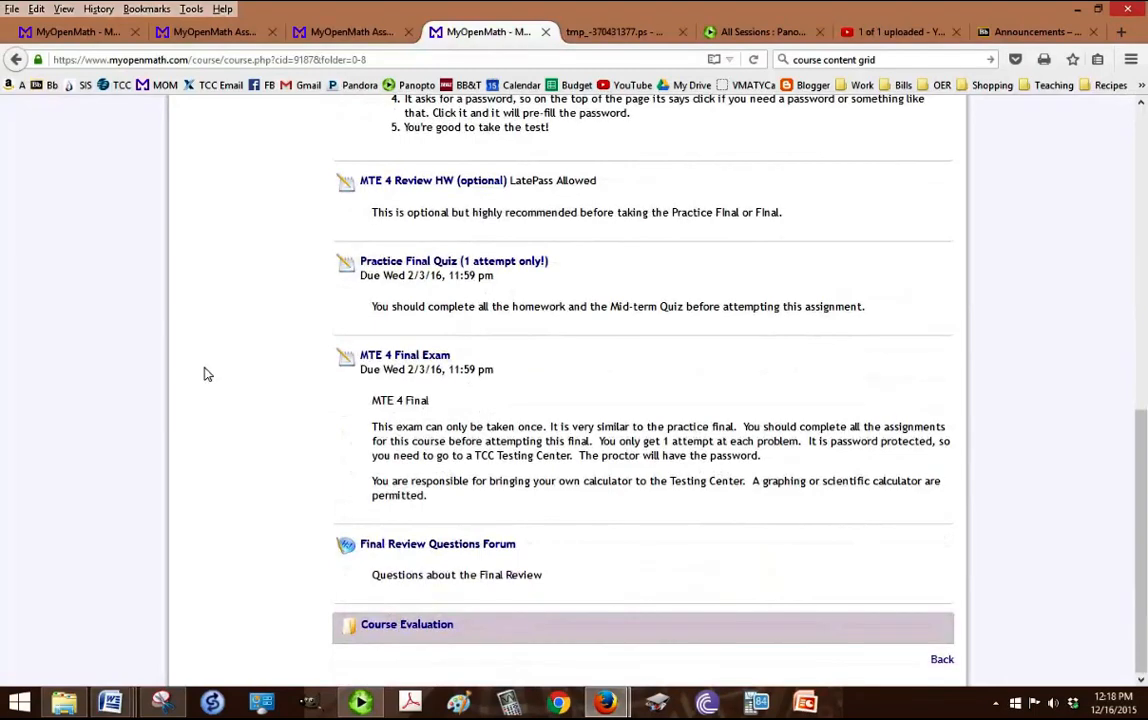
mouse_move(392, 630)
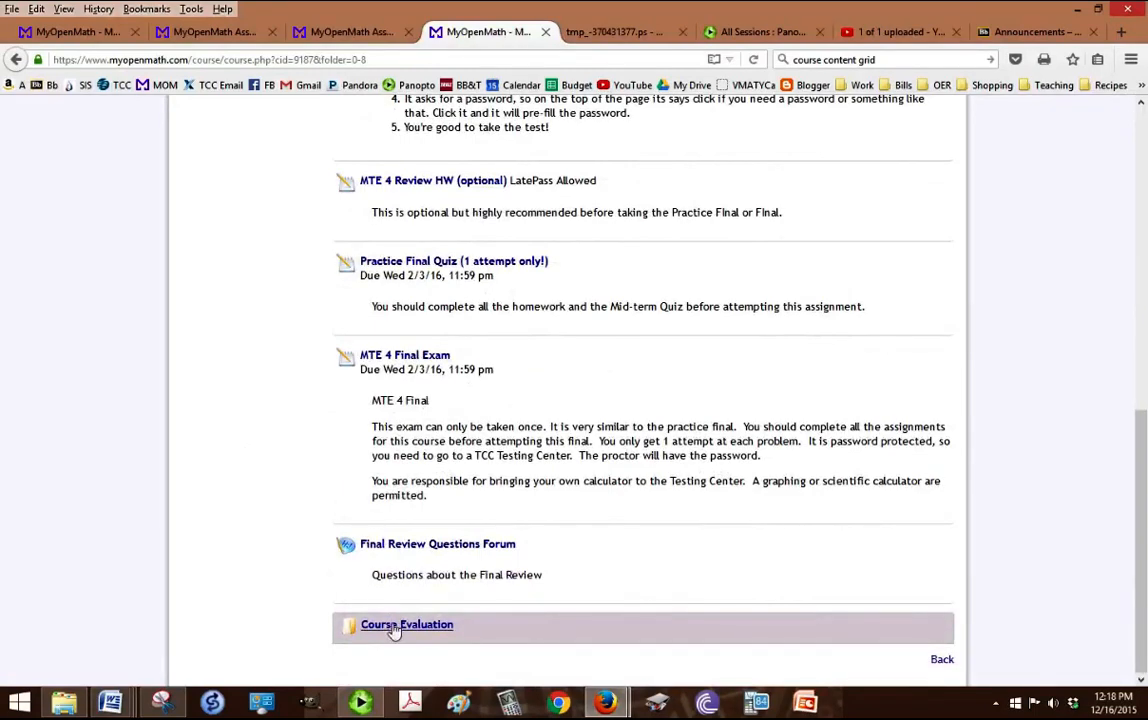
Step: View the Course Evaluation folder's Course Survey and TCC Survey, then return to the course home
click(406, 624)
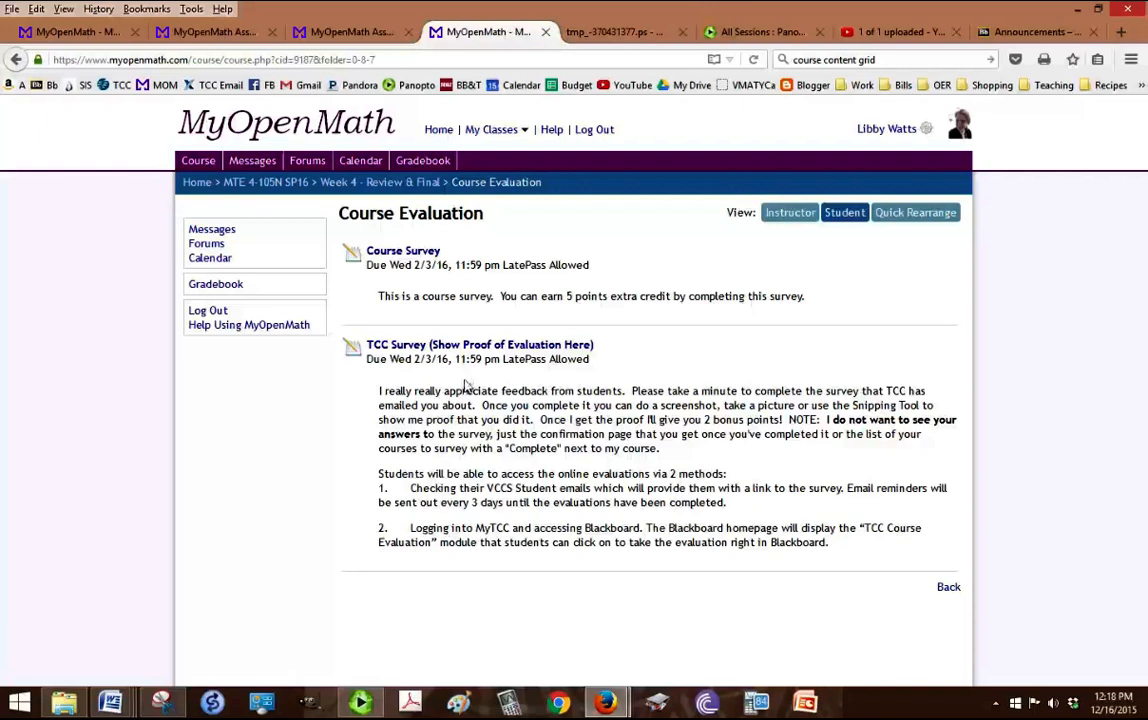
mouse_move(620, 400)
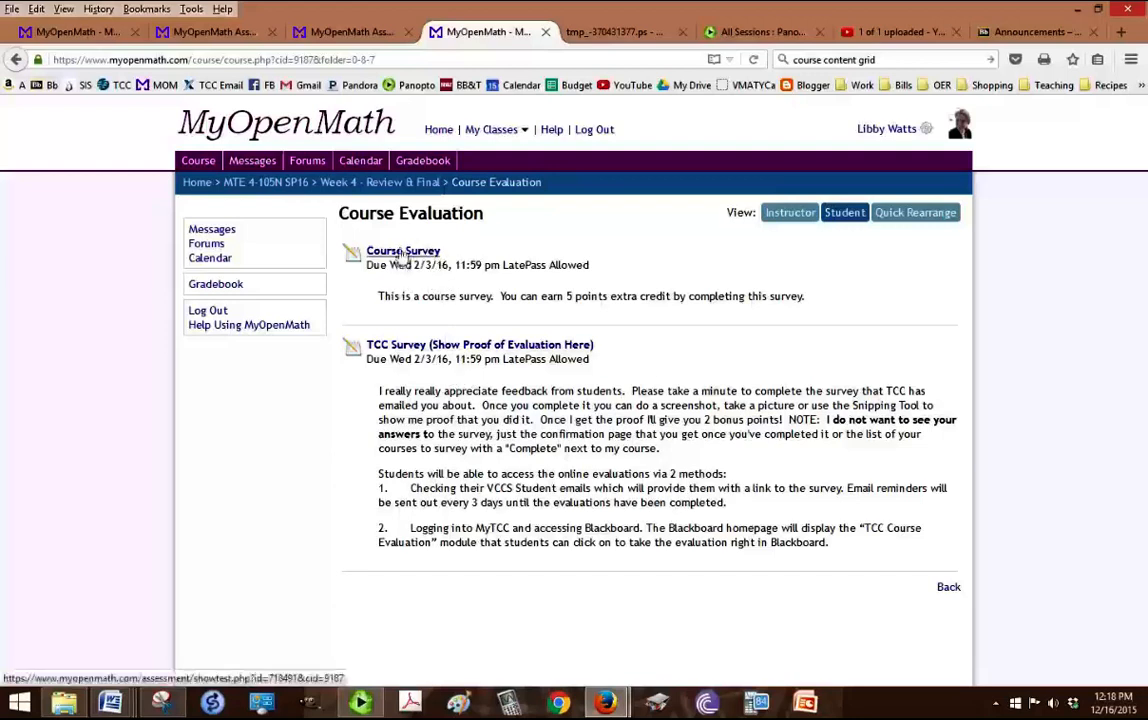
click(264, 182)
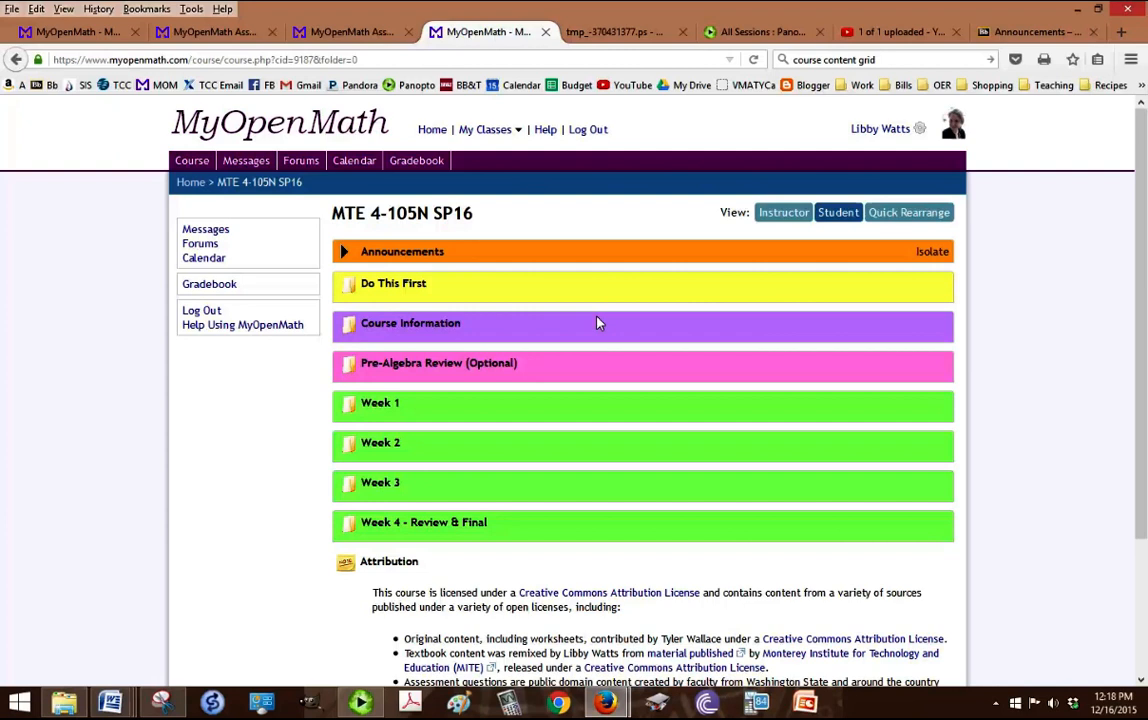
mouse_move(602, 120)
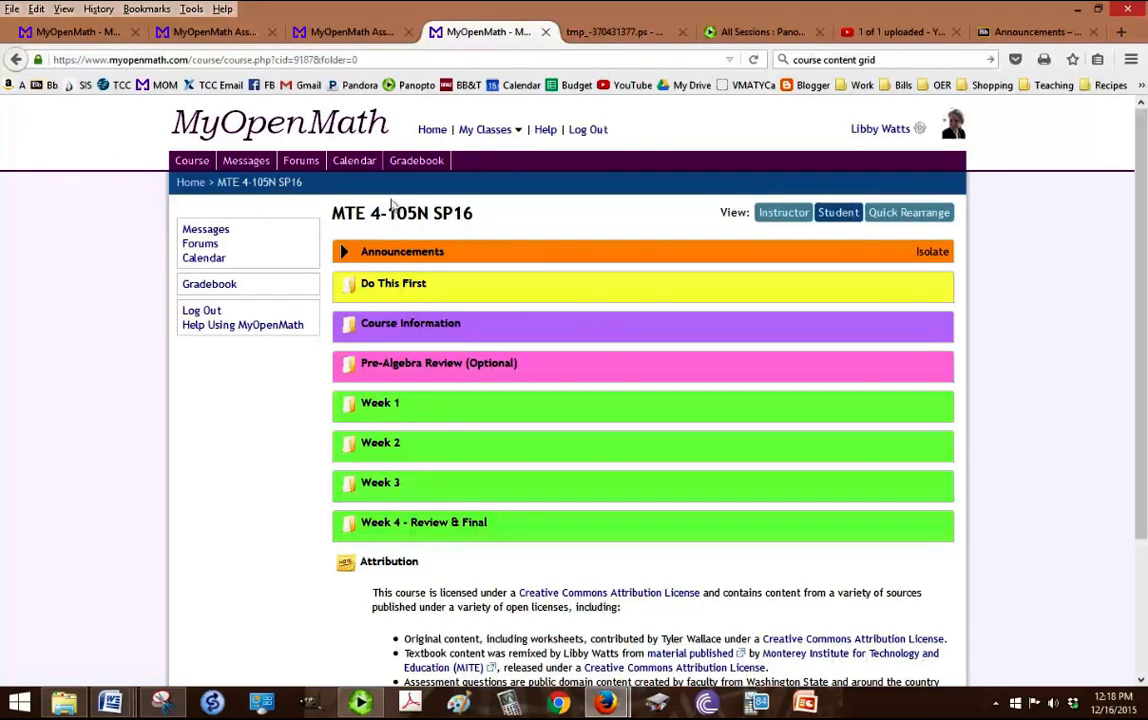
mouse_move(438, 188)
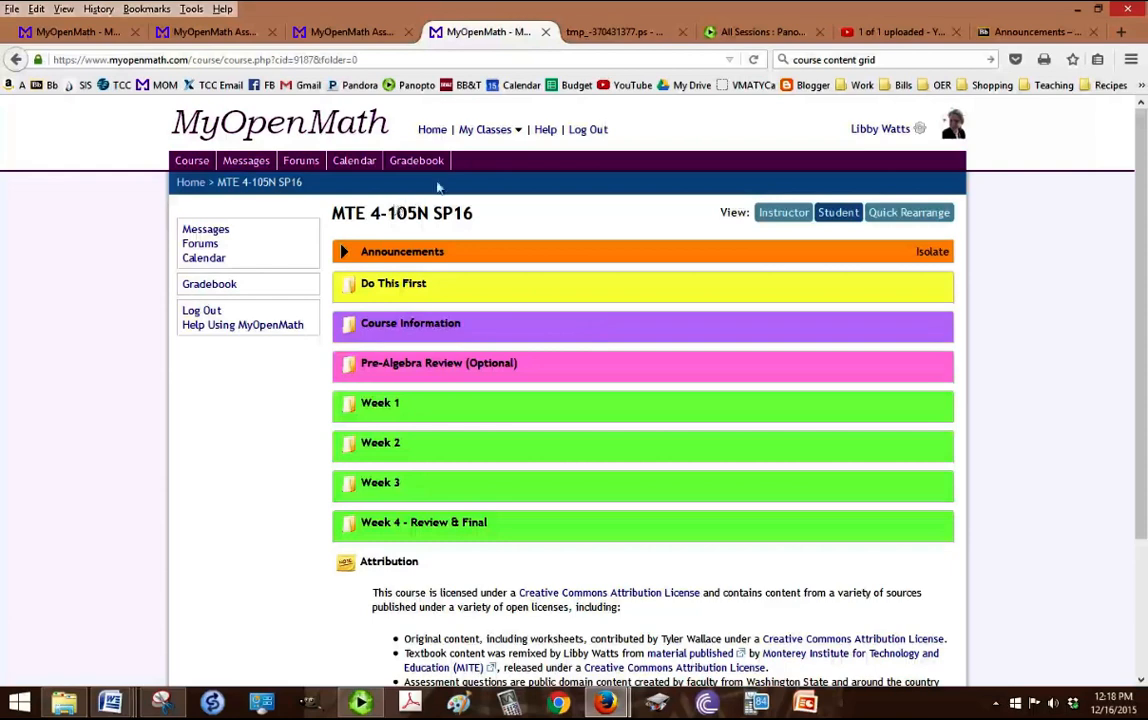
mouse_move(664, 506)
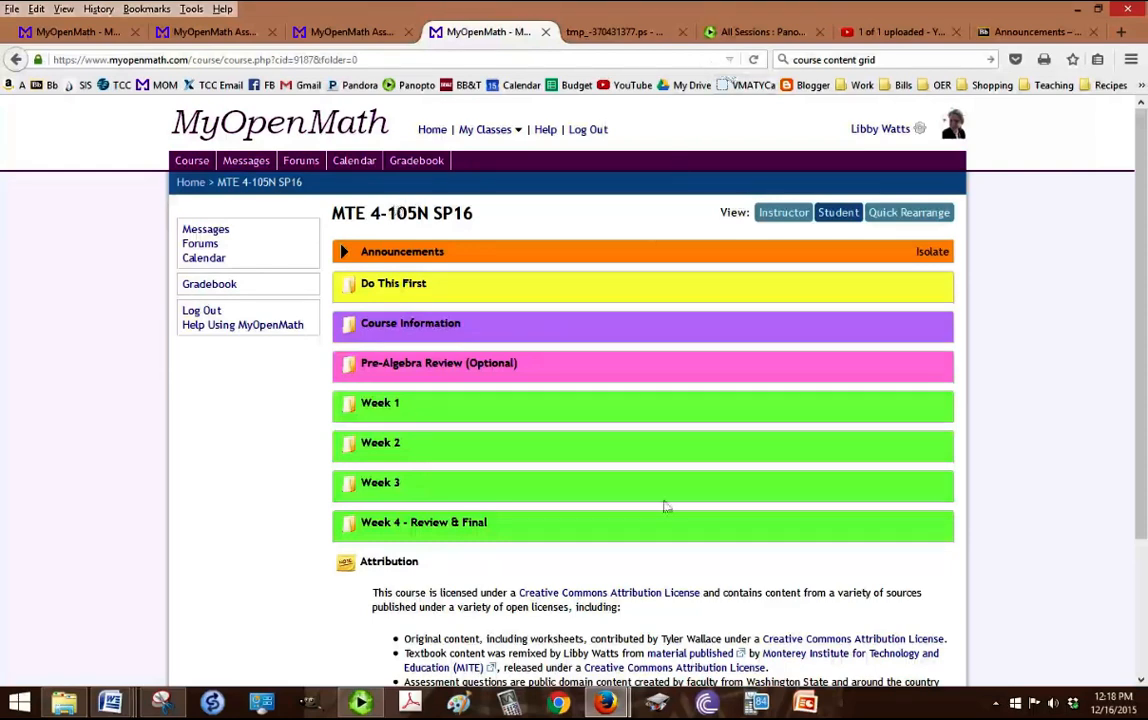